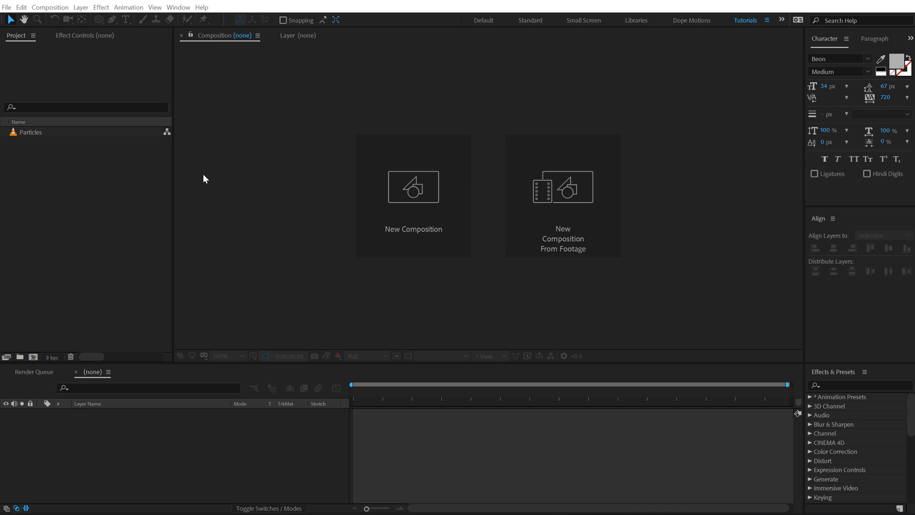
# Create a 1920×1080, 30 fps, ten-second composition named Main.
pyautogui.click(413, 195)
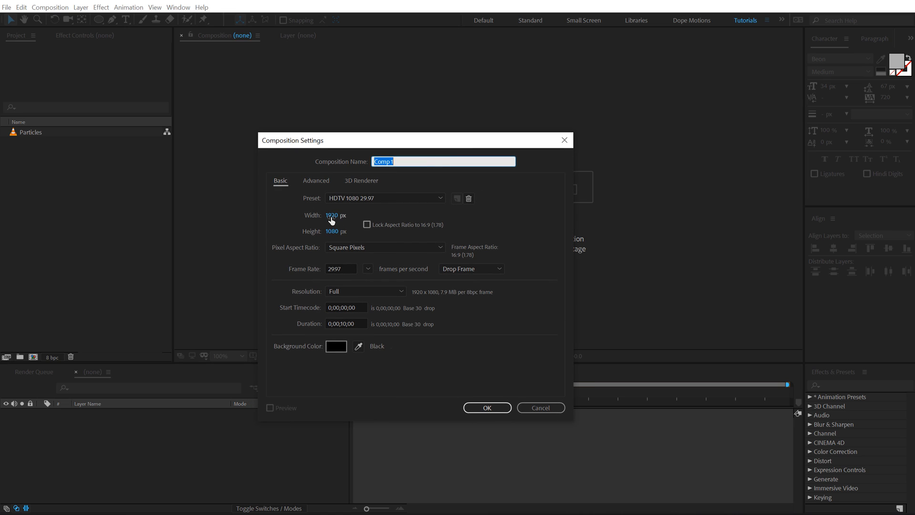
pyautogui.click(367, 268)
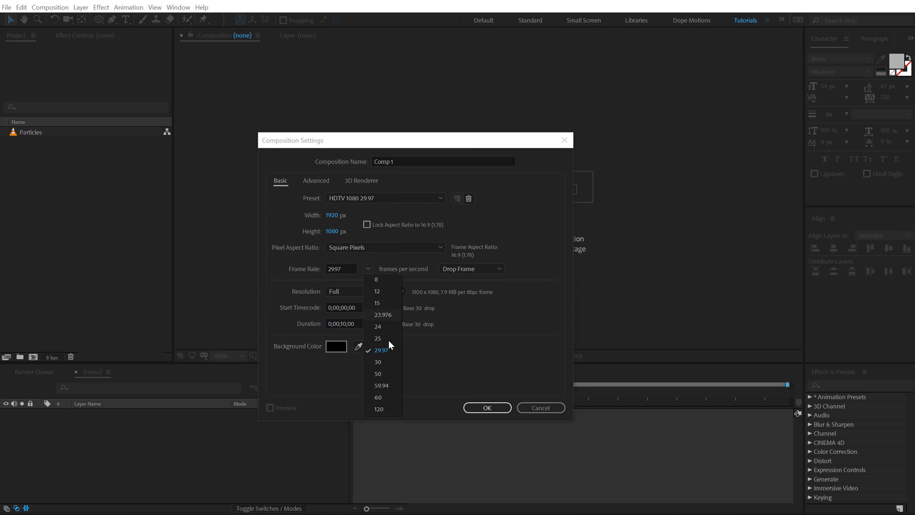
pyautogui.click(378, 361)
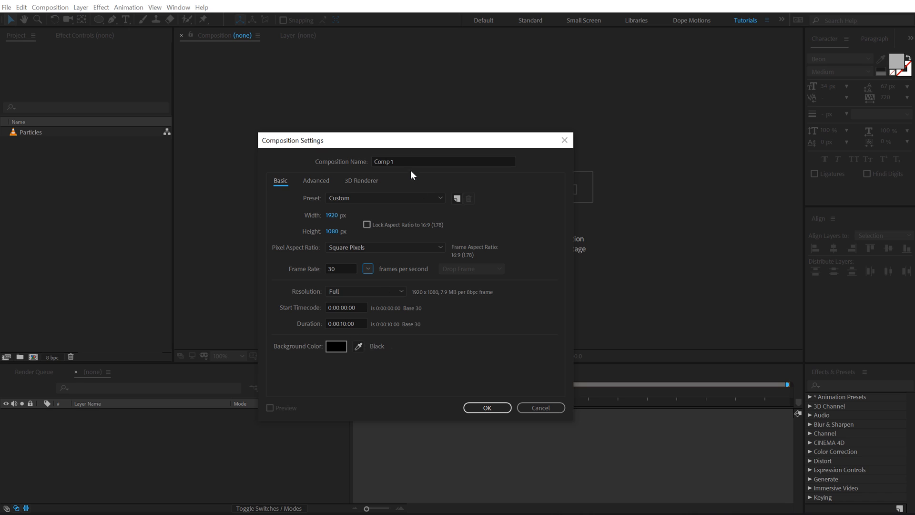
pyautogui.write('M')
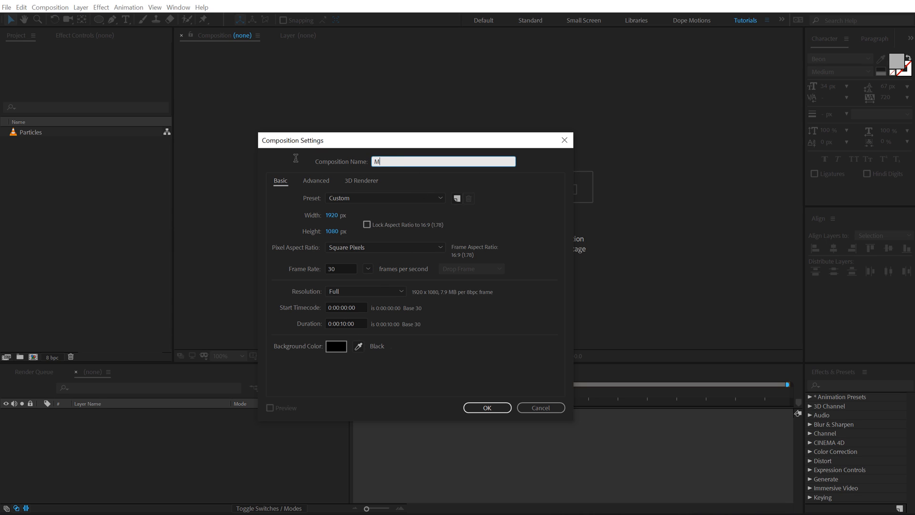
pyautogui.write('ain')
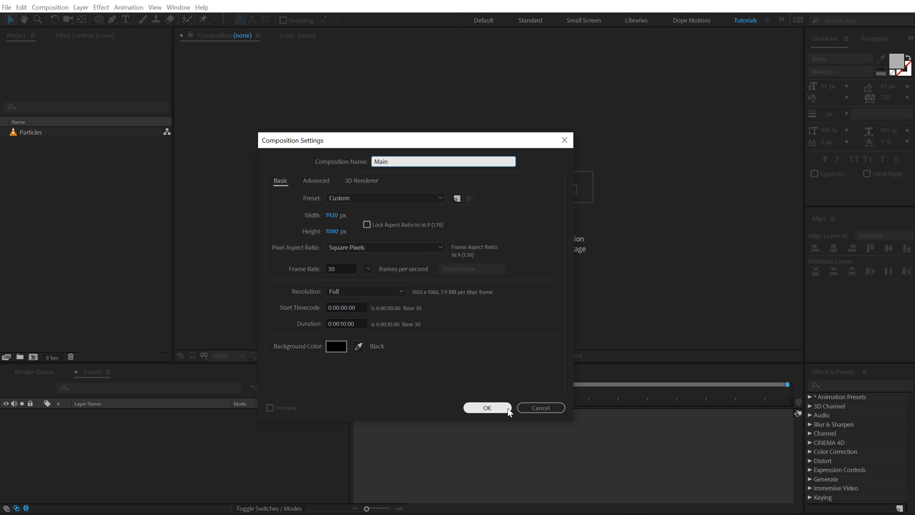
pyautogui.click(486, 408)
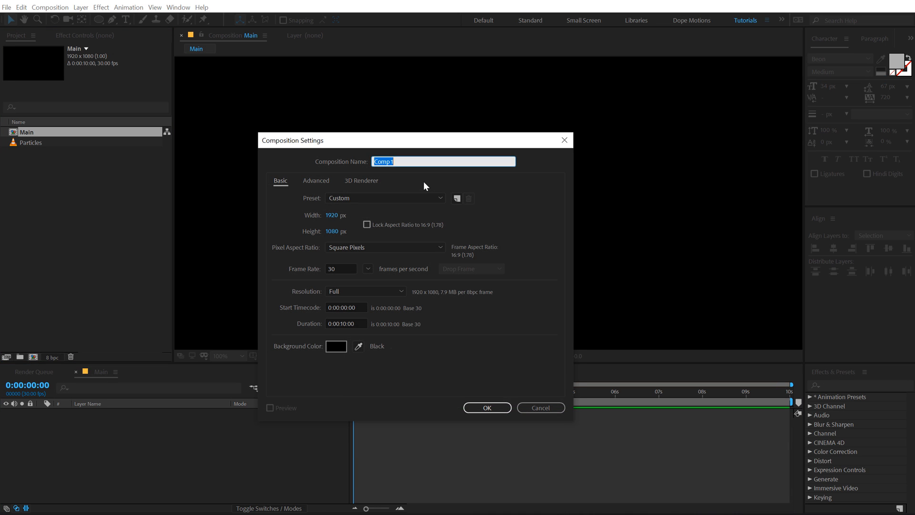
# Create a second matching composition named Fractals.
pyautogui.write('Fractal')
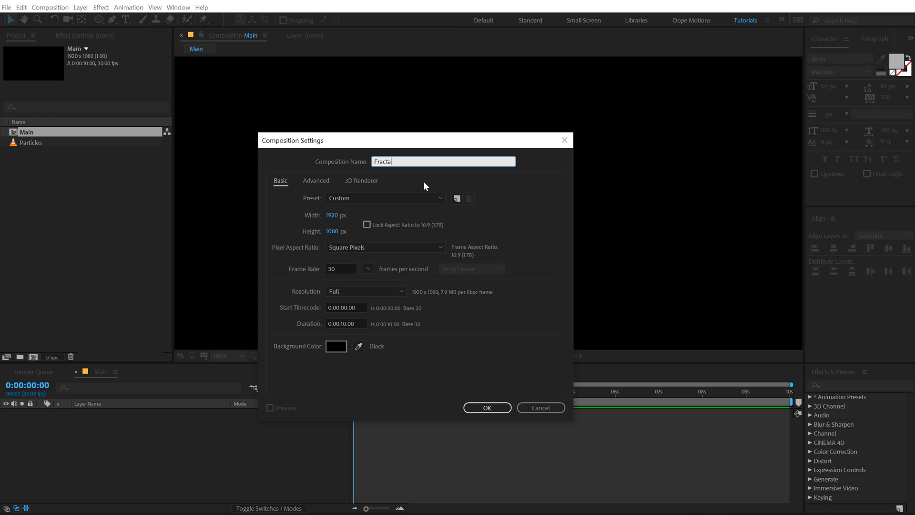
pyautogui.write('s')
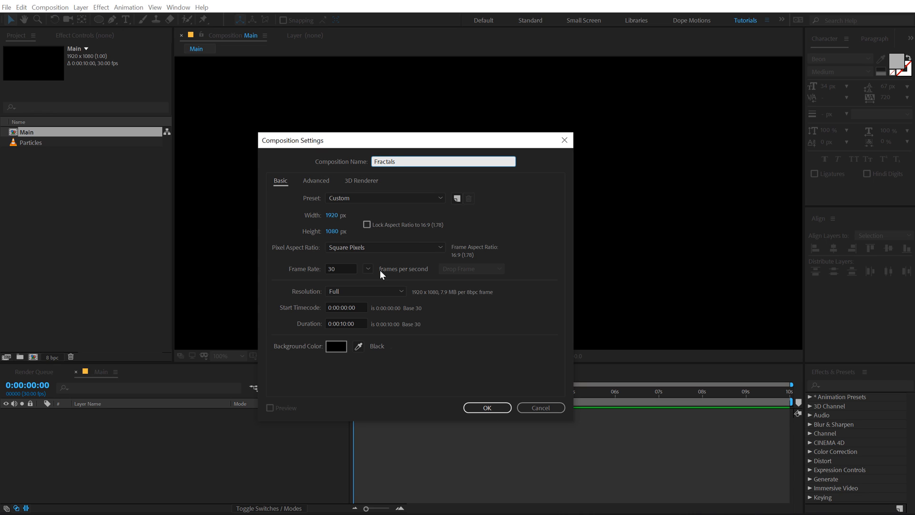
pyautogui.click(487, 408)
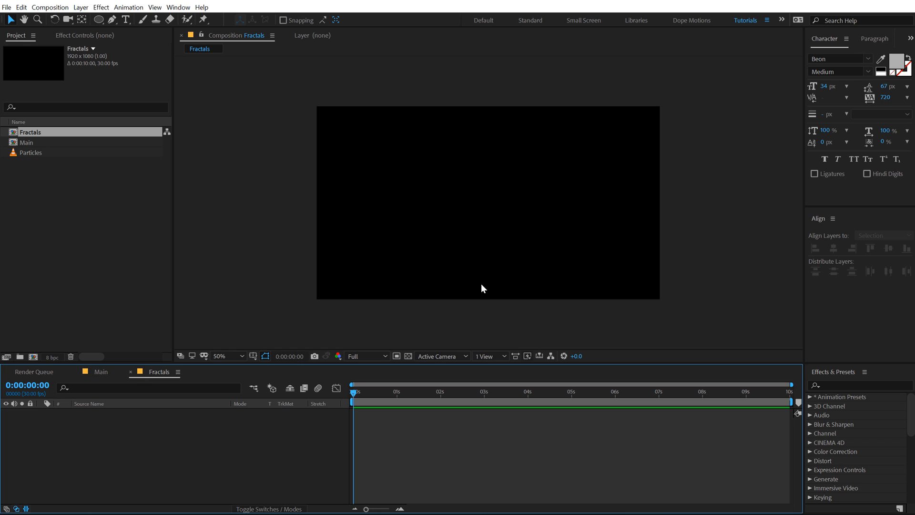
pyautogui.moveTo(98, 462)
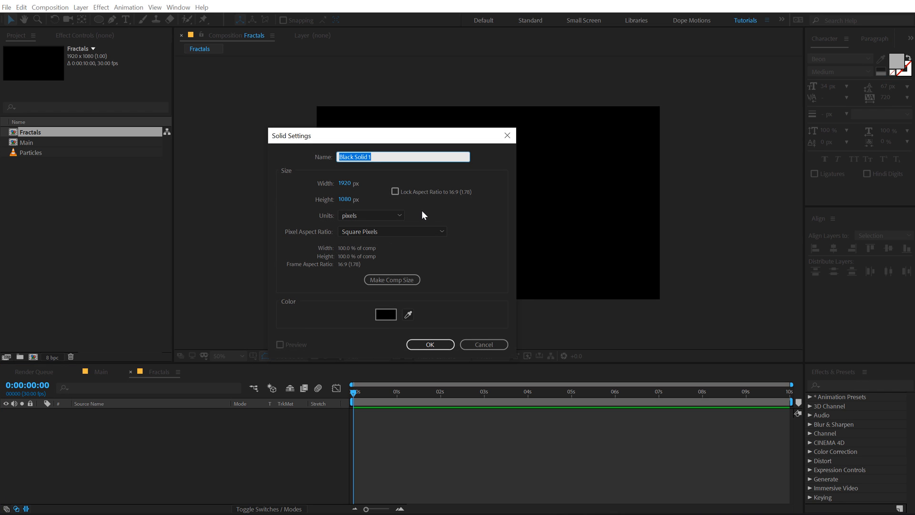
# Add a full-frame solid named Fractals and apply Fractal Noise to it.
pyautogui.write('Fra')
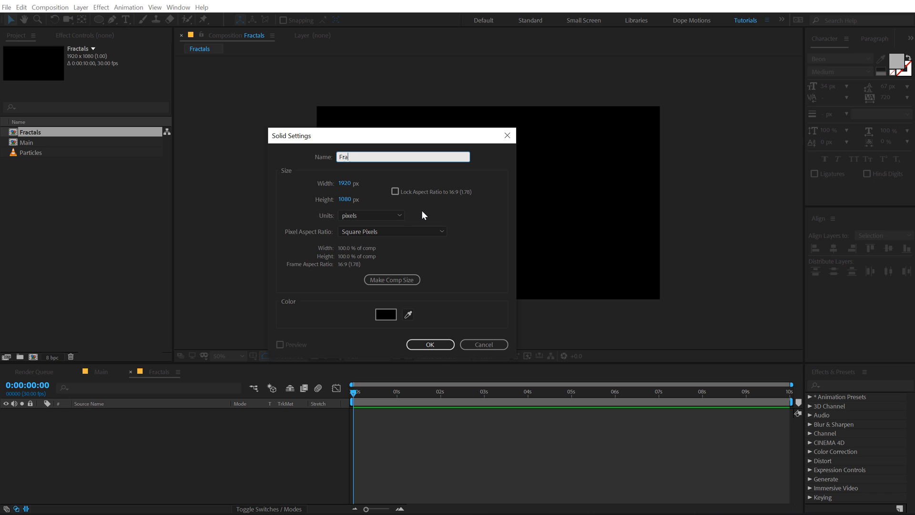
pyautogui.click(430, 344)
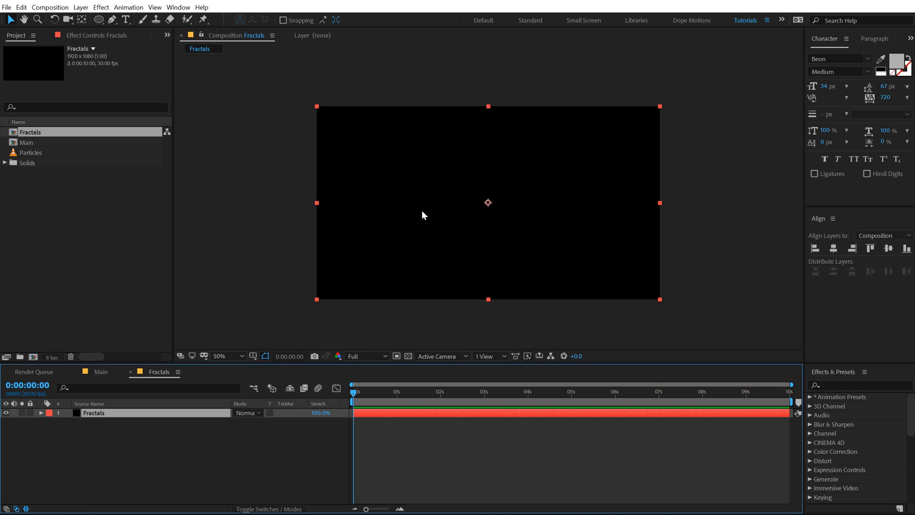
pyautogui.click(852, 384)
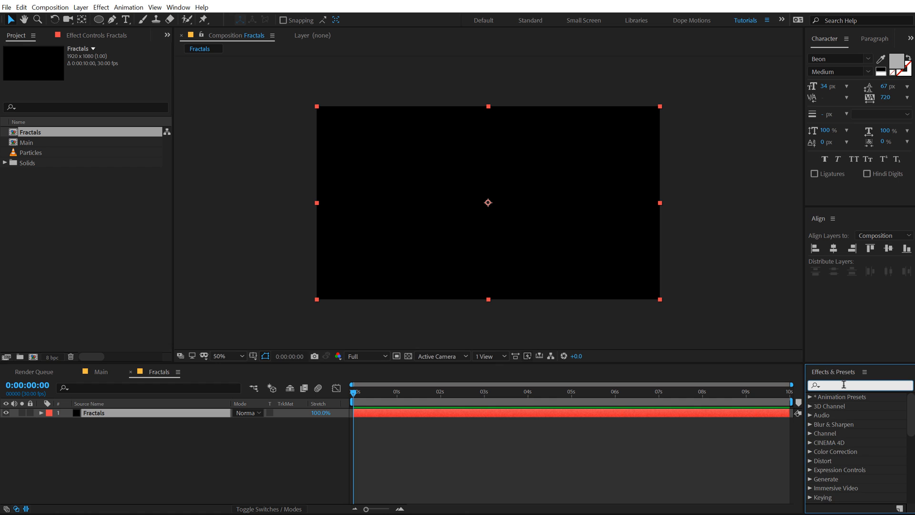
pyautogui.write('fracta')
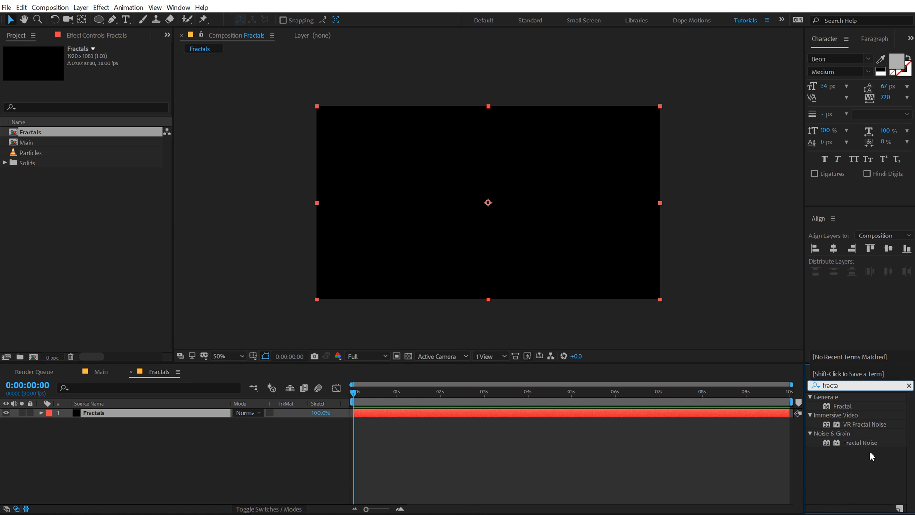
pyautogui.doubleClick(859, 442)
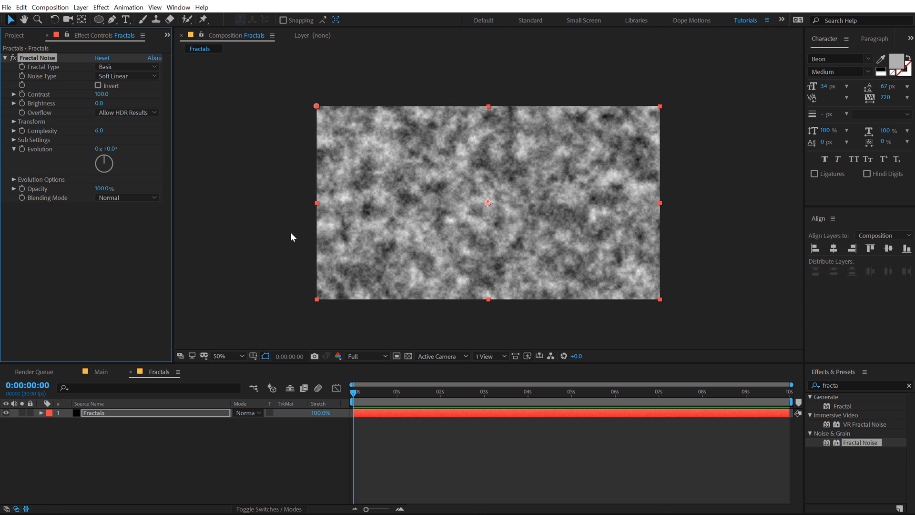
pyautogui.moveTo(181, 220)
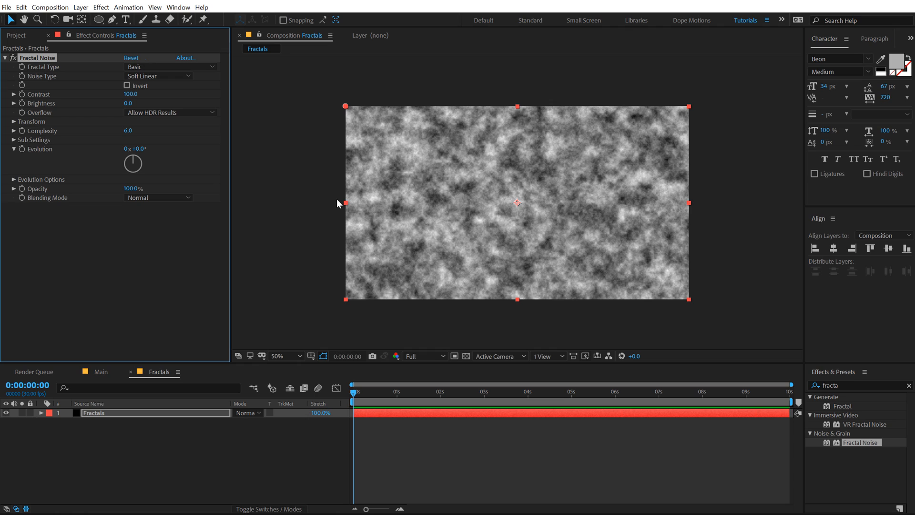
pyautogui.moveTo(350, 205)
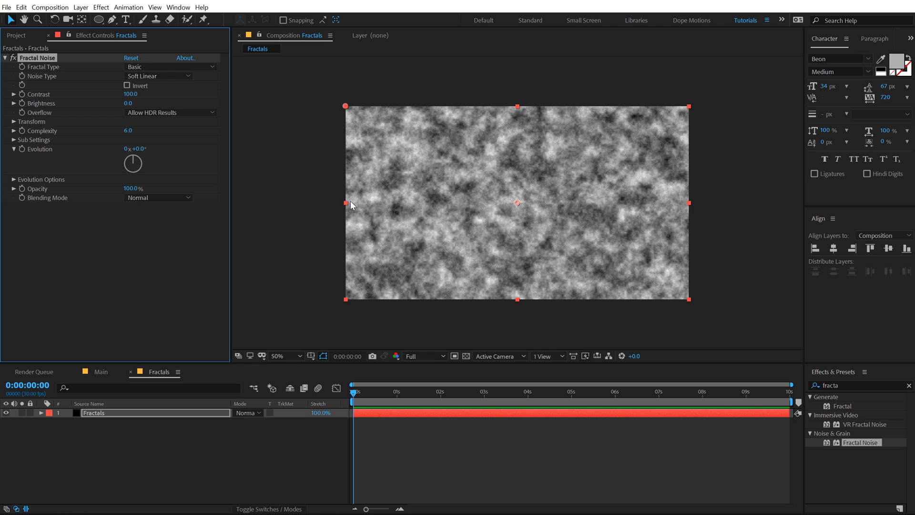
pyautogui.moveTo(317, 145)
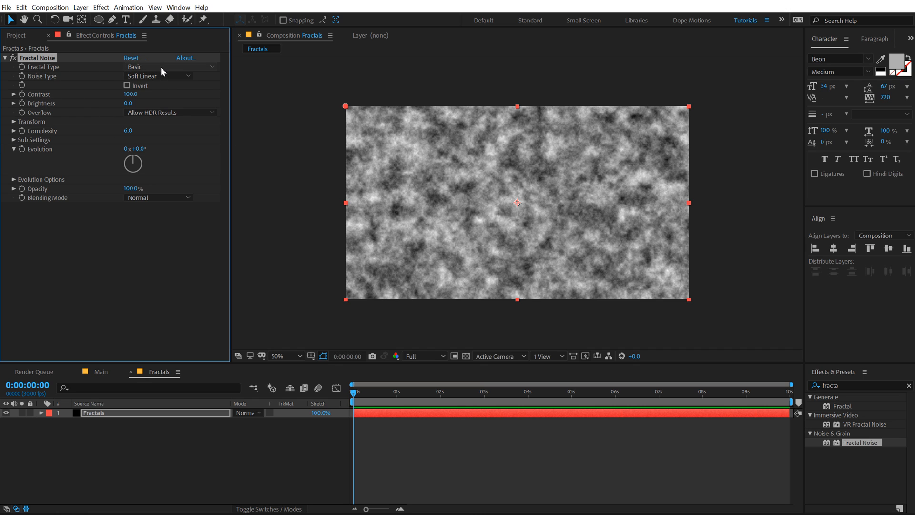
# Set Fractal Noise to Dynamic type, Spline noise, inverted, with brightness dragged far down.
pyautogui.click(169, 66)
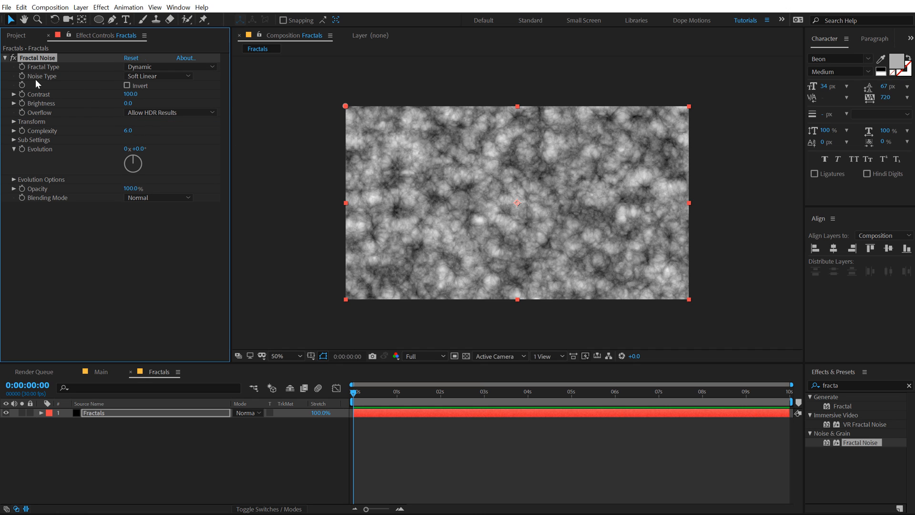
pyautogui.click(158, 76)
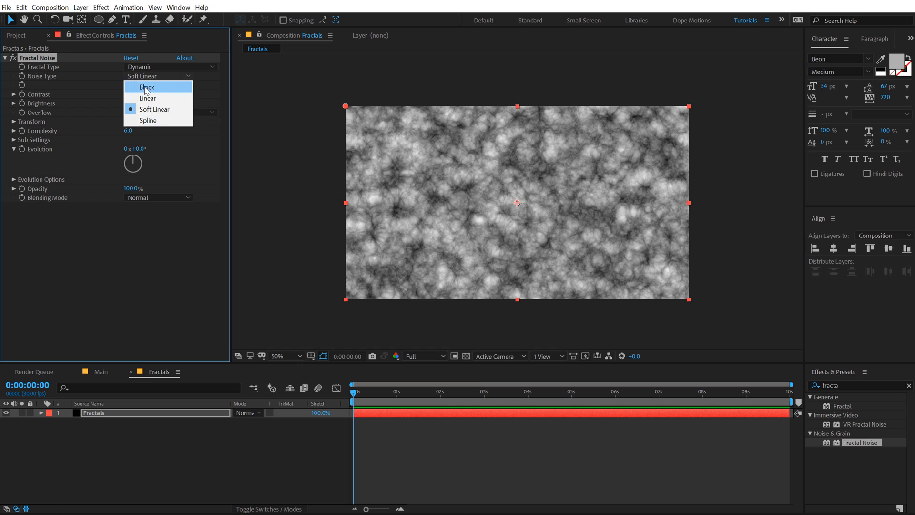
pyautogui.click(148, 120)
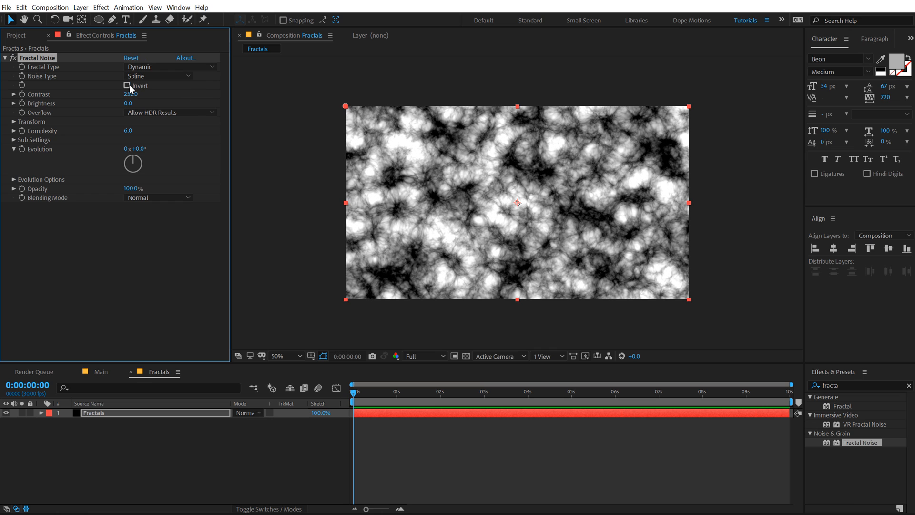
pyautogui.click(127, 86)
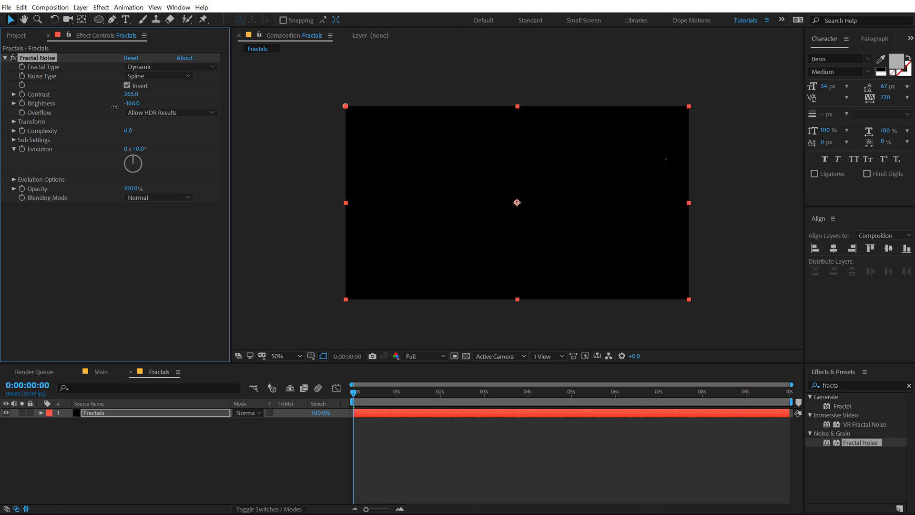
pyautogui.moveTo(131, 103); pyautogui.dragTo(123, 103)
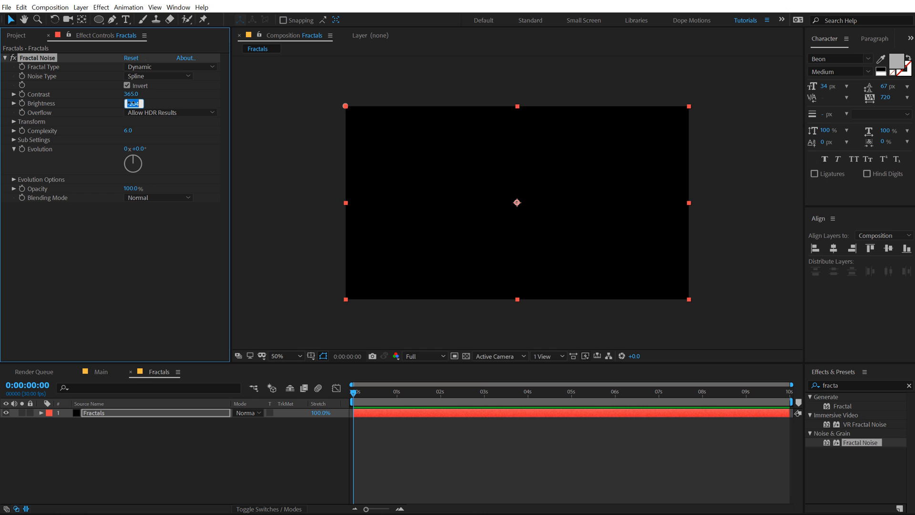
# Animate Brightness from -200 to -30, scrubbing to verify the fade-in from black.
pyautogui.write('-200')
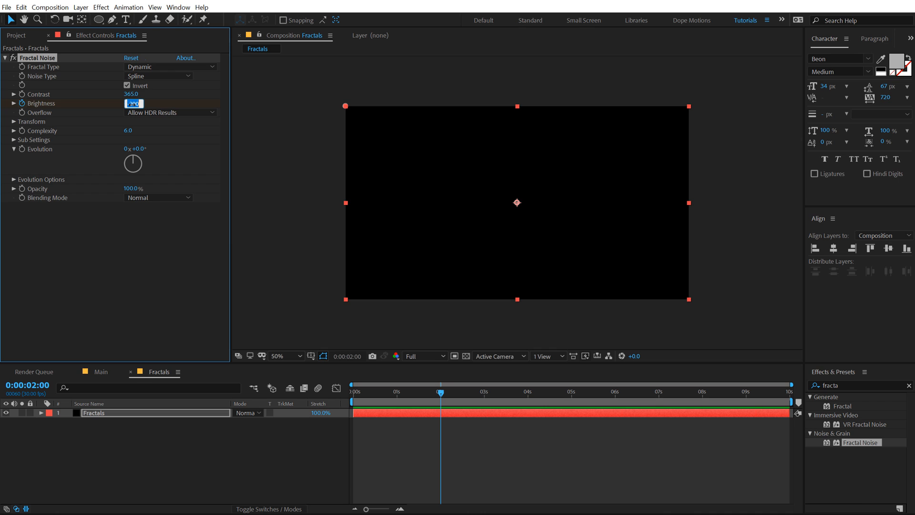
pyautogui.write('-30.0')
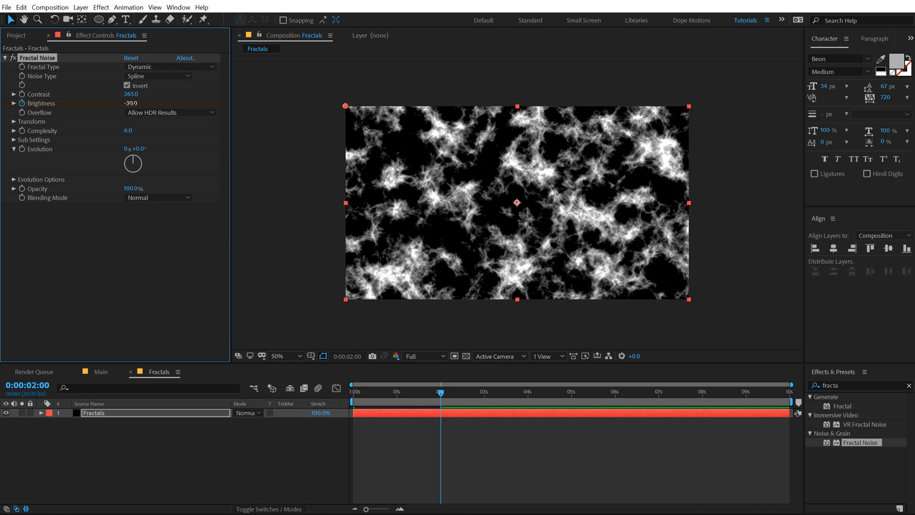
pyautogui.click(394, 391)
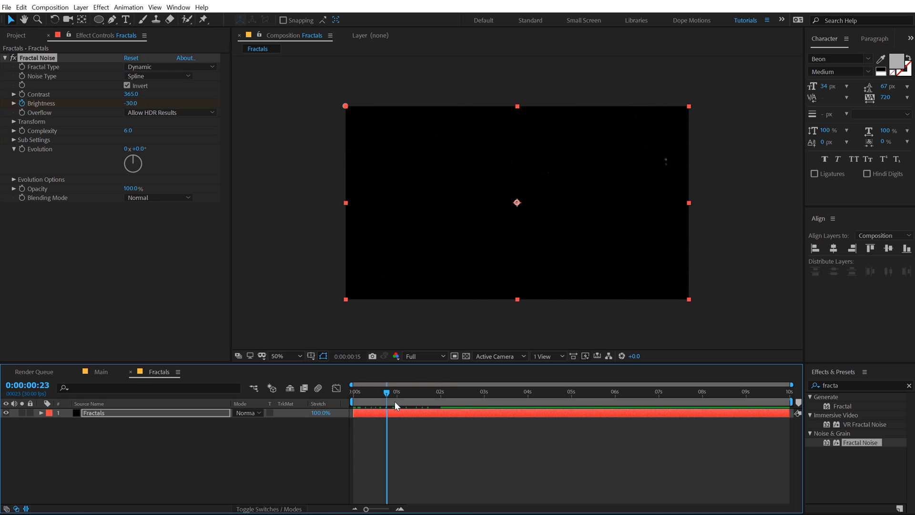
pyautogui.click(447, 391)
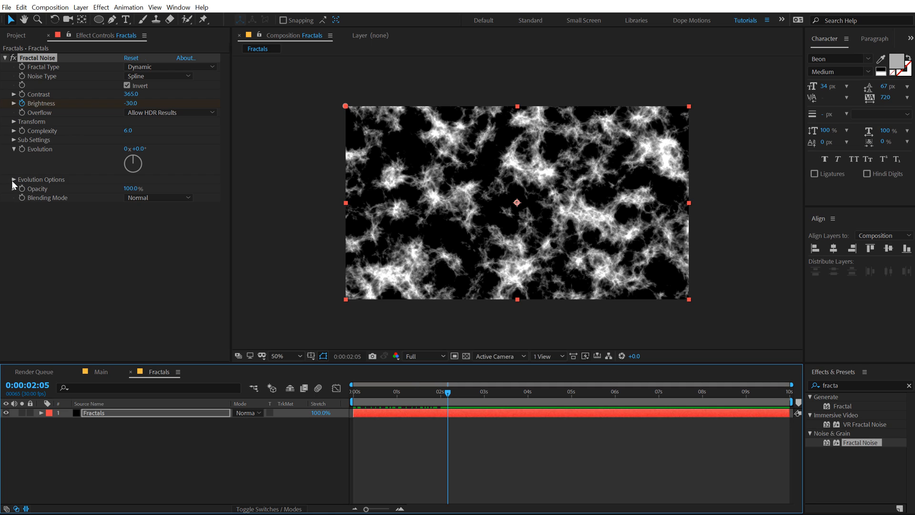
pyautogui.click(13, 179)
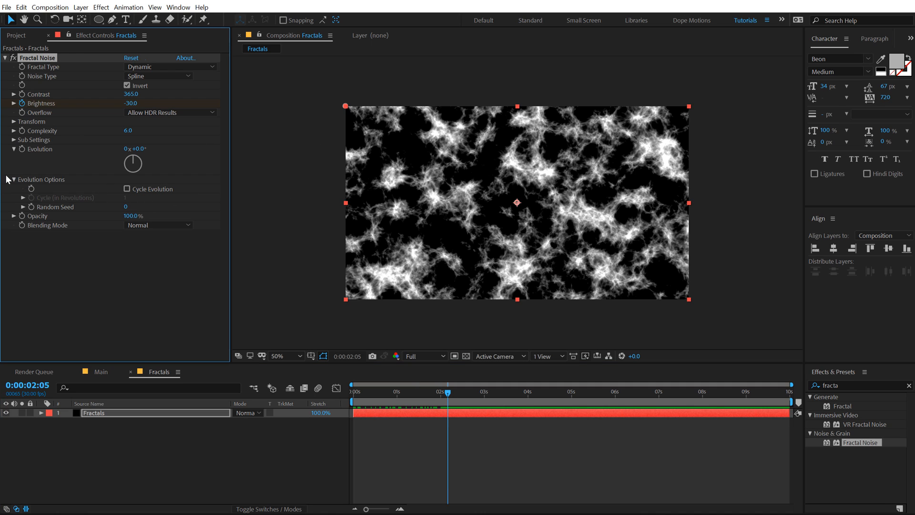
pyautogui.click(9, 179)
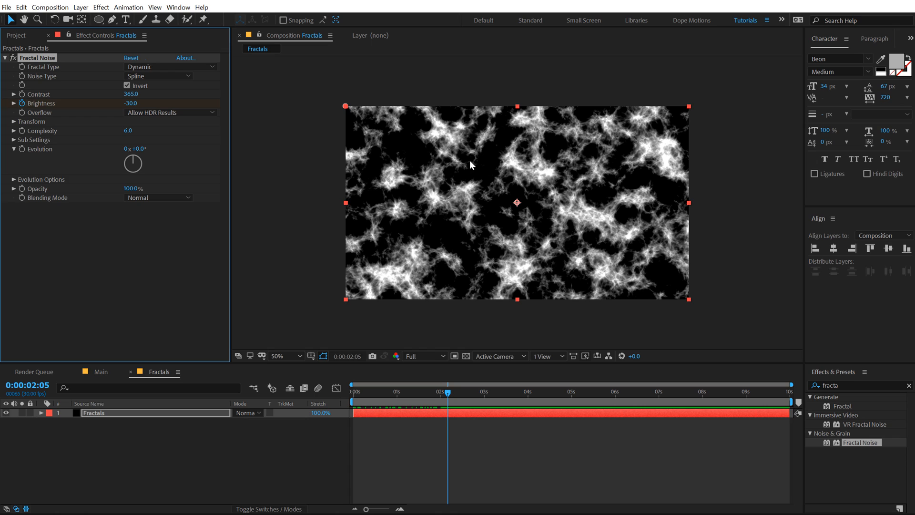
pyautogui.moveTo(23, 154)
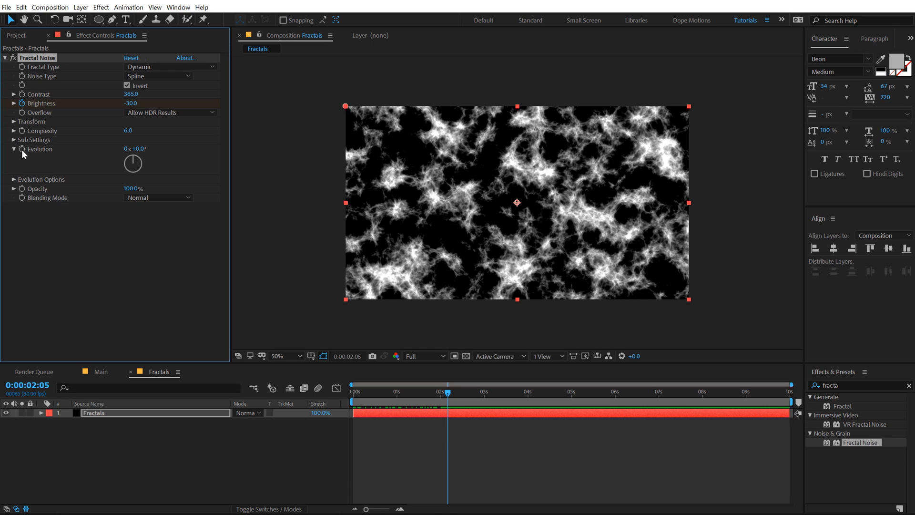
pyautogui.moveTo(25, 154)
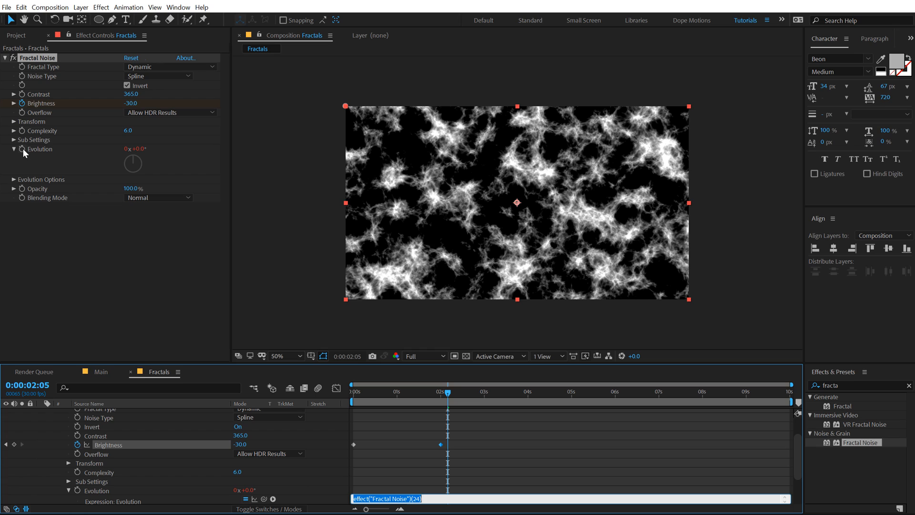
# Drive Evolution with the expression time*150 and preview later frames.
pyautogui.write('time')
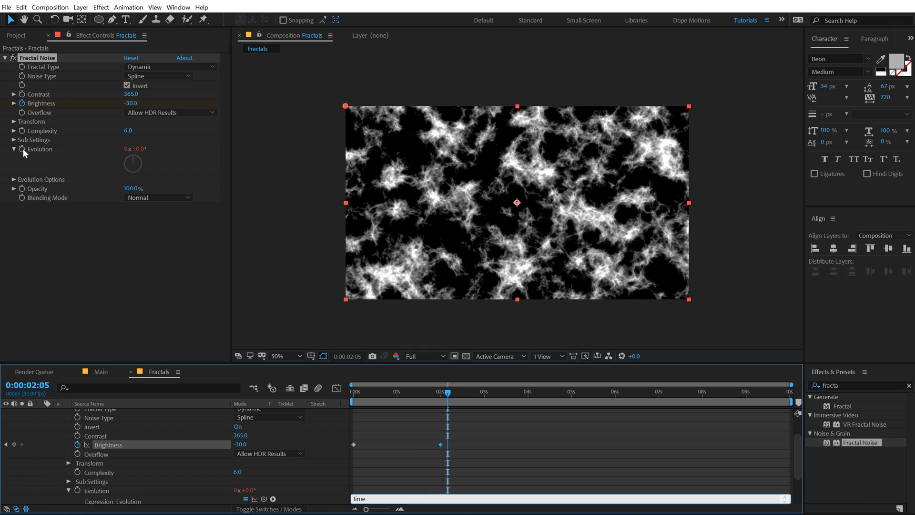
pyautogui.write('*')
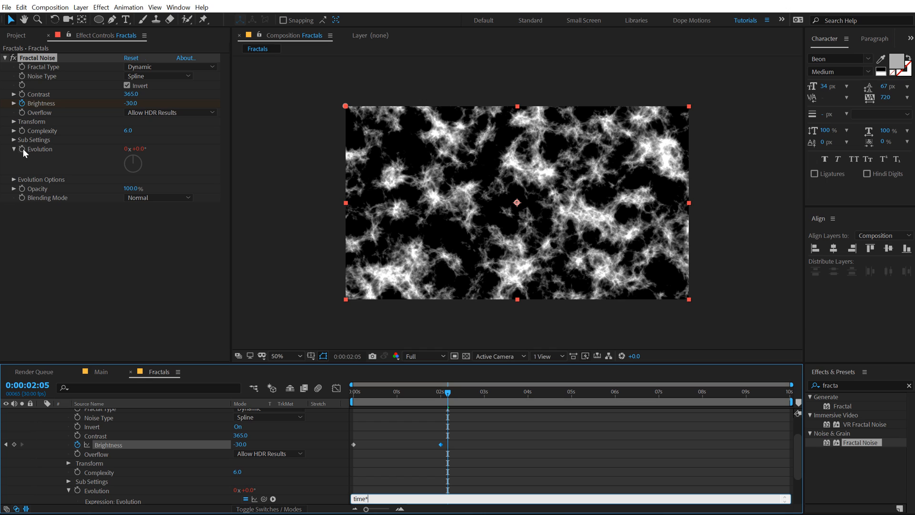
pyautogui.write('150')
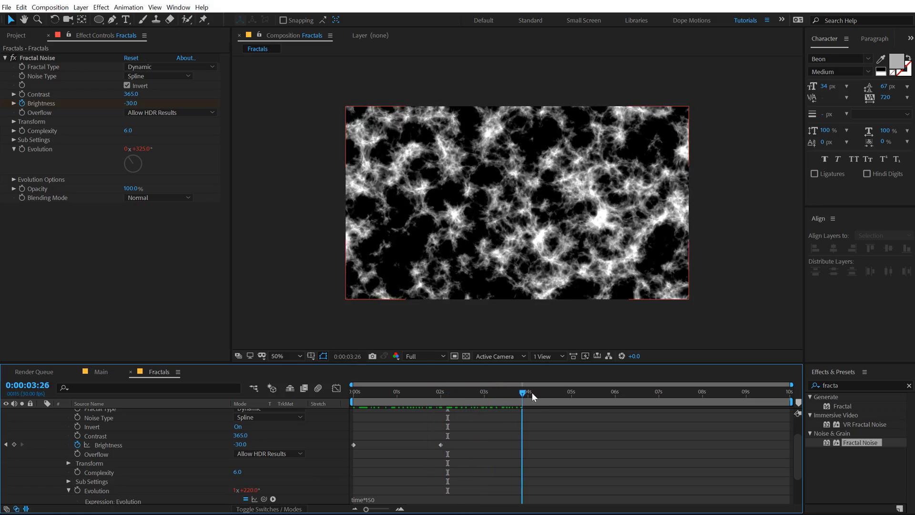
pyautogui.click(402, 390)
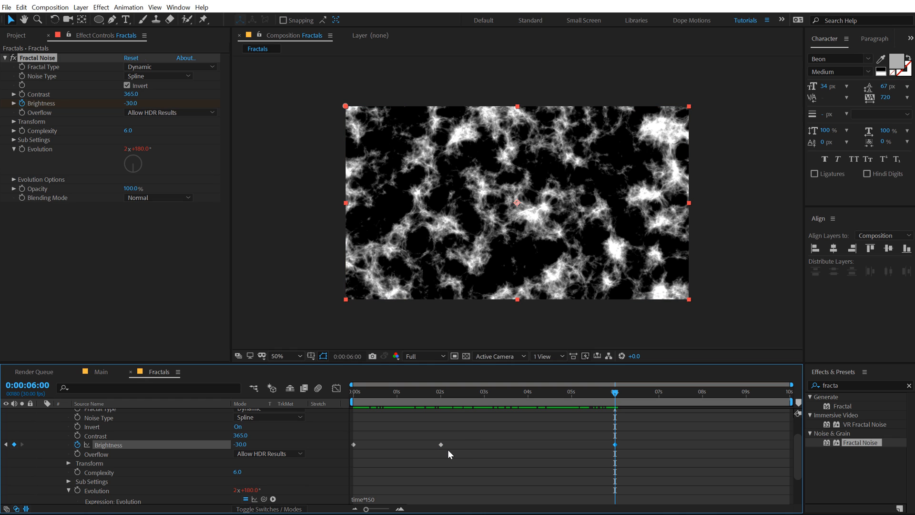
# Move to eight seconds for the -200 Brightness fade-out keyframe.
pyautogui.click(699, 401)
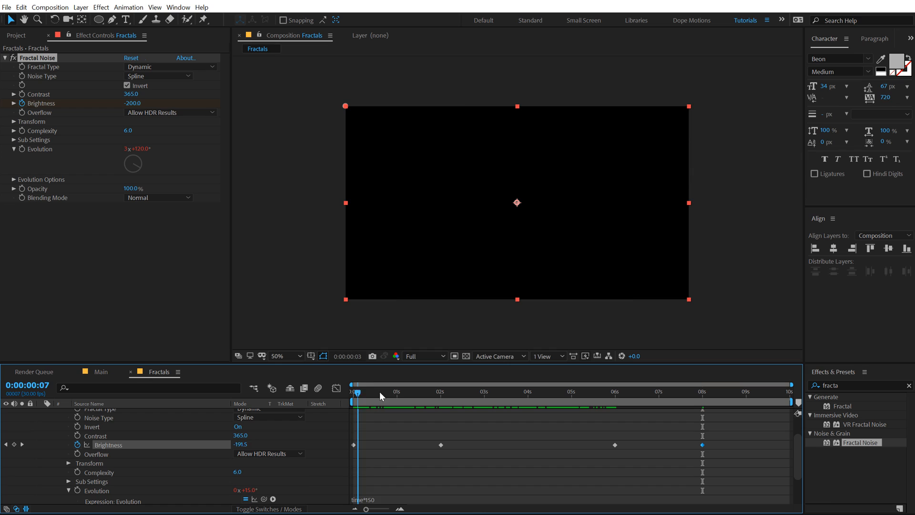
# Check the end fade, then set Fractal Noise Scale Height to 150 non-uniformly.
pyautogui.click(674, 390)
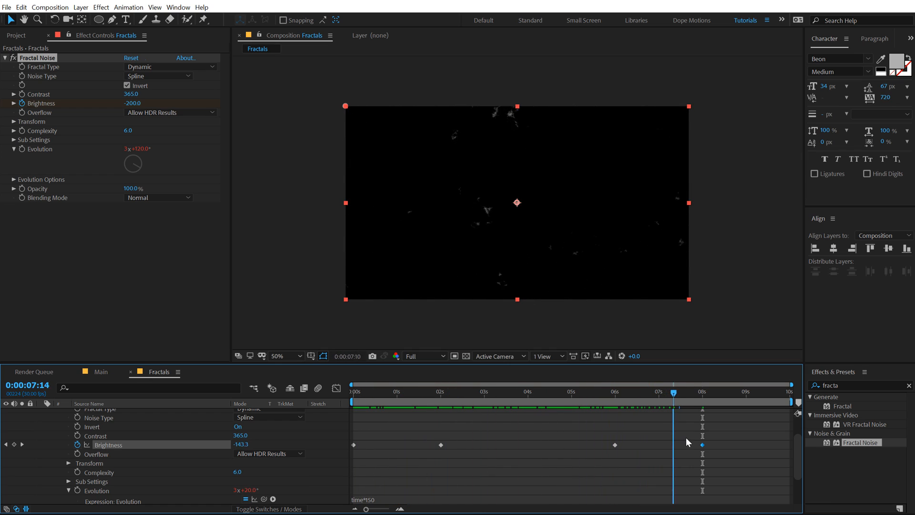
pyautogui.click(400, 391)
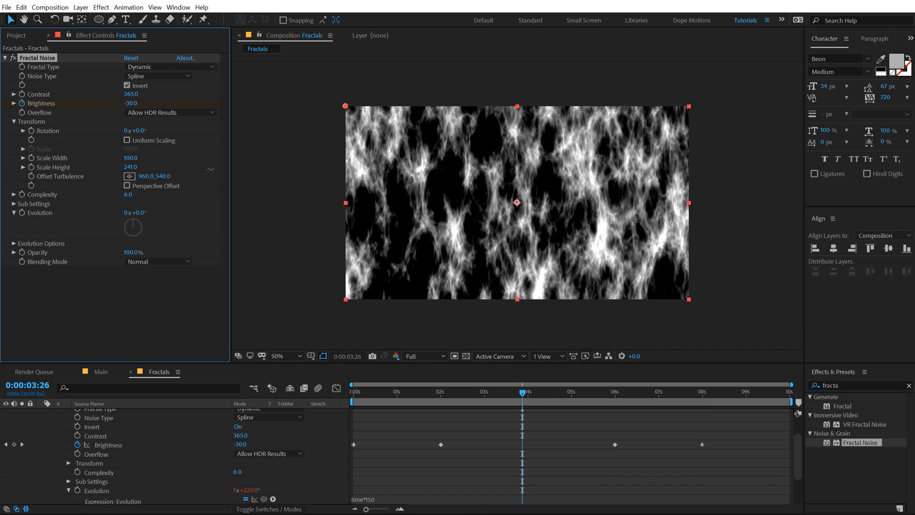
pyautogui.doubleClick(131, 167)
pyautogui.write('150')
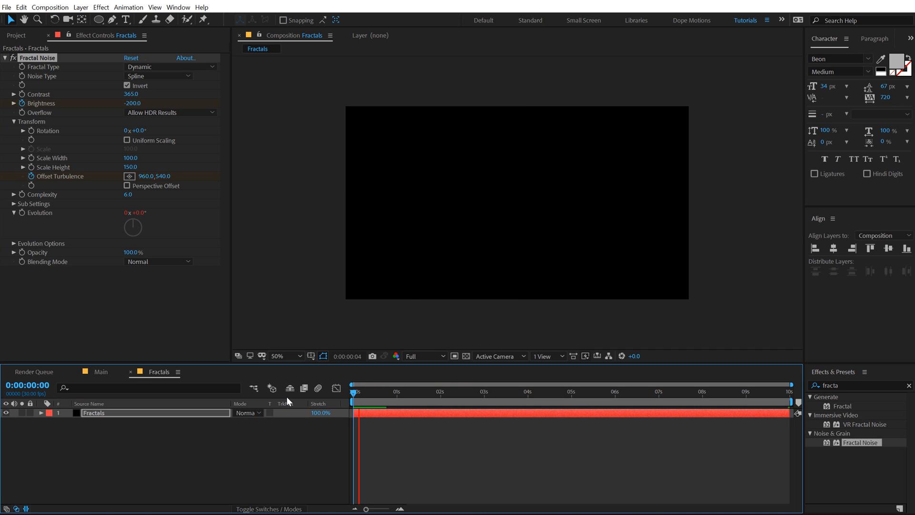
# Preview the cloud animation, then start a new solid layer.
pyautogui.click(449, 401)
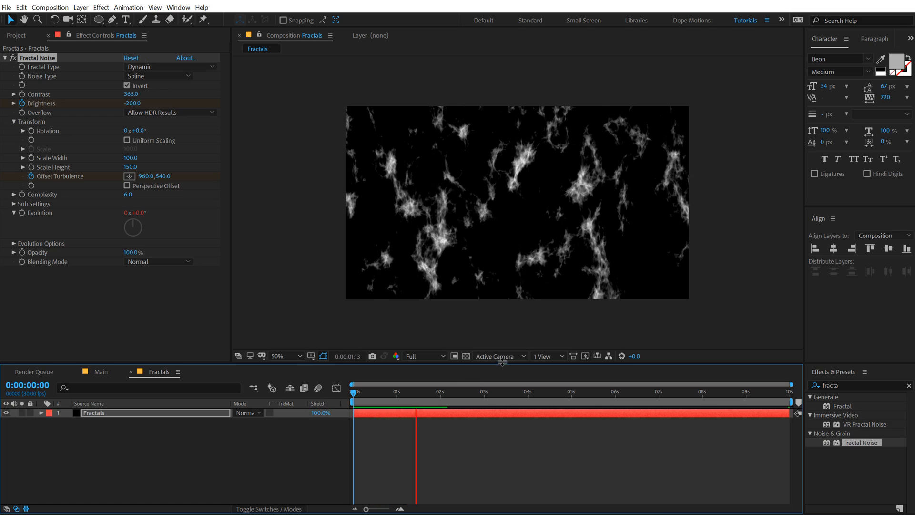
pyautogui.click(469, 391)
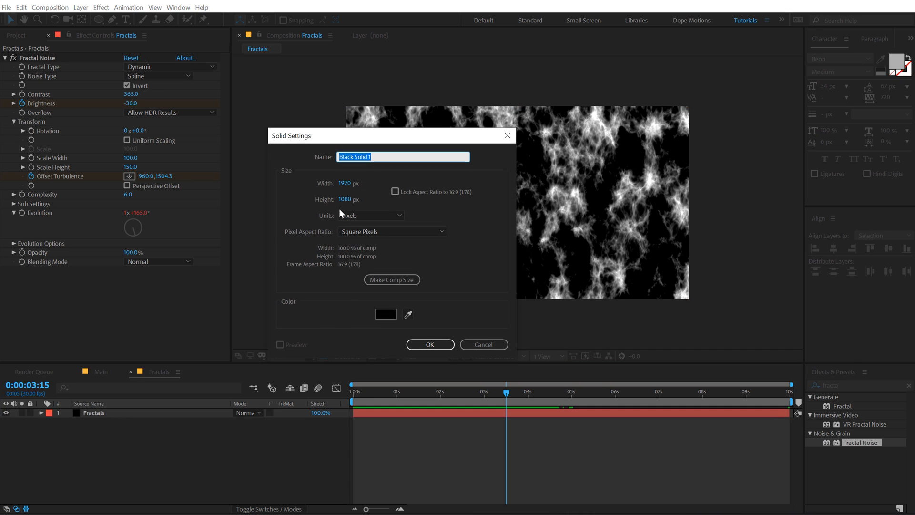
# Add a solid named Gradient with the Gradient Ramp effect.
pyautogui.write('Gradient')
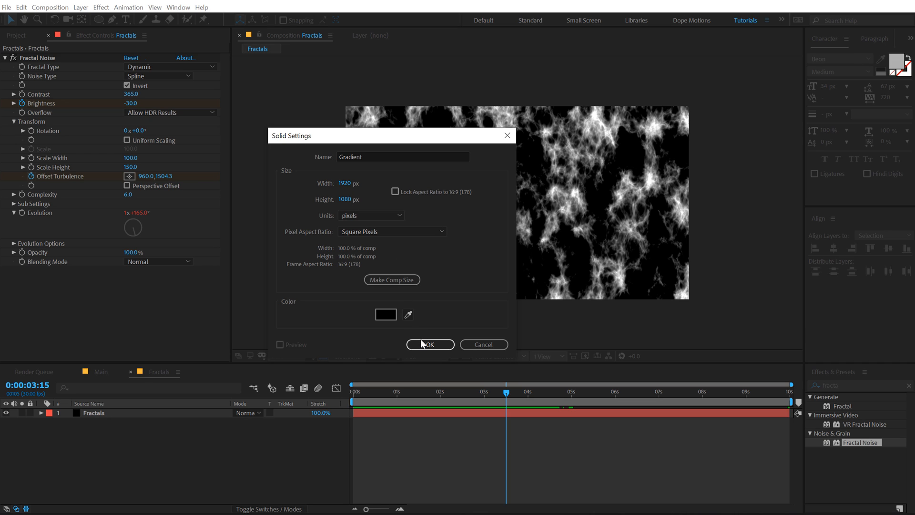
pyautogui.click(429, 343)
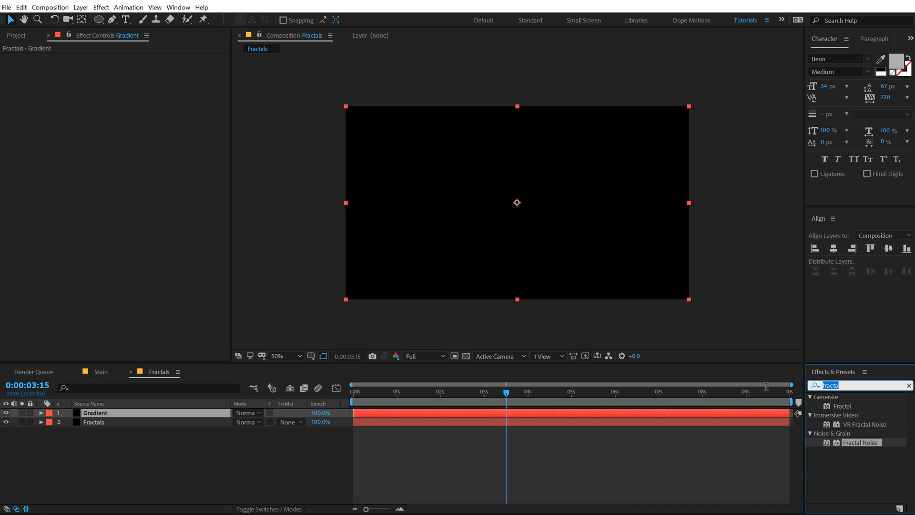
pyautogui.write('ramp')
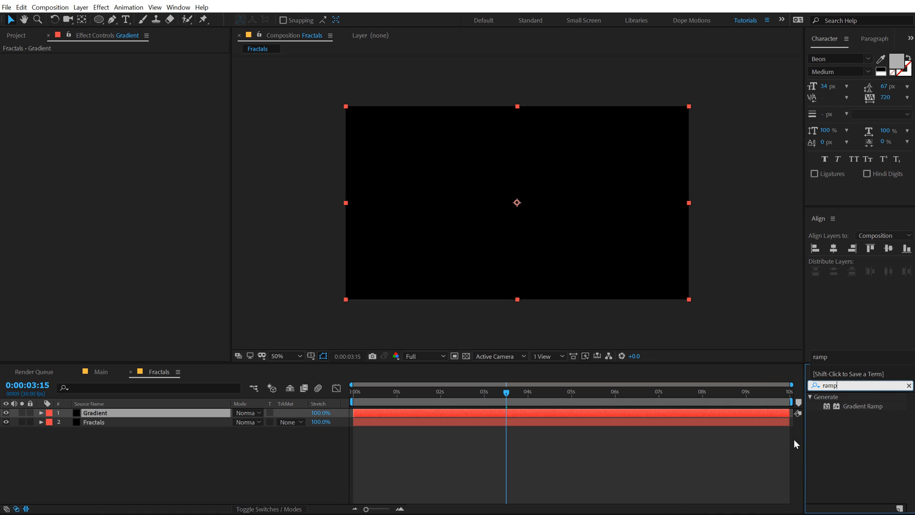
pyautogui.doubleClick(865, 406)
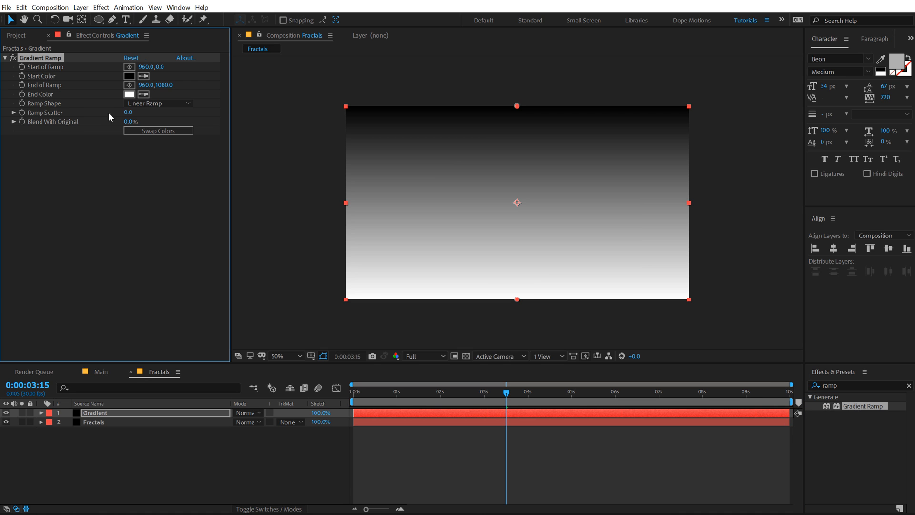
# Swap ramp colours and move ramp points so clouds fade toward the bottom.
pyautogui.click(158, 130)
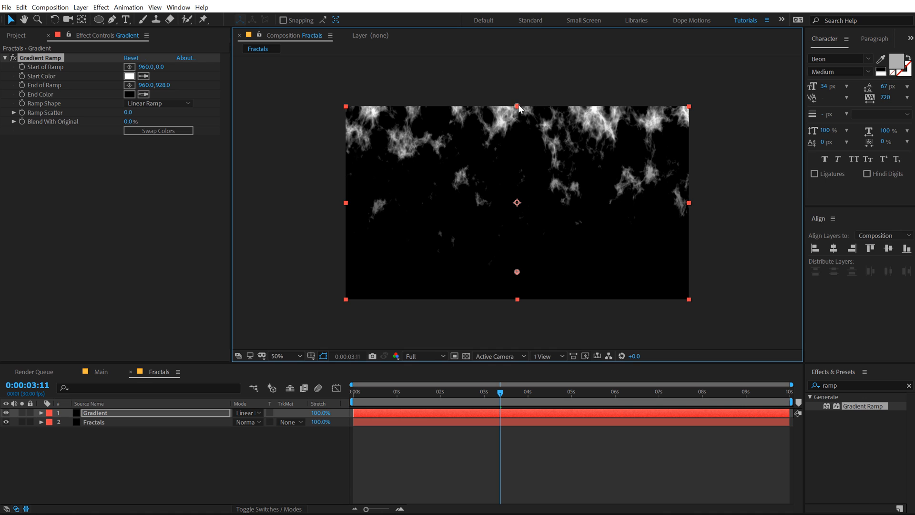
pyautogui.moveTo(516, 107); pyautogui.dragTo(516, 111)
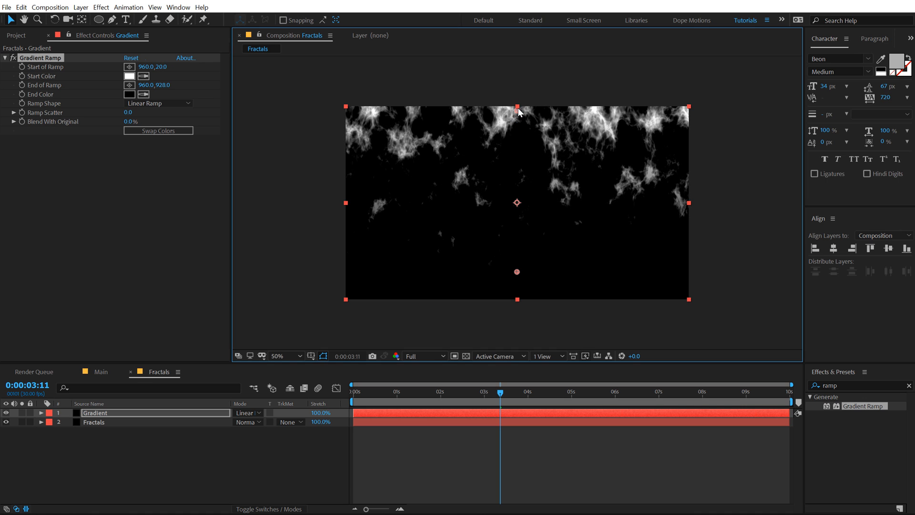
pyautogui.moveTo(517, 107); pyautogui.dragTo(516, 134)
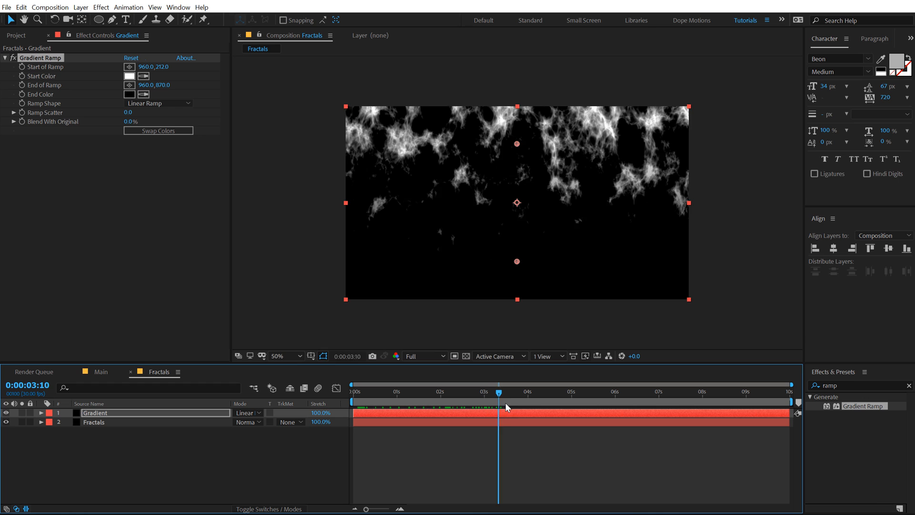
pyautogui.moveTo(497, 390); pyautogui.dragTo(434, 391)
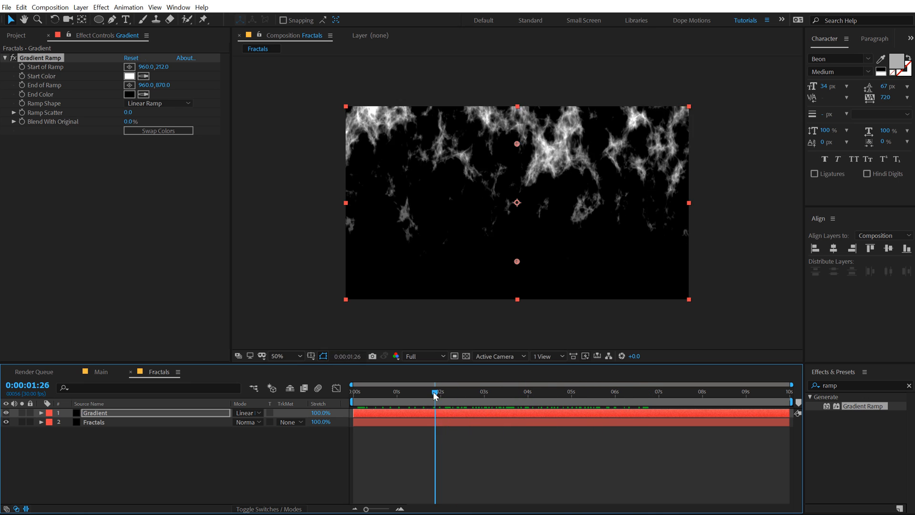
pyautogui.click(101, 372)
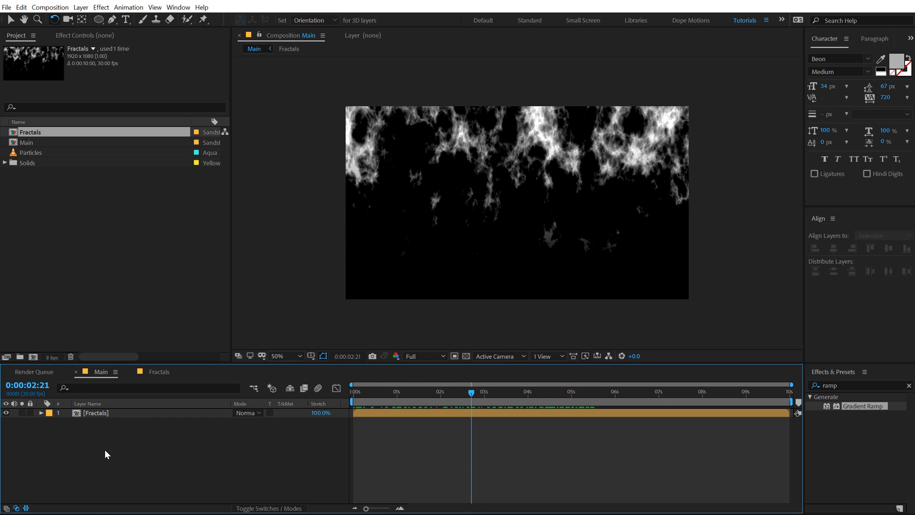
# Add a Warp adjustment layer with Polar Coordinates set to Rect to Polar.
pyautogui.rightClick(105, 454)
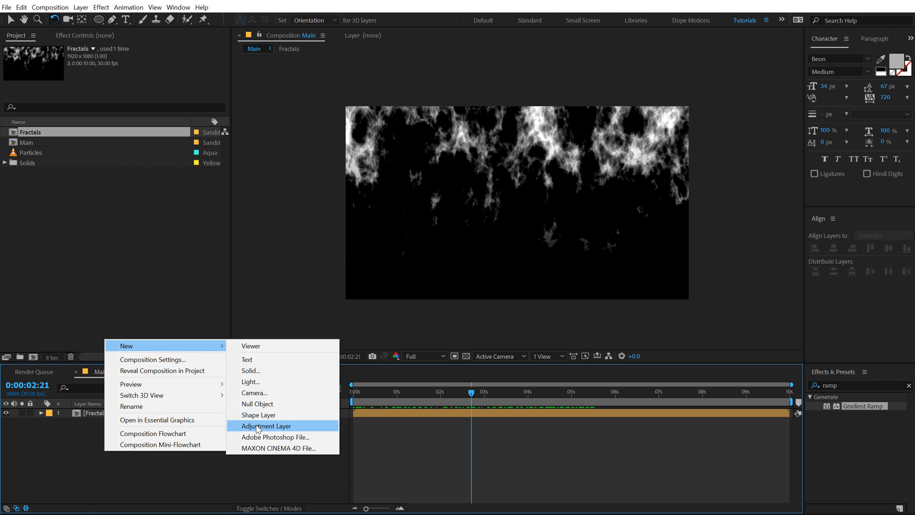
pyautogui.click(266, 425)
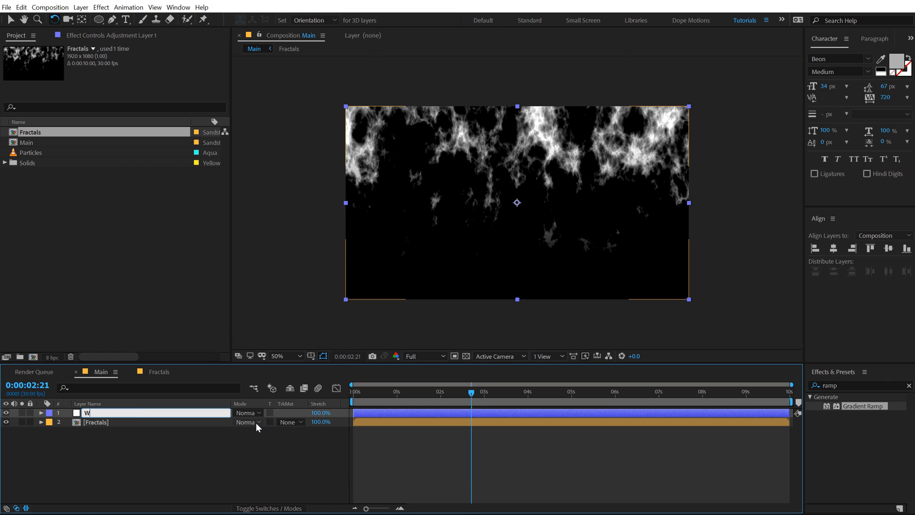
pyautogui.write('Warp')
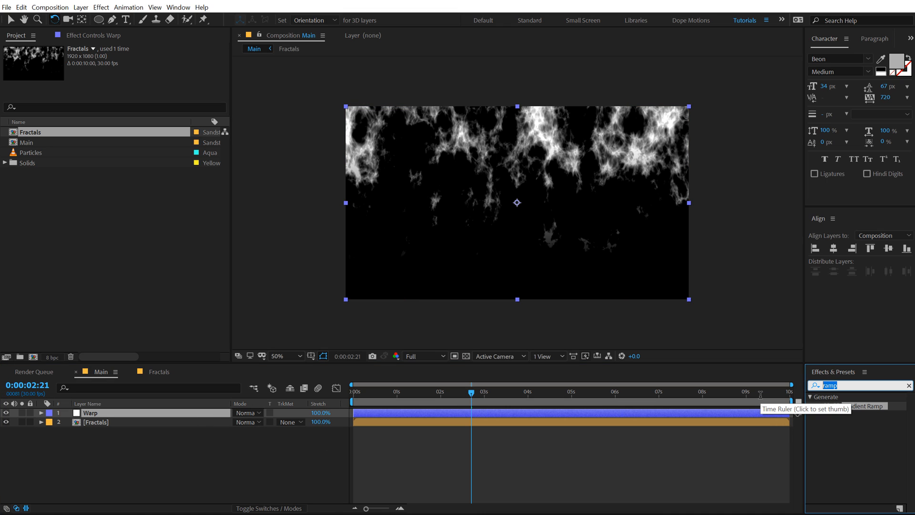
pyautogui.write('polar')
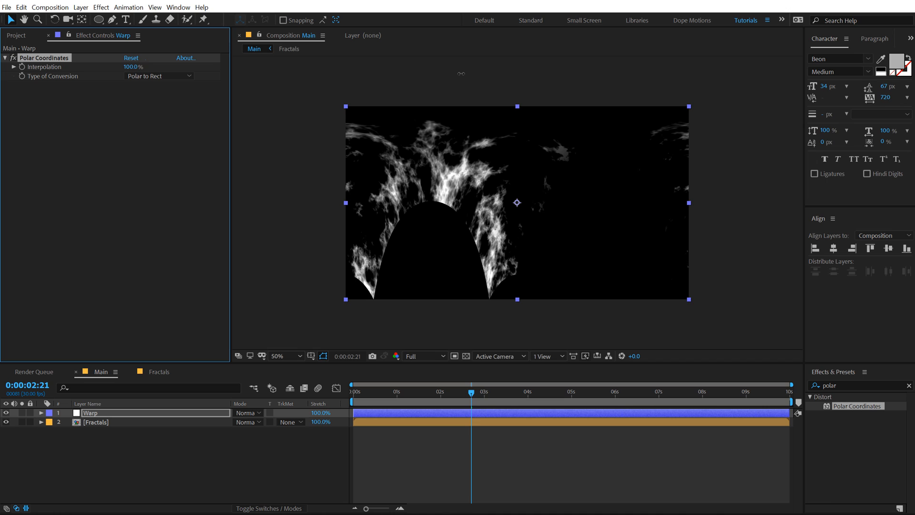
pyautogui.moveTo(154, 85)
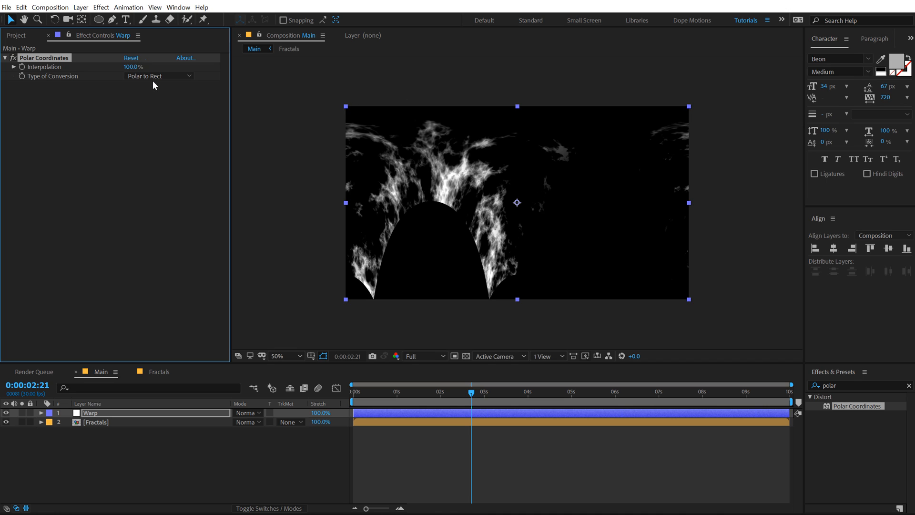
pyautogui.moveTo(52, 85)
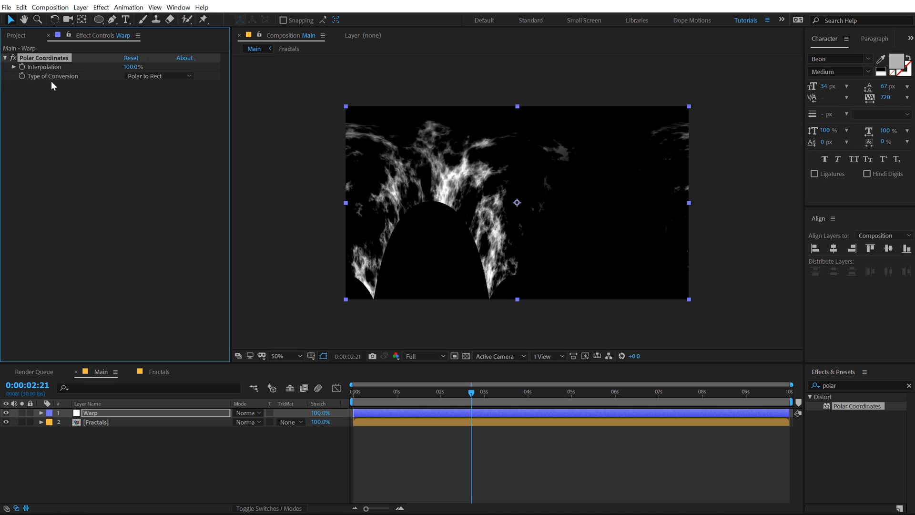
pyautogui.click(158, 76)
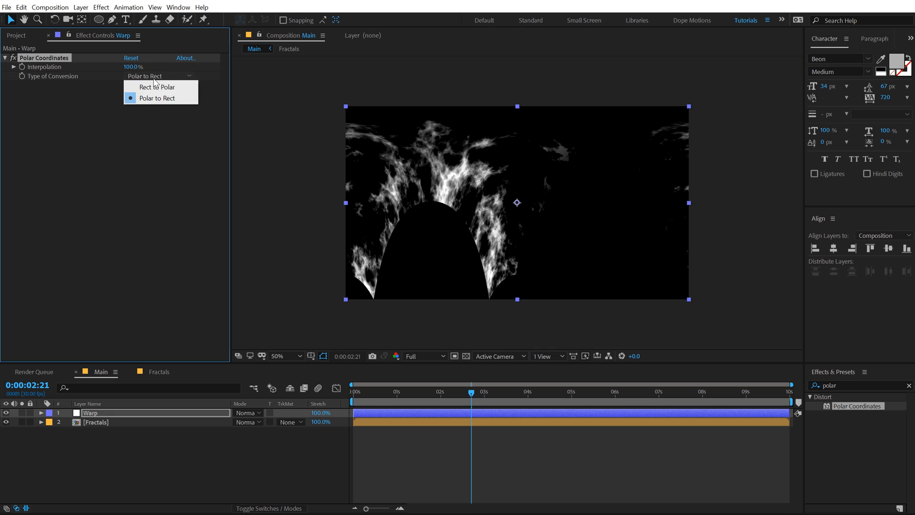
pyautogui.click(156, 87)
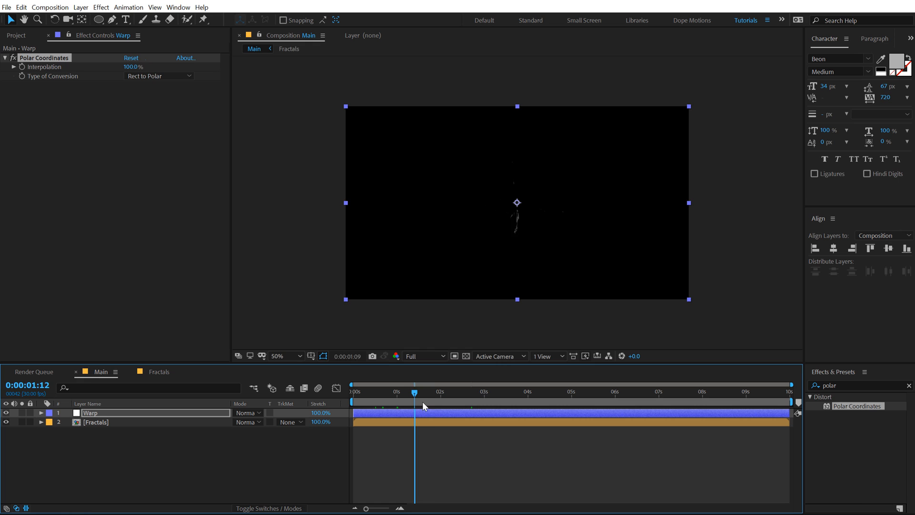
pyautogui.click(626, 390)
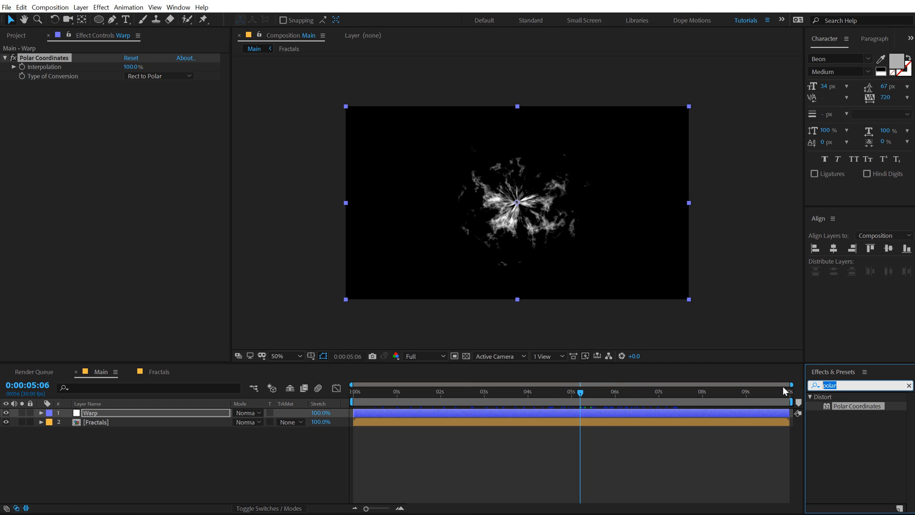
# Apply CC Radial Fast Blur to the Warp layer with Zoom set to Brightest.
pyautogui.write('cc ra')
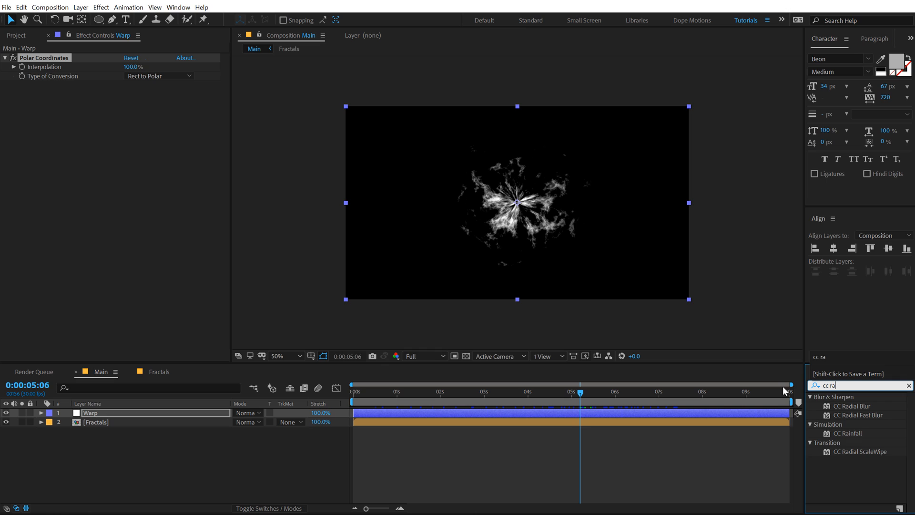
pyautogui.doubleClick(862, 414)
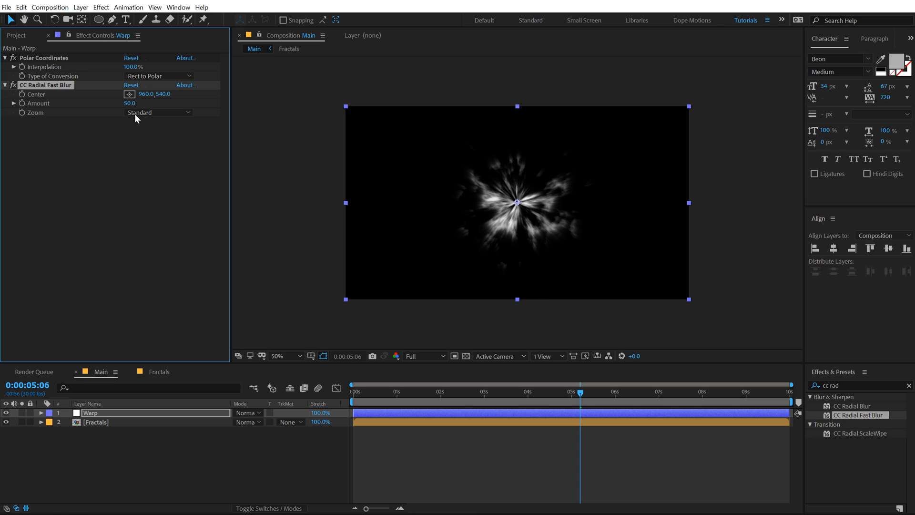
pyautogui.click(158, 112)
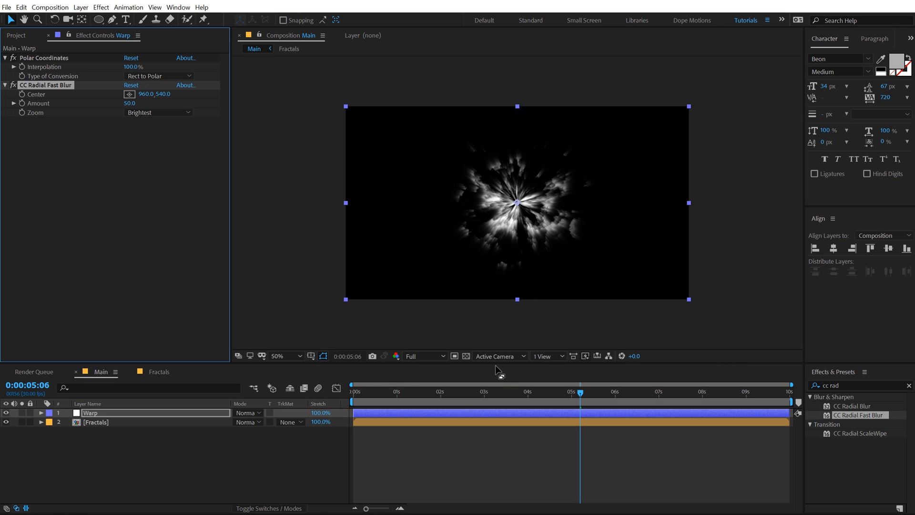
pyautogui.click(520, 391)
pyautogui.write('Cloud')
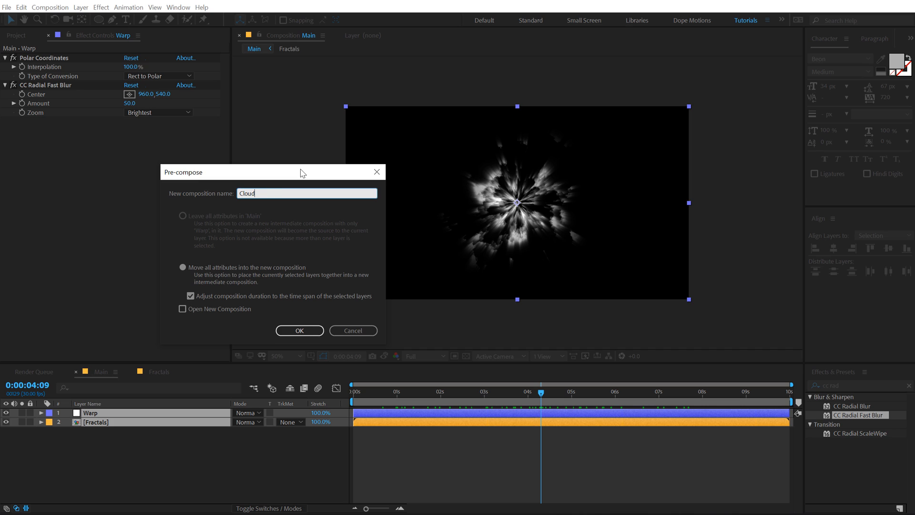
# Pre-compose the vortex layers as Clouds, place the BG solid beneath, and search for CC Toner.
pyautogui.click(299, 331)
pyautogui.write('BG')
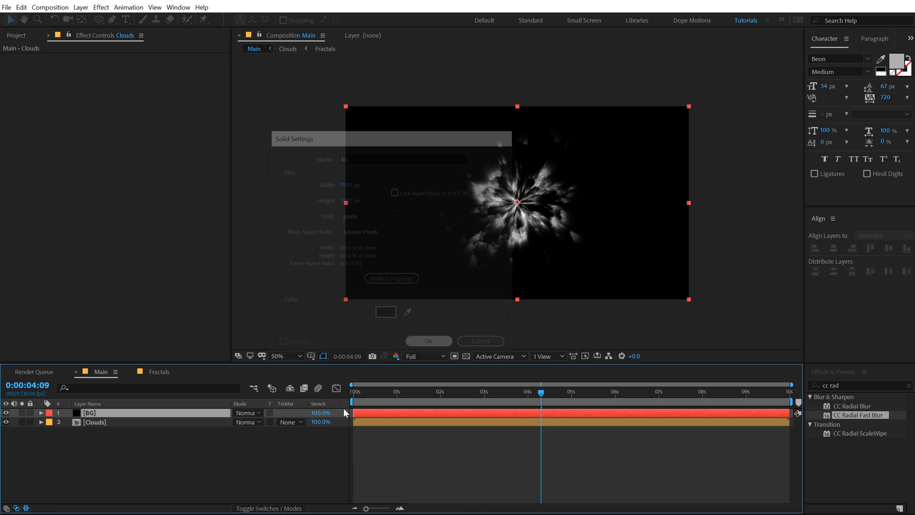
pyautogui.click(429, 340)
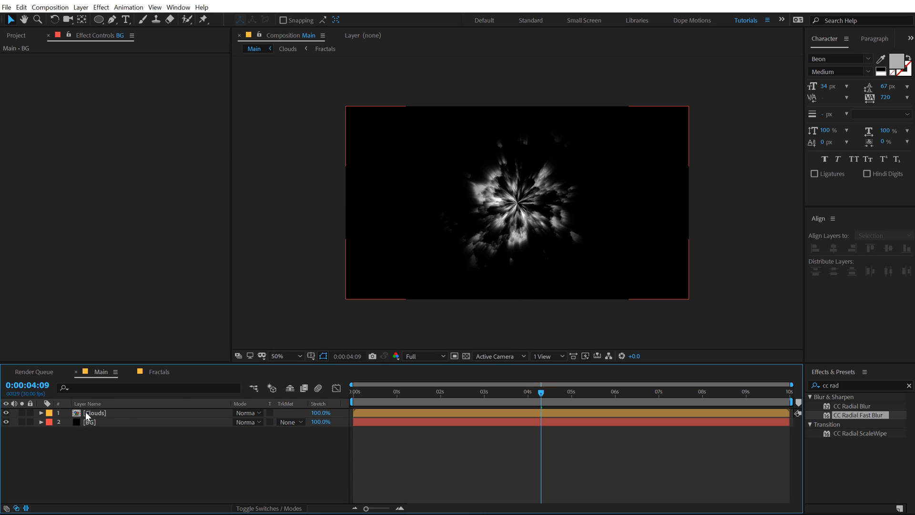
pyautogui.click(94, 412)
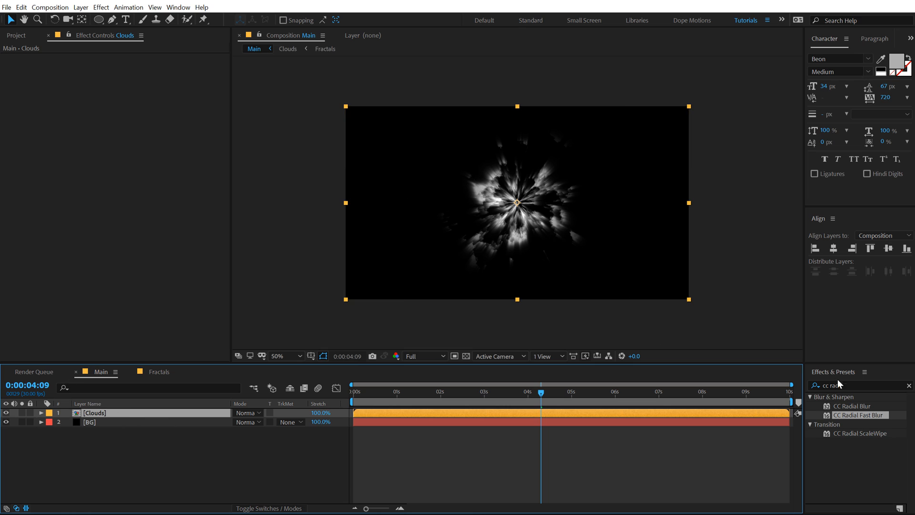
pyautogui.write('cc ton')
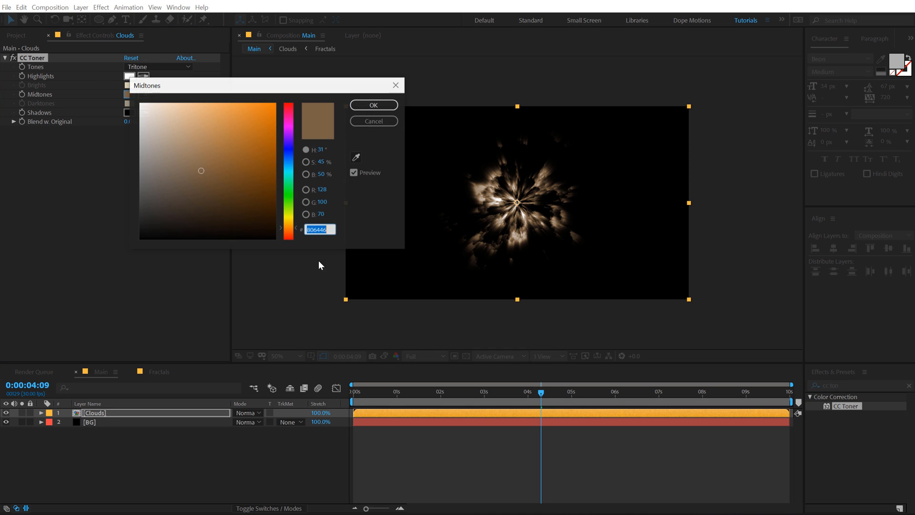
# Tint the Clouds midtones red and enter a Transform scale of 200.
pyautogui.click(267, 93)
pyautogui.write('trans')
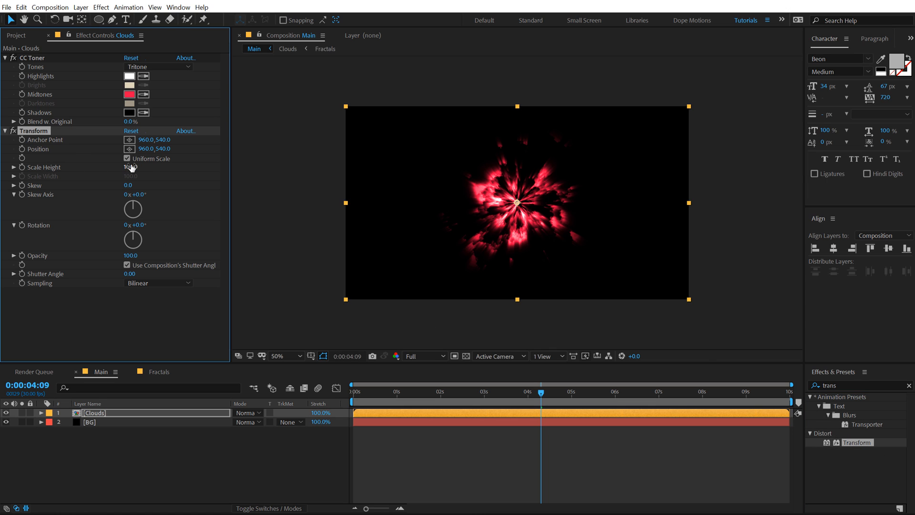
pyautogui.write('20')
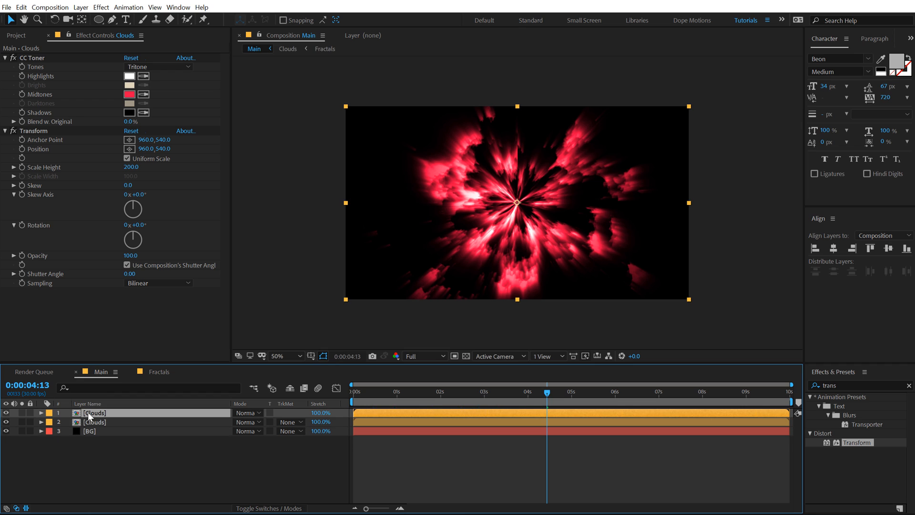
# Change the duplicate Clouds layer's midtone tint to purple.
pyautogui.click(129, 94)
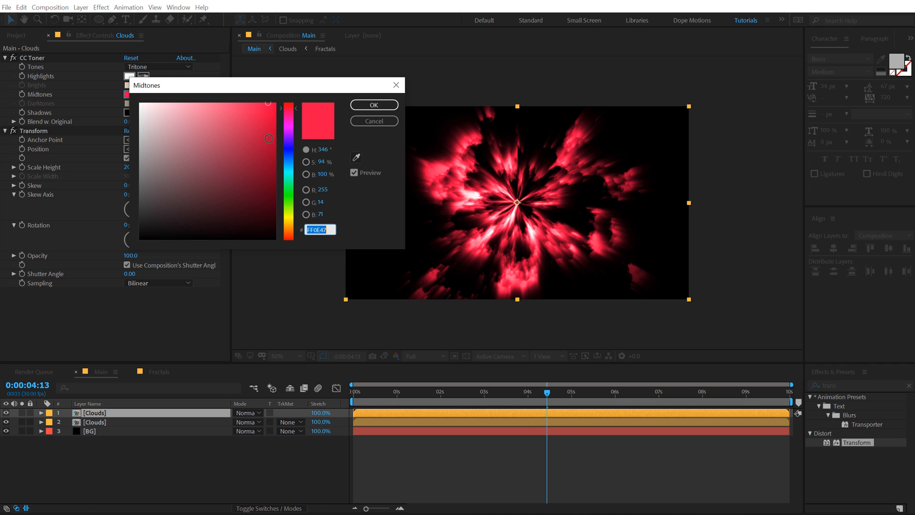
pyautogui.click(289, 140)
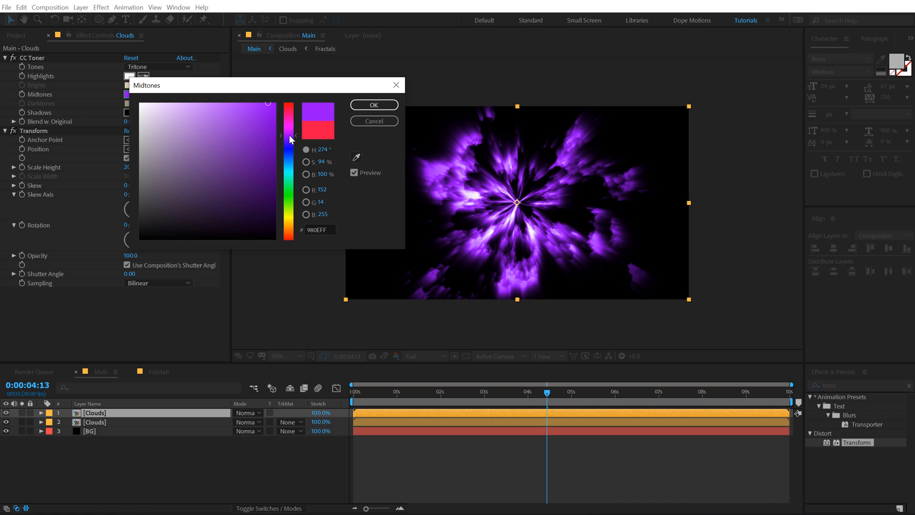
pyautogui.click(373, 104)
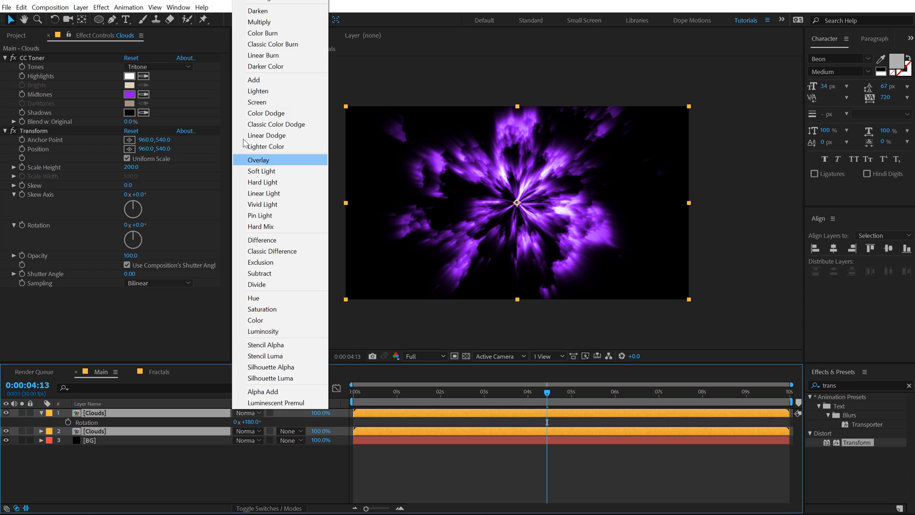
# Set the top Clouds layer to Screen mode and preview the vortex at another frame.
pyautogui.click(256, 102)
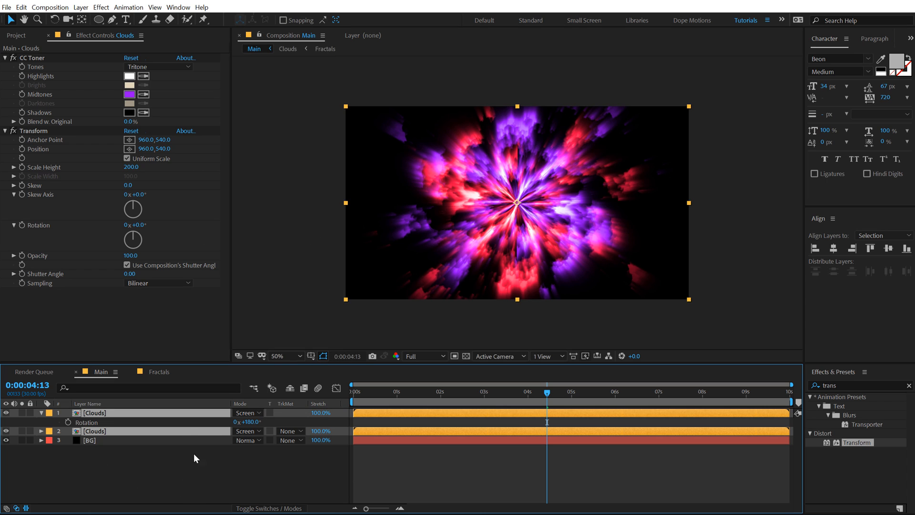
pyautogui.click(195, 458)
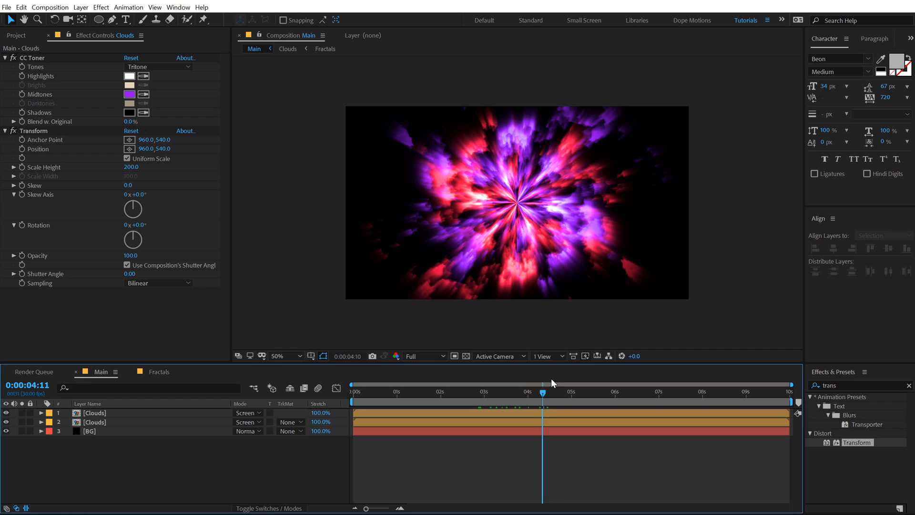
pyautogui.click(364, 415)
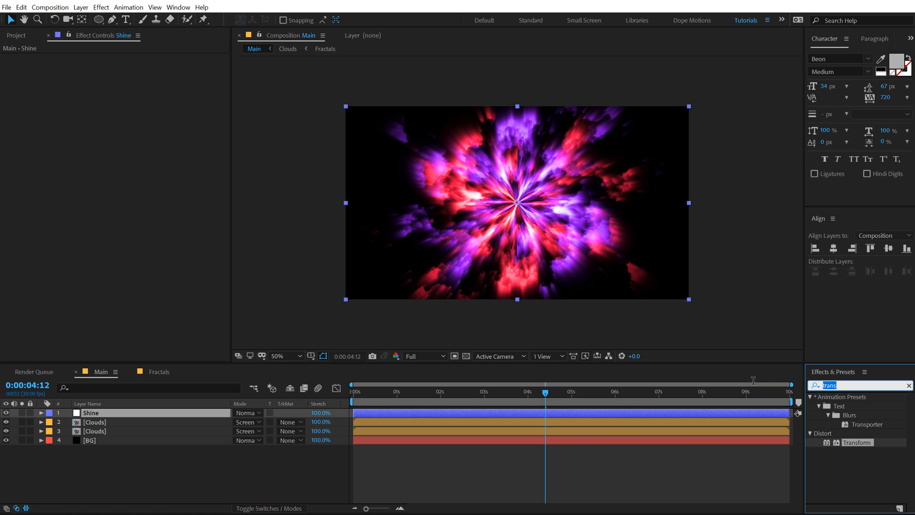
# Apply CC Radial Fast Blur to Shine with Amount 80 and Zoom set to Darkest.
pyautogui.write('cc ra')
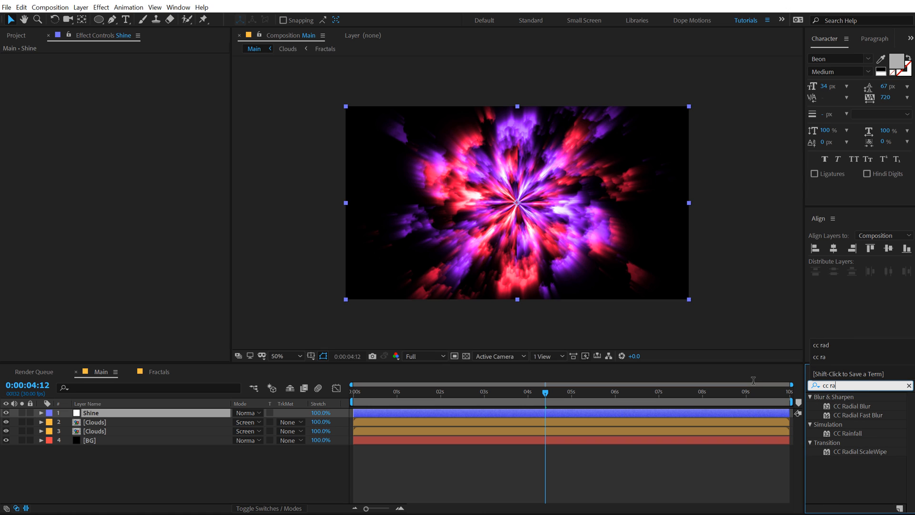
pyautogui.doubleClick(861, 415)
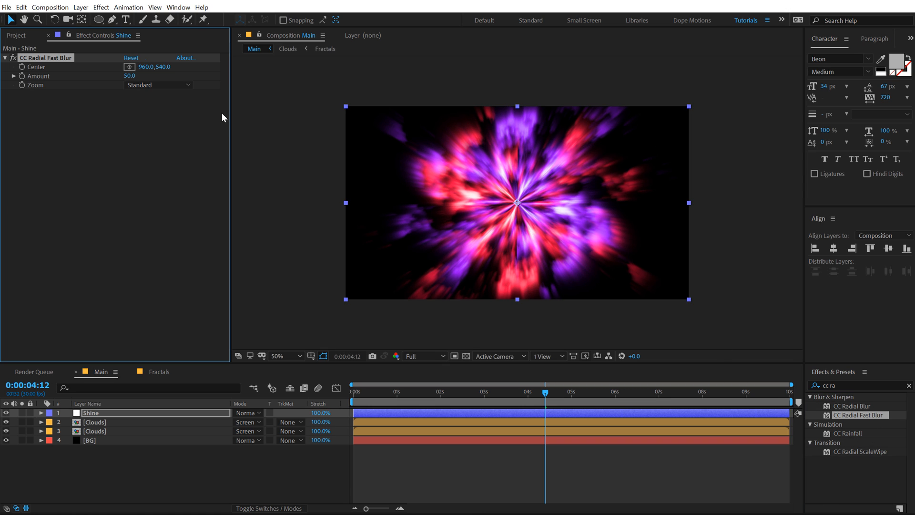
pyautogui.doubleClick(129, 76)
pyautogui.write('80')
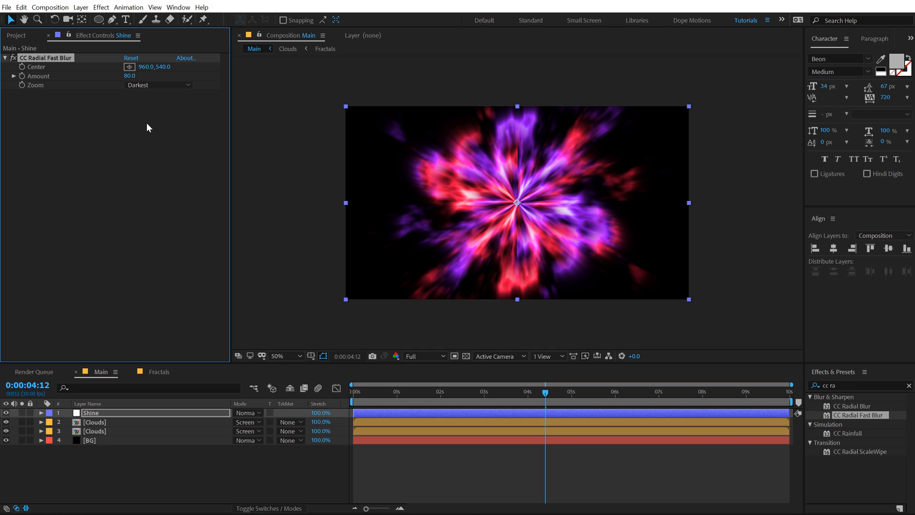
pyautogui.click(391, 390)
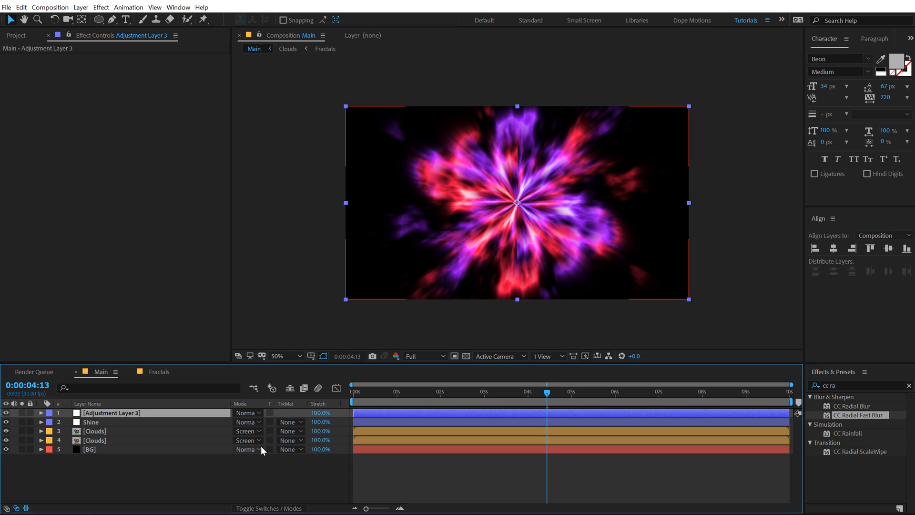
# Name the adjustment layer Distortion and add Transform and Optics Compensation effects.
pyautogui.write('Dis')
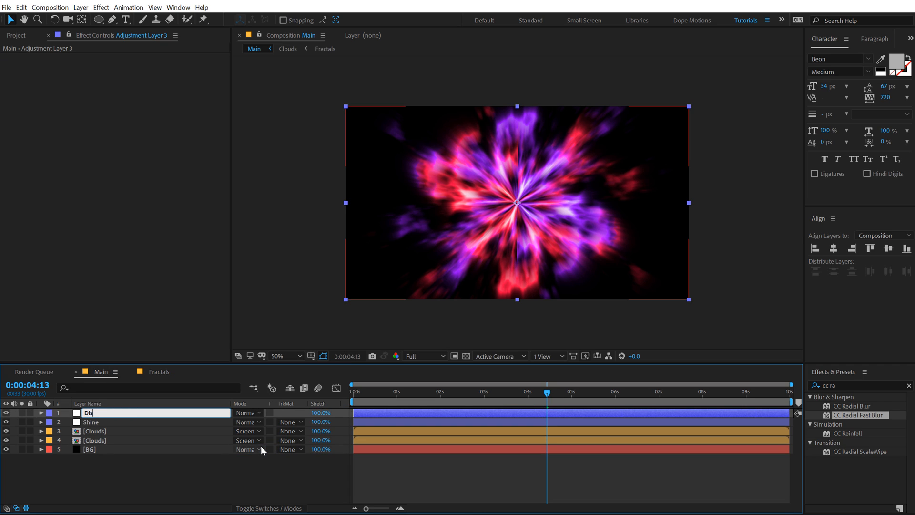
pyautogui.write('Distortion')
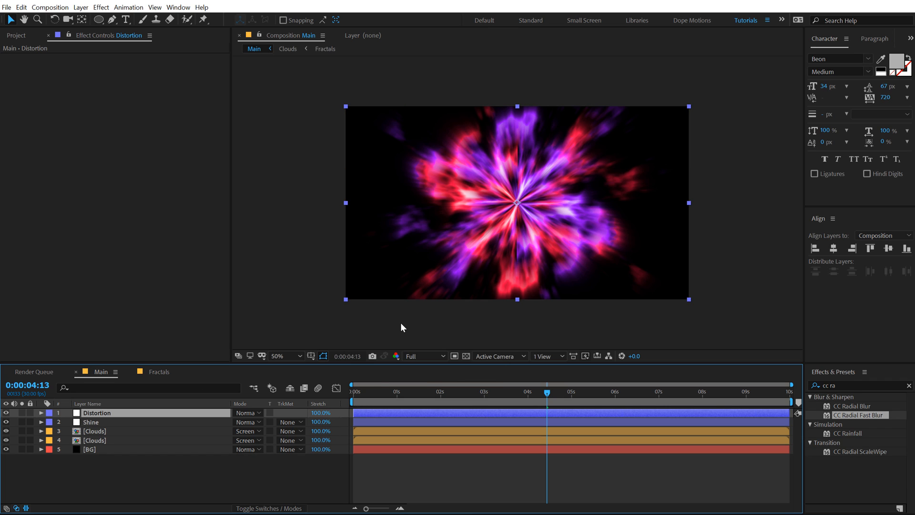
pyautogui.moveTo(115, 359)
pyautogui.write('t')
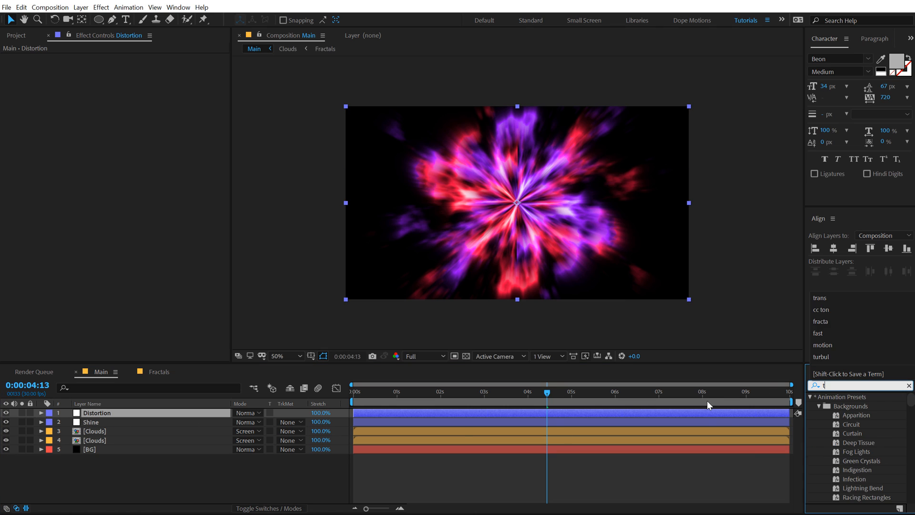
pyautogui.write('rans')
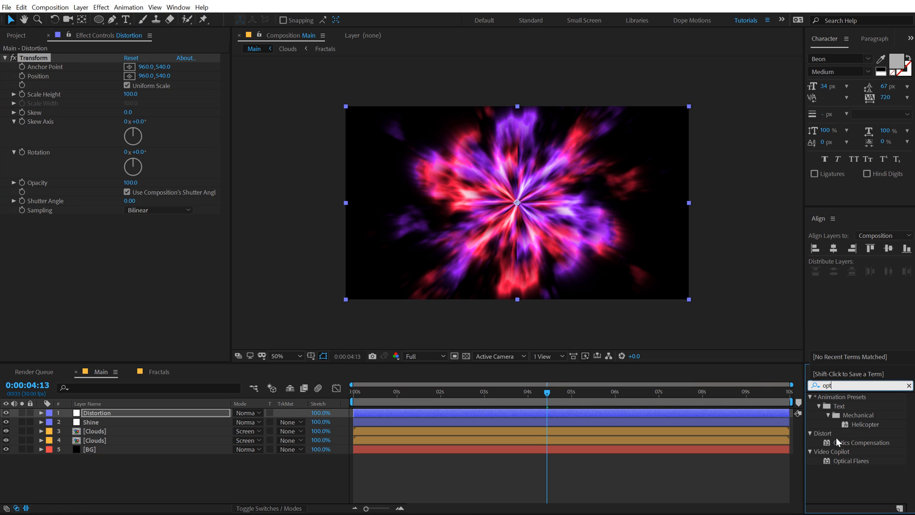
pyautogui.doubleClick(864, 442)
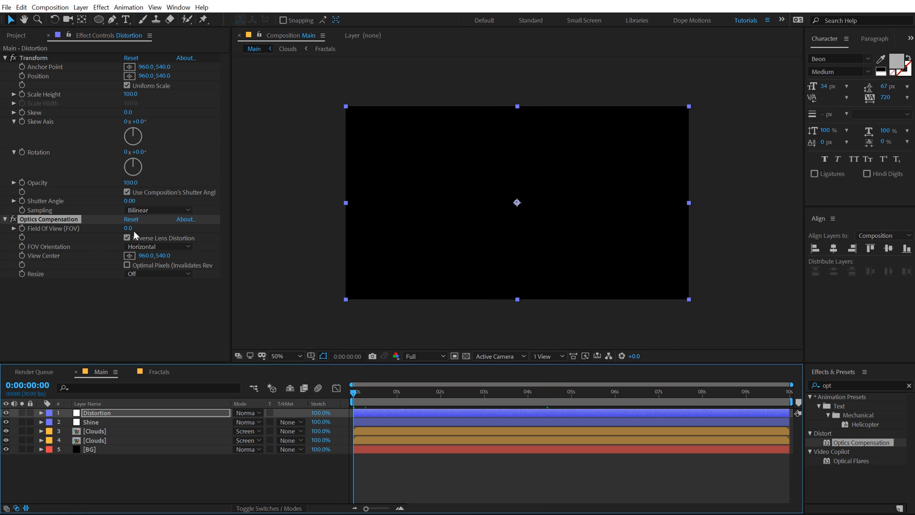
# Enable Reverse Lens Distortion and keyframe Field of View from 20 at 0:00 to 75 at 8:00.
pyautogui.click(129, 228)
pyautogui.write('20')
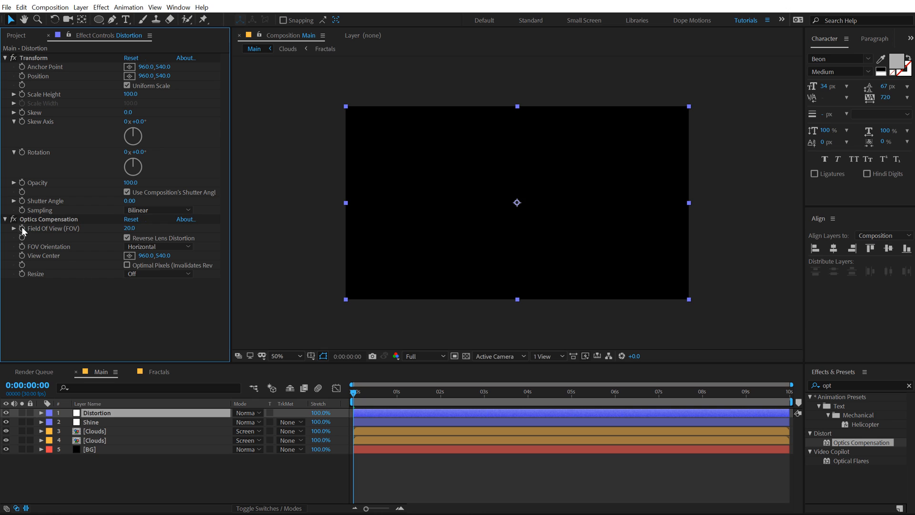
pyautogui.click(636, 391)
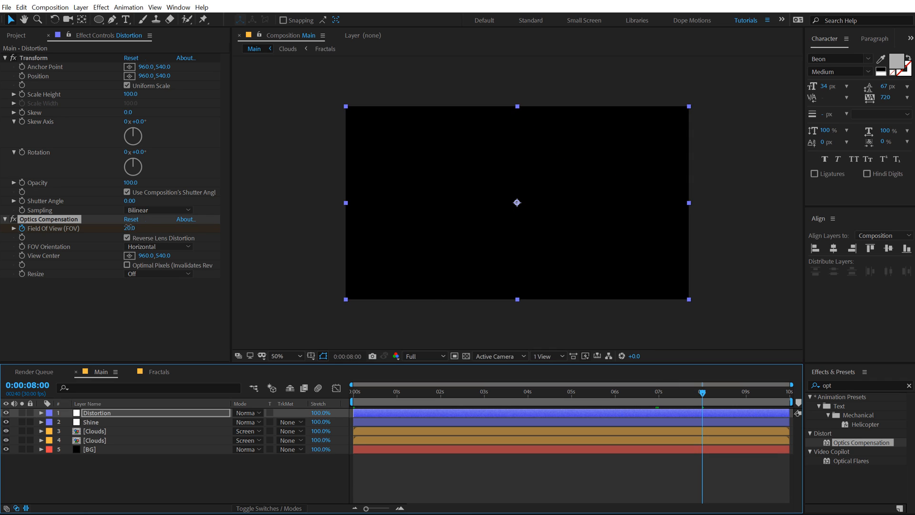
pyautogui.moveTo(132, 228); pyautogui.dragTo(123, 228)
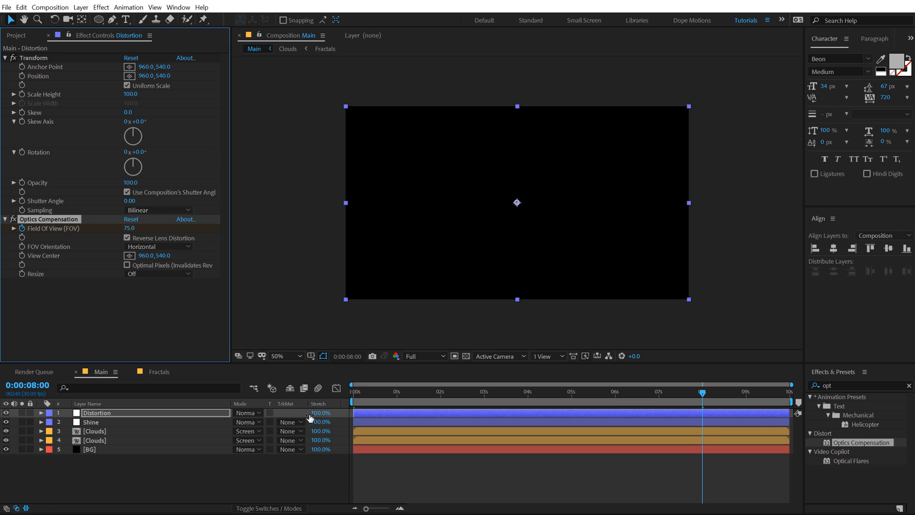
pyautogui.click(457, 391)
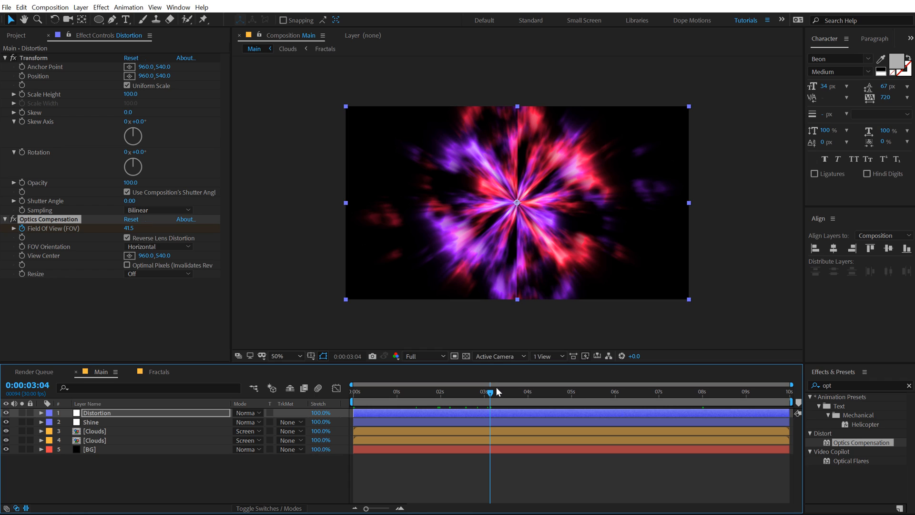
pyautogui.moveTo(159, 313)
pyautogui.write('twirl')
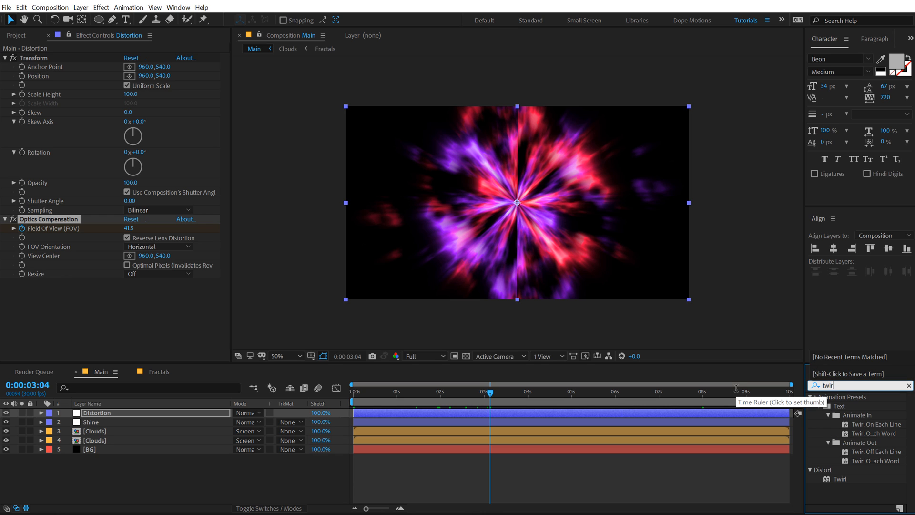
# Apply Twirl to the Distortion layer and reduce Twirl Radius to 26.
pyautogui.doubleClick(840, 477)
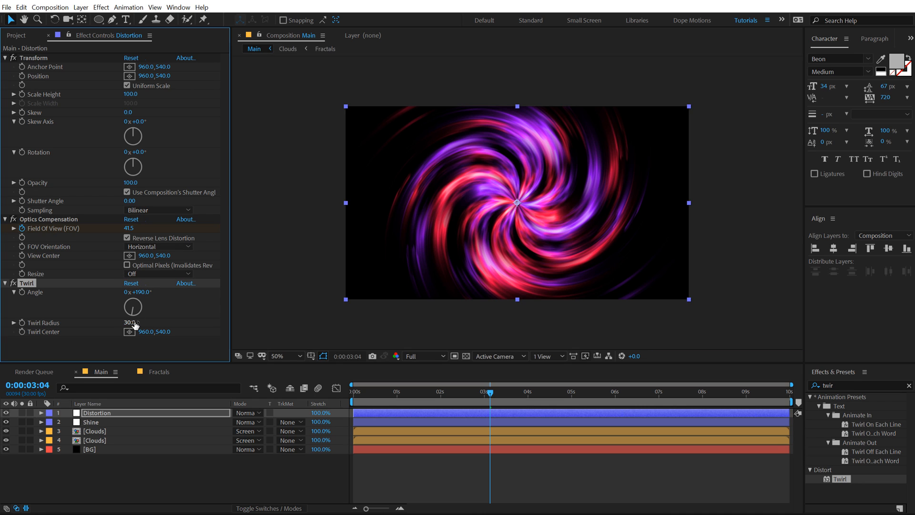
pyautogui.moveTo(128, 322); pyautogui.dragTo(148, 322)
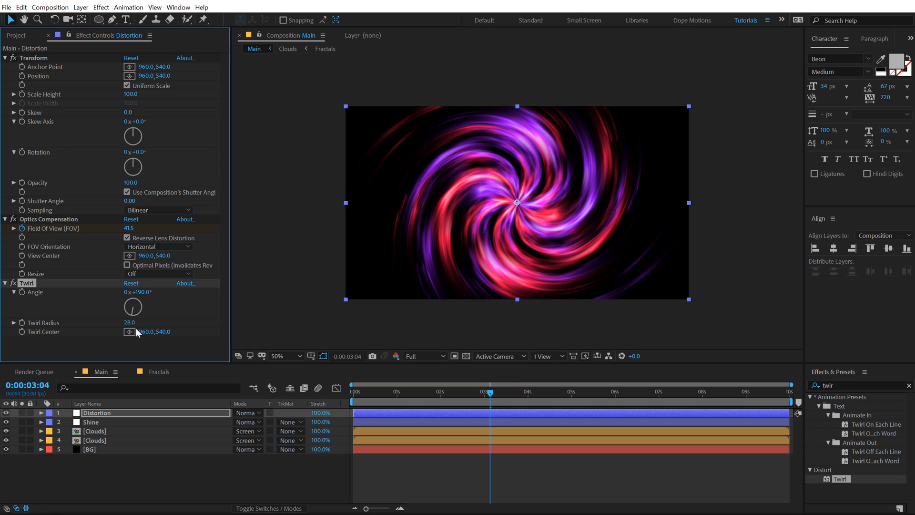
pyautogui.moveTo(130, 322)
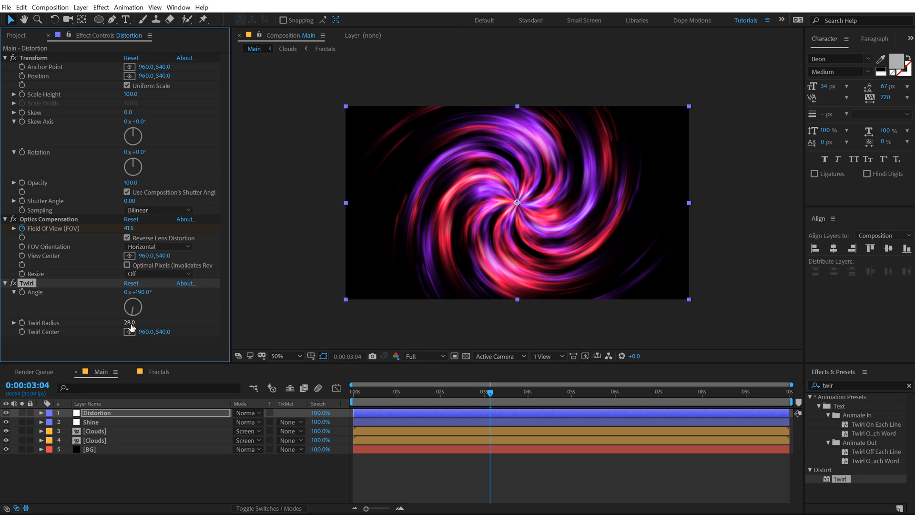
pyautogui.click(129, 322)
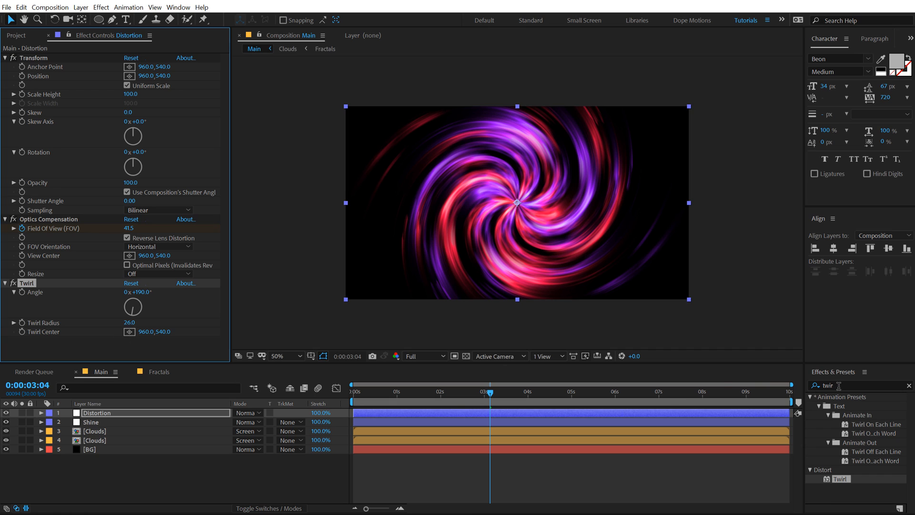
pyautogui.write('cc le')
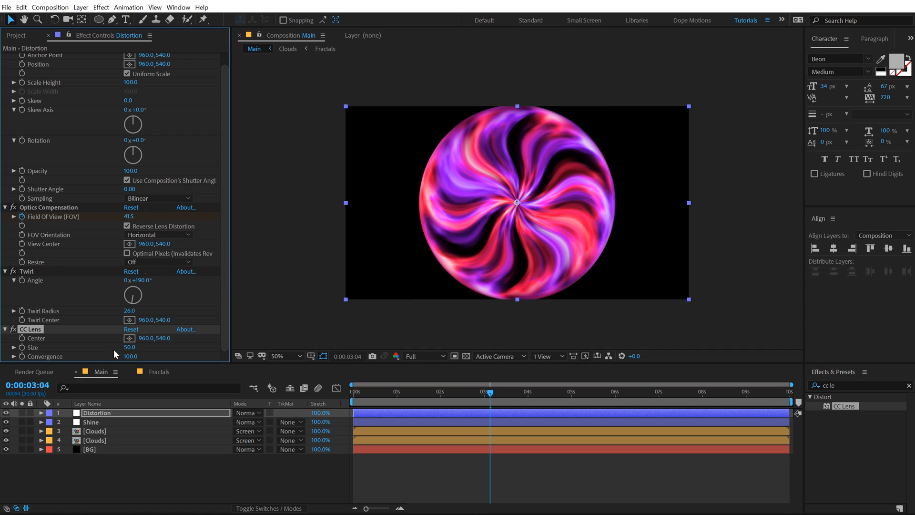
pyautogui.moveTo(124, 348)
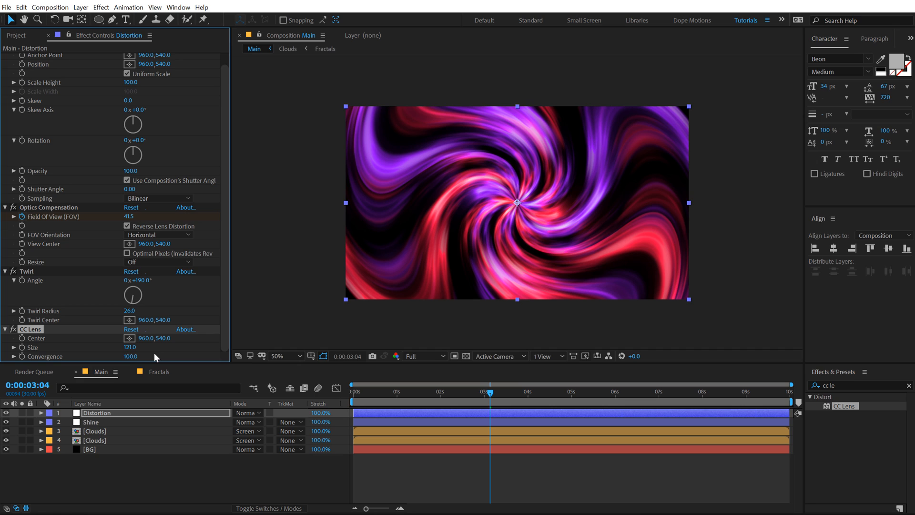
# Set CC Lens Convergence to 85 and Size to 120.
pyautogui.click(130, 356)
pyautogui.write('85')
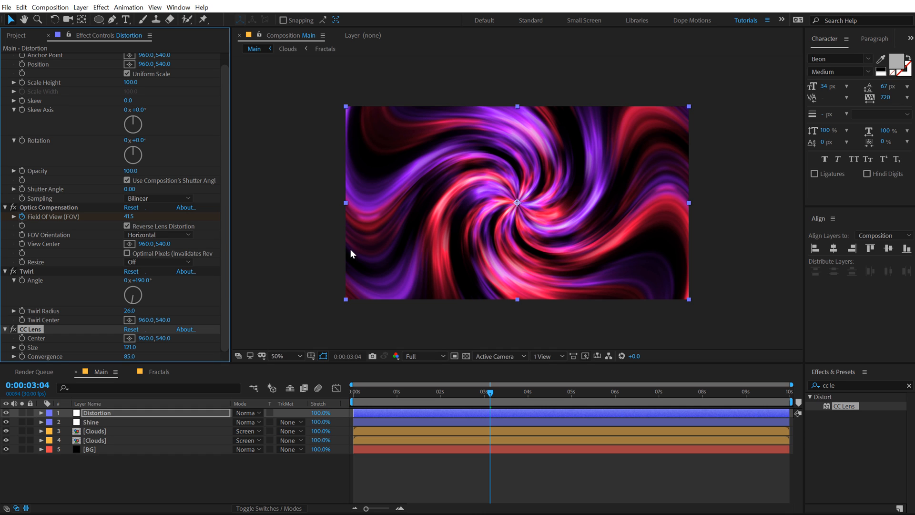
pyautogui.moveTo(381, 267)
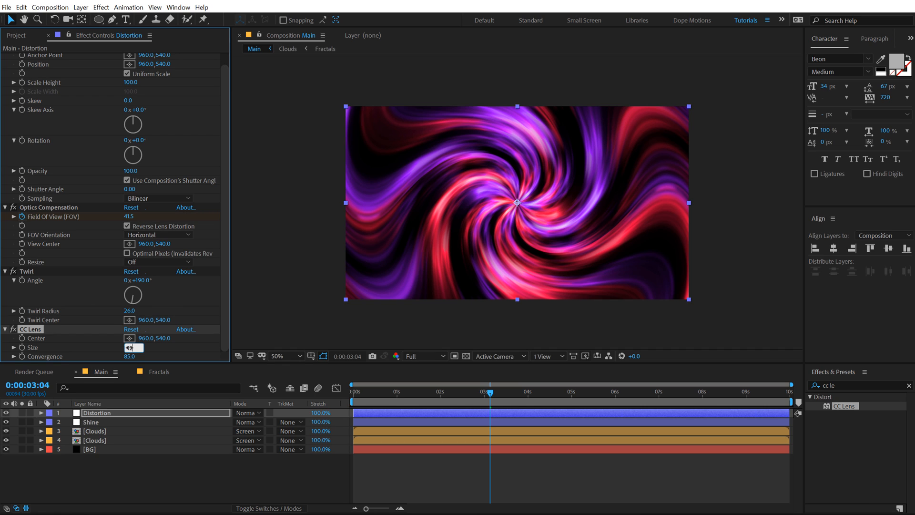
pyautogui.write('120.0')
pyautogui.click(860, 385)
pyautogui.write('opt')
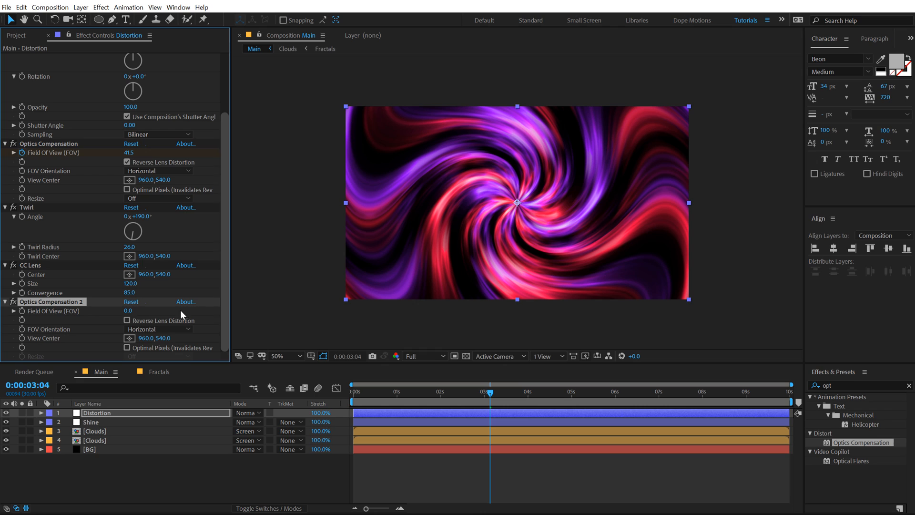
# Set the second Optics Compensation's Field of View to 90.
pyautogui.click(127, 320)
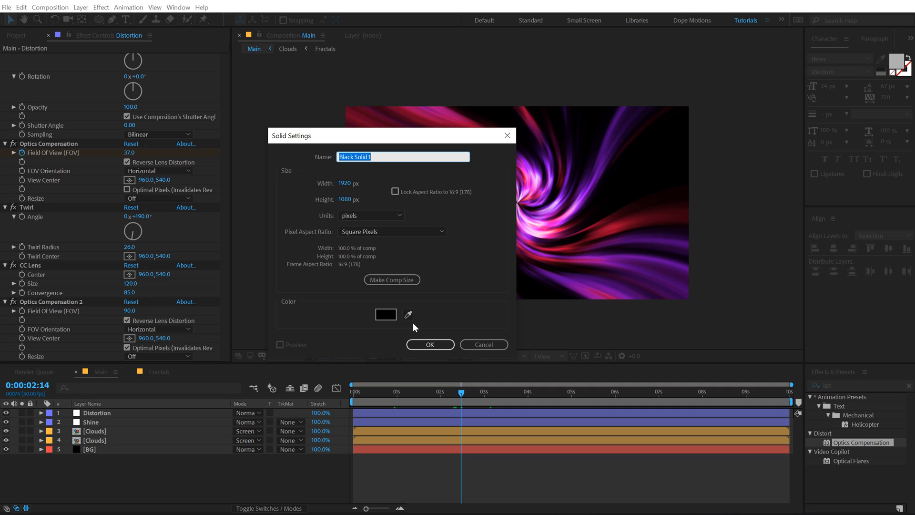
# Create a black solid named 'Circle' and add a round mask at the vortex centre.
pyautogui.write('C')
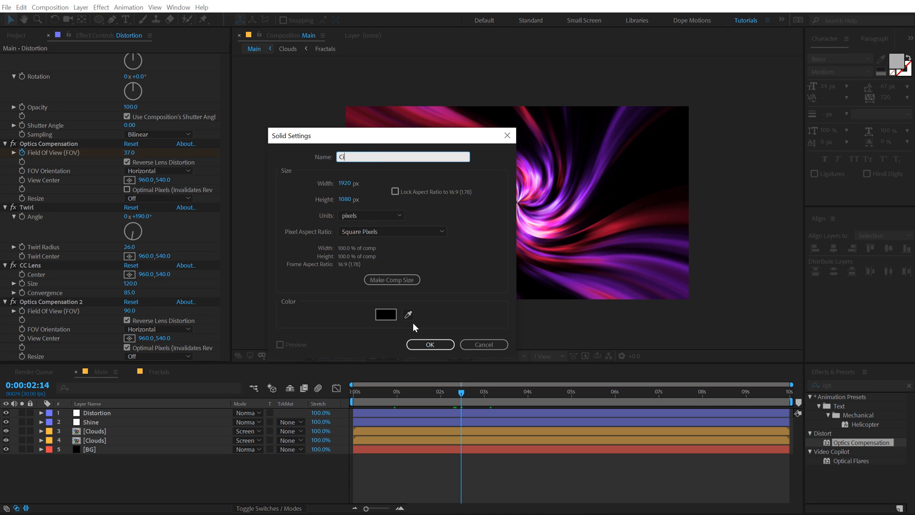
pyautogui.write('ircle')
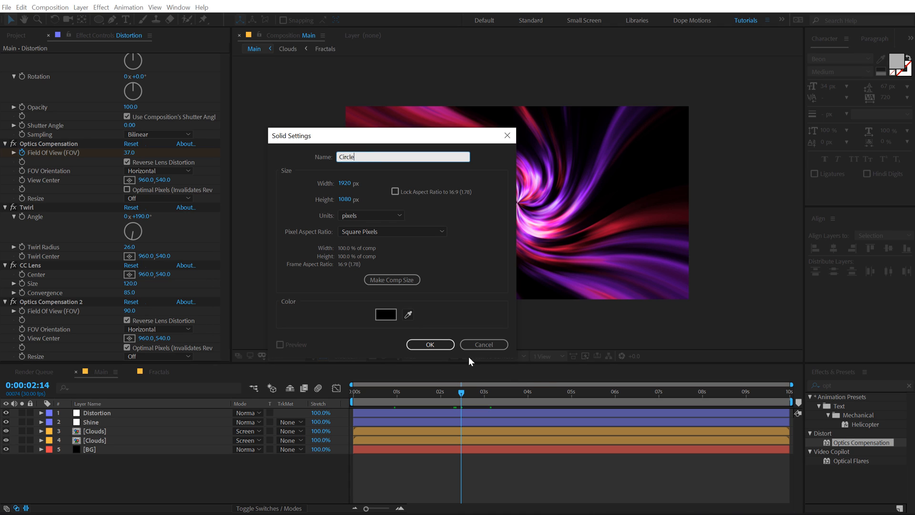
pyautogui.click(429, 344)
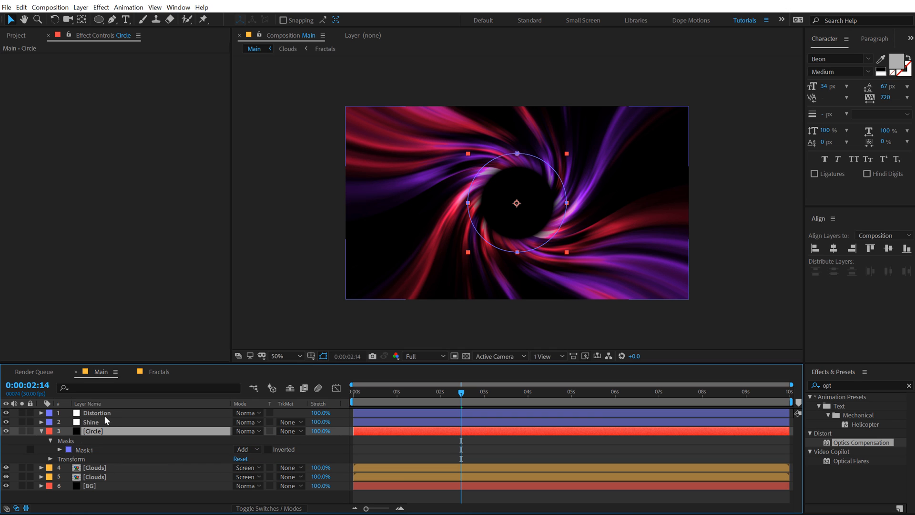
pyautogui.click(59, 453)
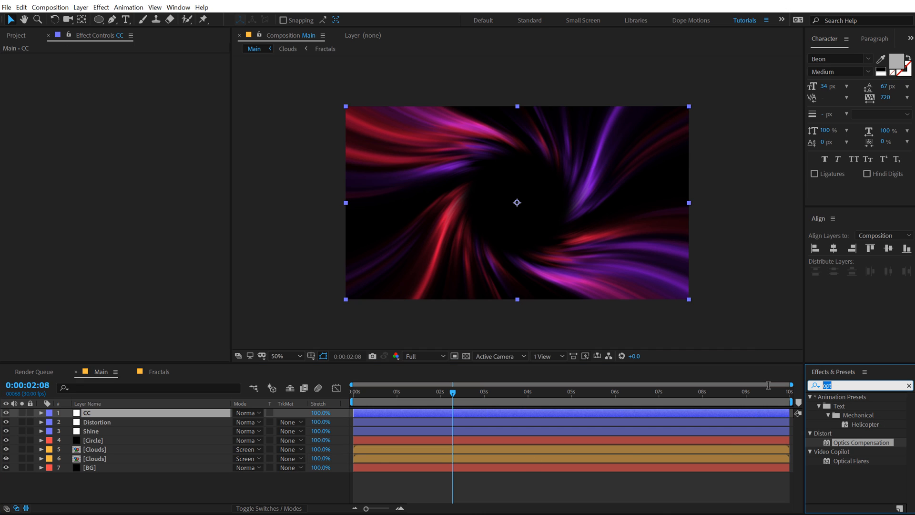
# Apply Curves to the CC layer, pull the RGB curve down, and preview the darker vortex.
pyautogui.write('curve')
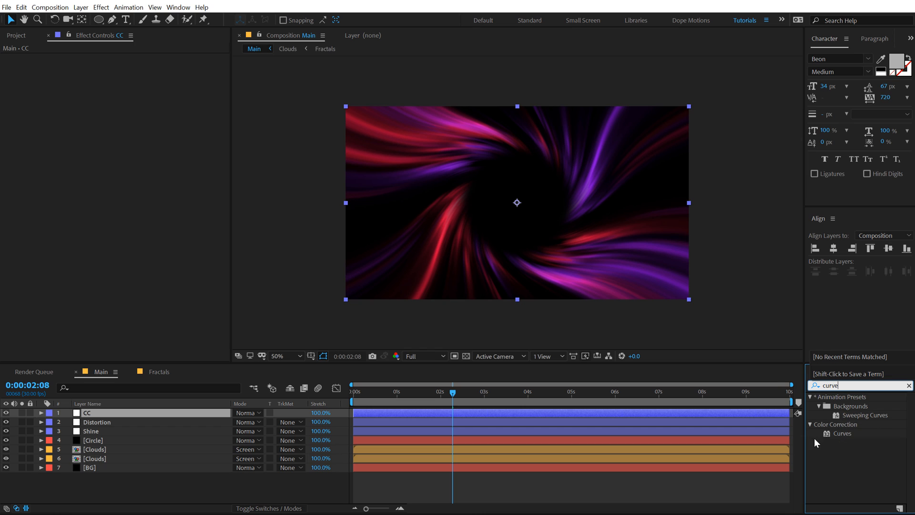
pyautogui.doubleClick(842, 433)
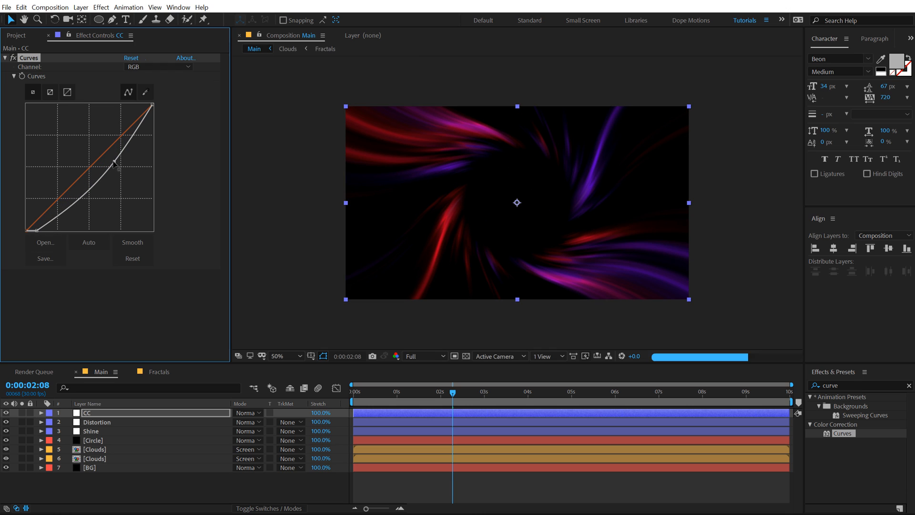
pyautogui.moveTo(115, 163); pyautogui.dragTo(117, 152)
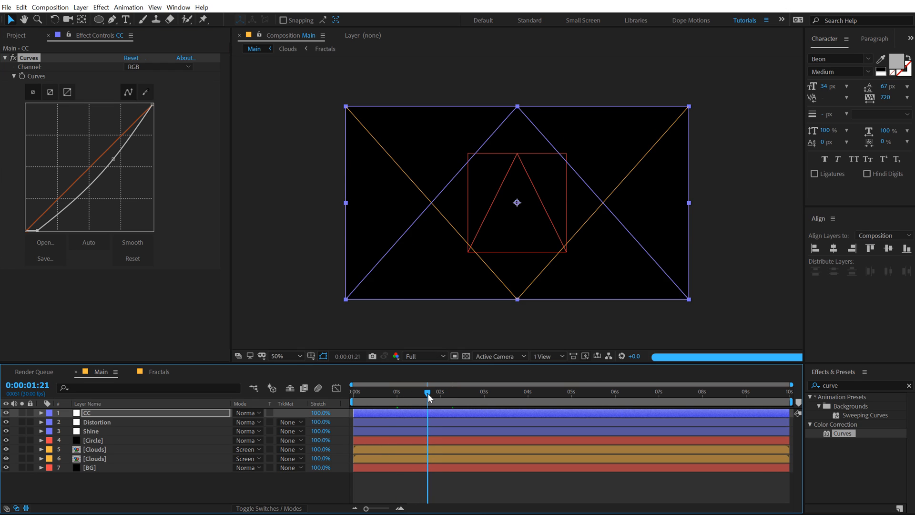
pyautogui.click(416, 355)
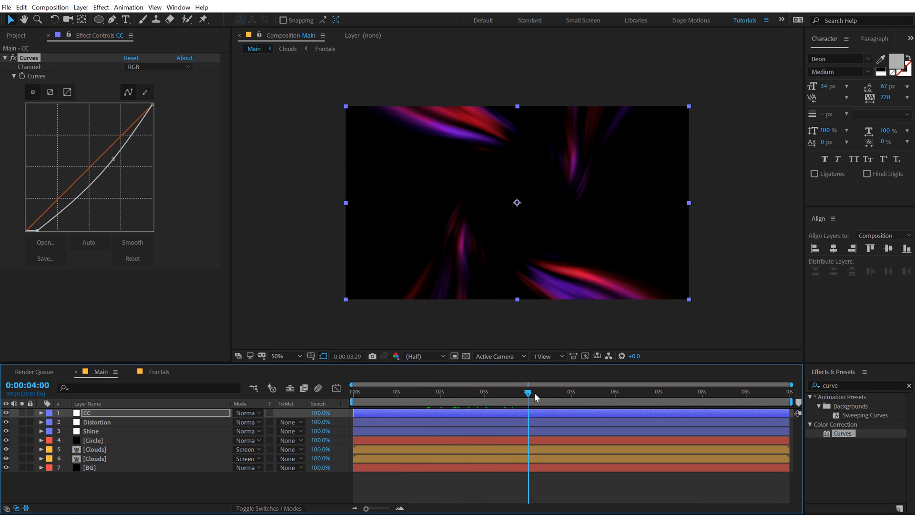
pyautogui.moveTo(528, 392); pyautogui.dragTo(596, 392)
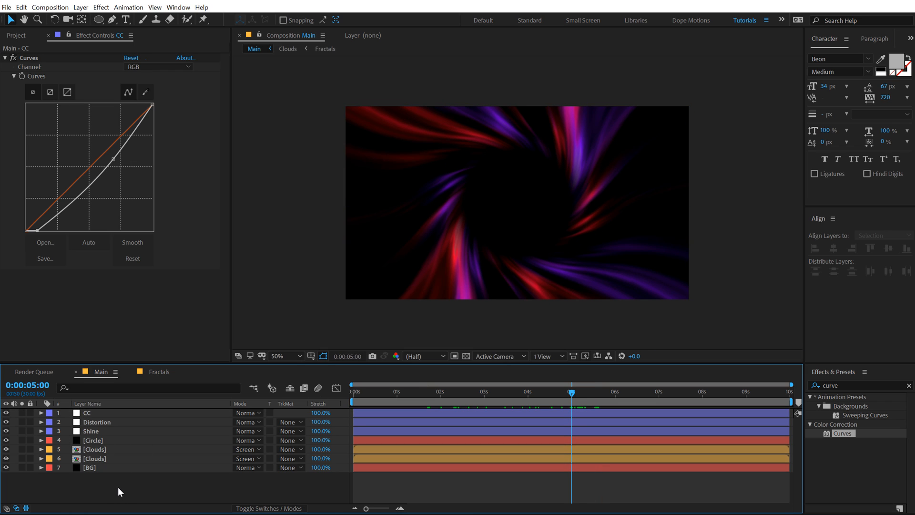
# Create a Glow adjustment layer with radius 250 and intensity 2, then preview the glow.
pyautogui.rightClick(120, 492)
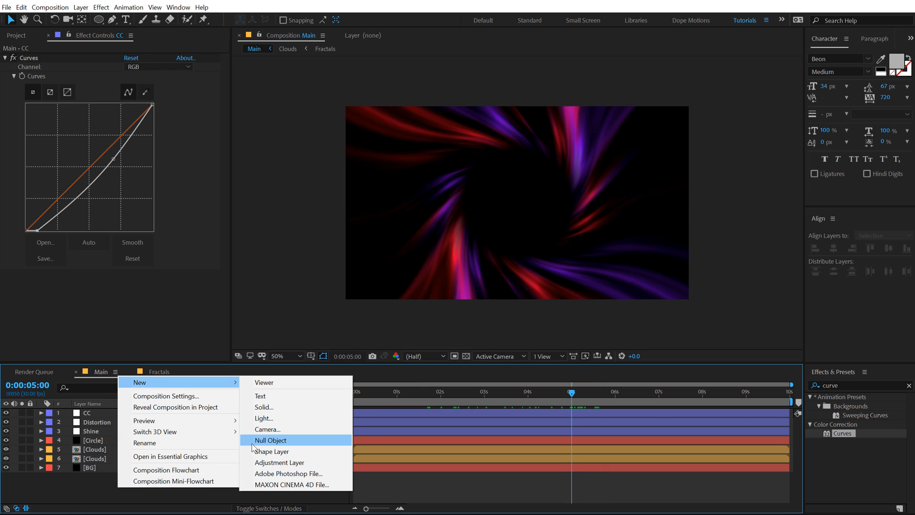
pyautogui.moveTo(273, 452)
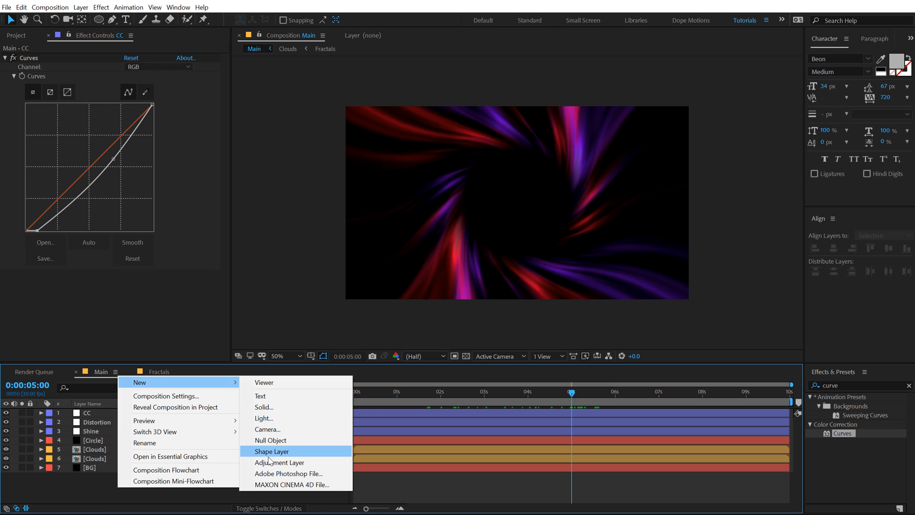
pyautogui.click(280, 462)
pyautogui.write('glow')
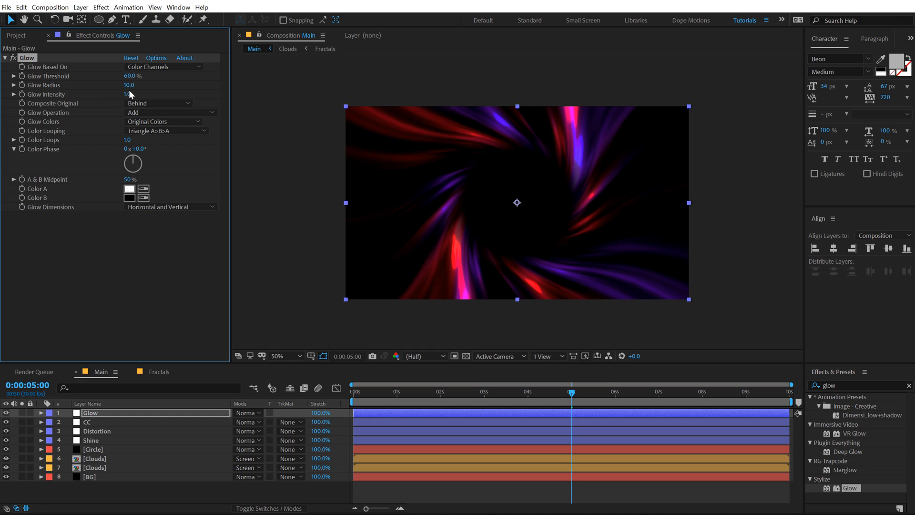
pyautogui.click(129, 84)
pyautogui.write('250')
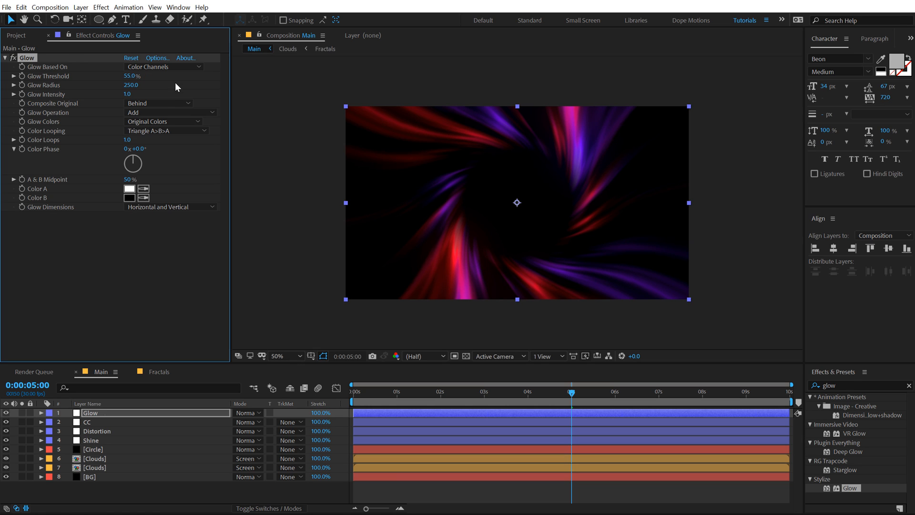
pyautogui.click(127, 94)
pyautogui.write('2')
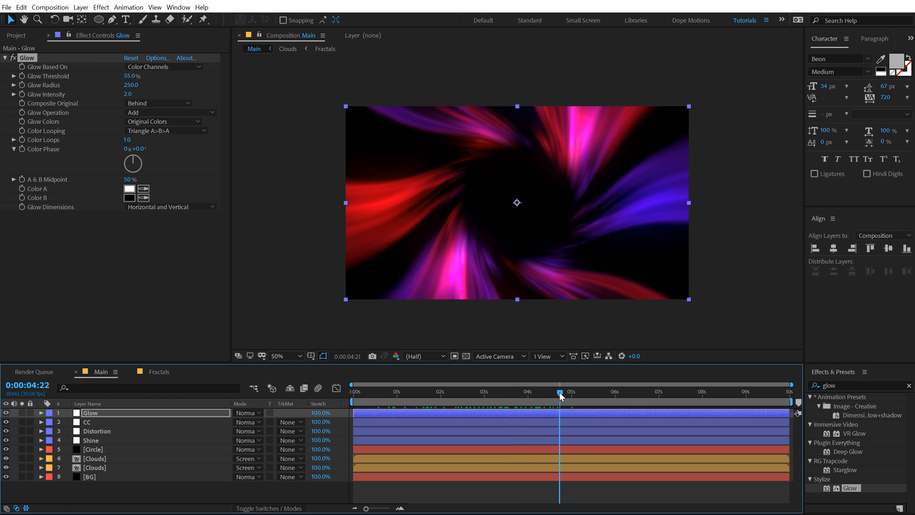
pyautogui.moveTo(559, 391); pyautogui.dragTo(553, 391)
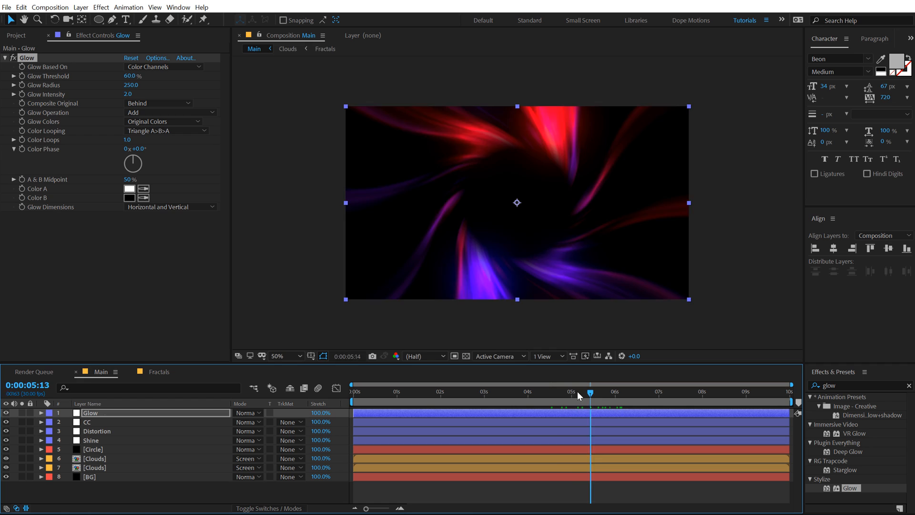
pyautogui.moveTo(590, 391); pyautogui.dragTo(567, 391)
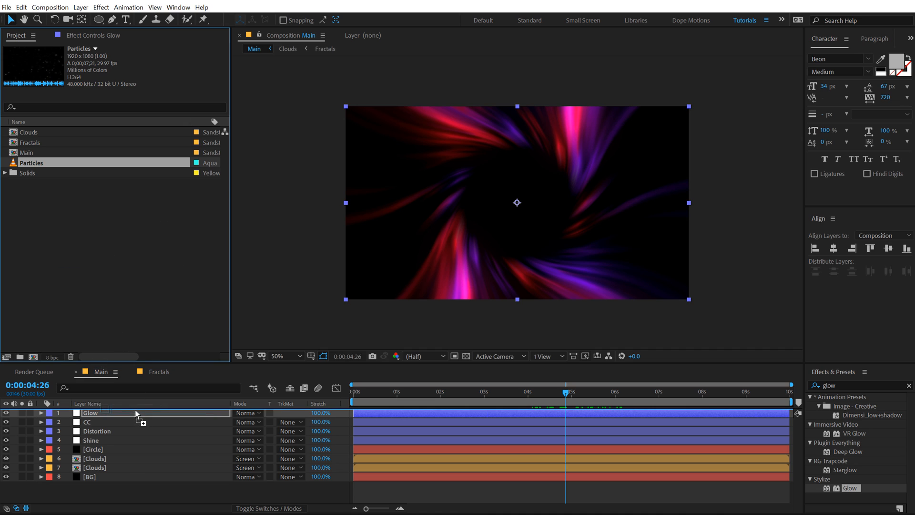
# Set Particles to Screen blending and tint its CC Toner highlights and midtones red.
pyautogui.click(248, 413)
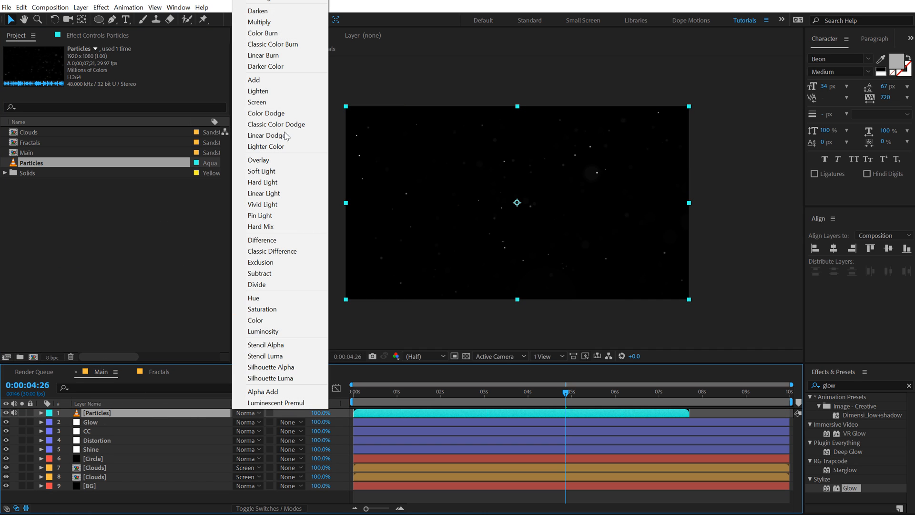
pyautogui.click(256, 101)
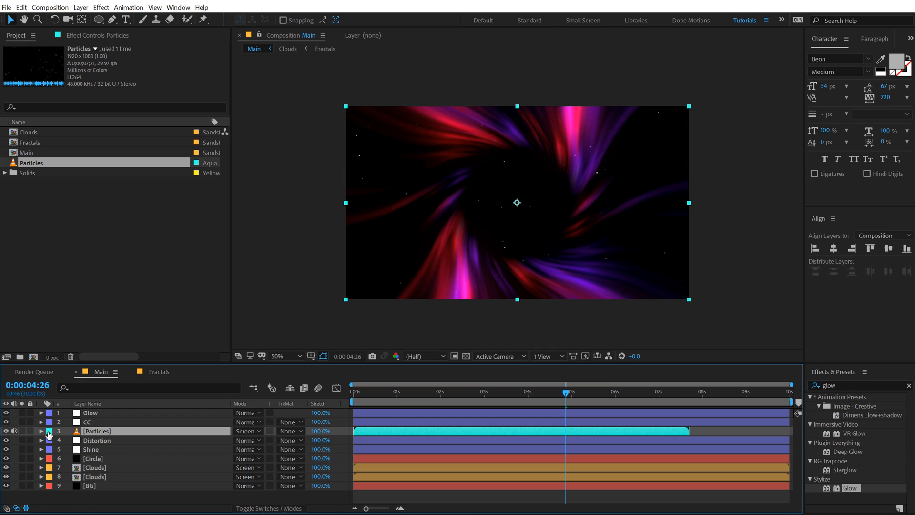
pyautogui.moveTo(849, 400)
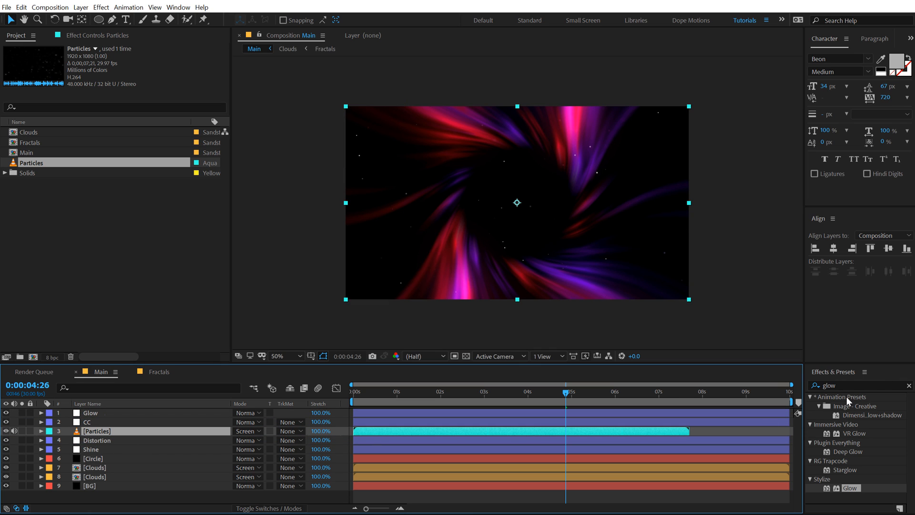
pyautogui.write('cc to')
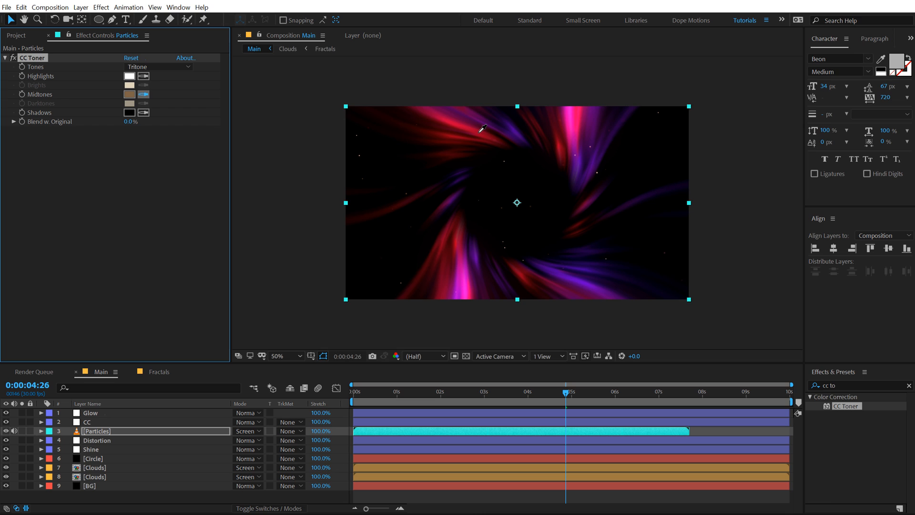
pyautogui.click(129, 93)
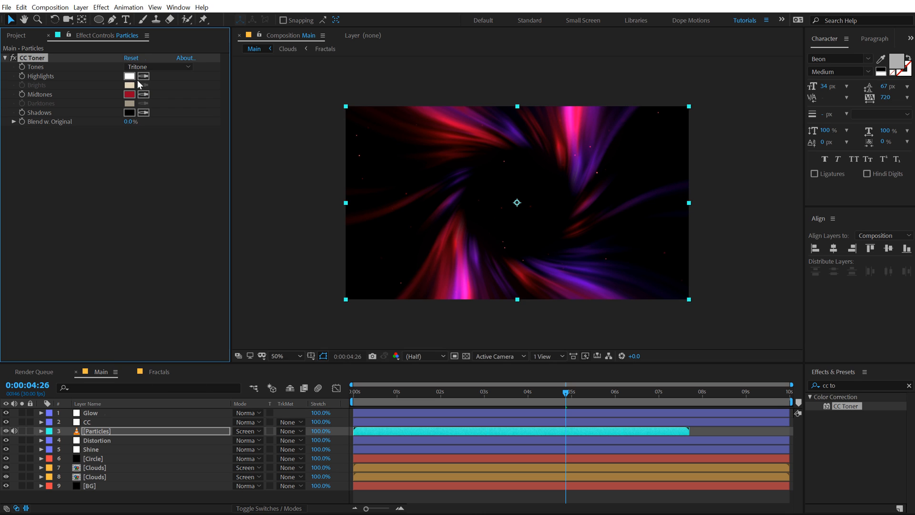
pyautogui.click(128, 94)
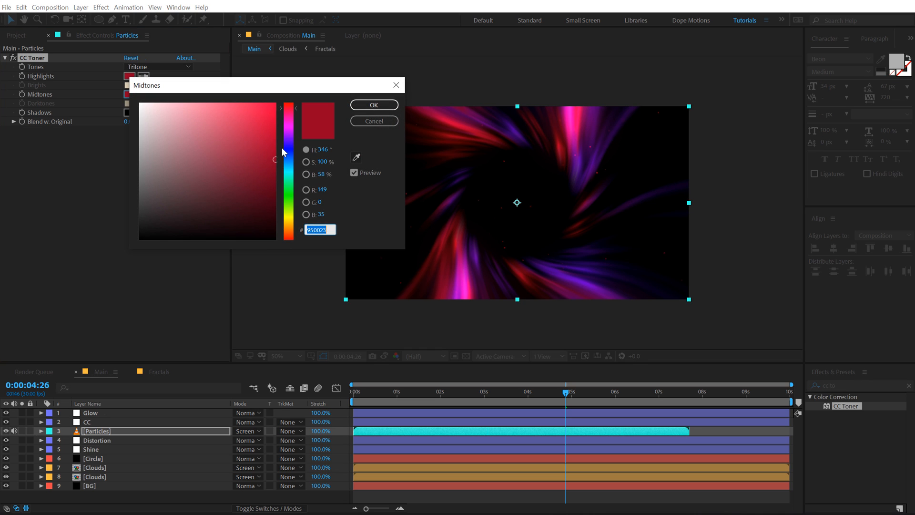
pyautogui.click(373, 105)
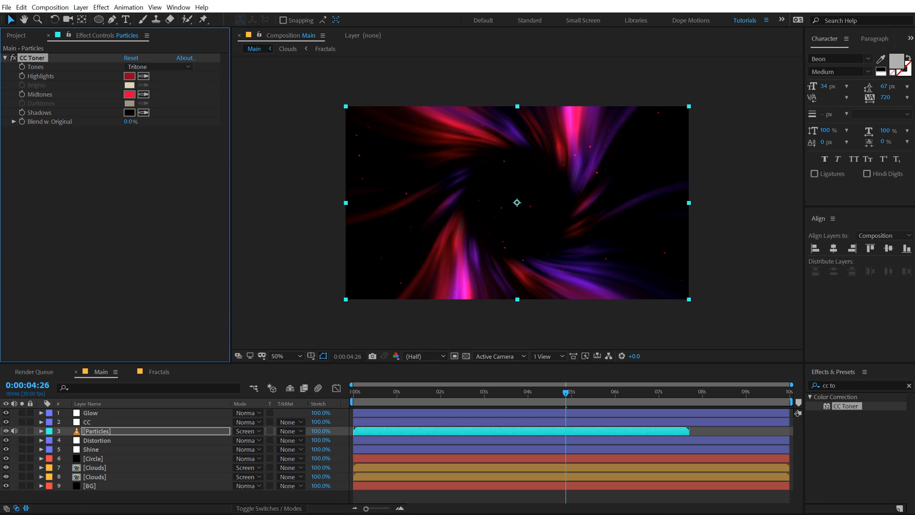
pyautogui.click(41, 431)
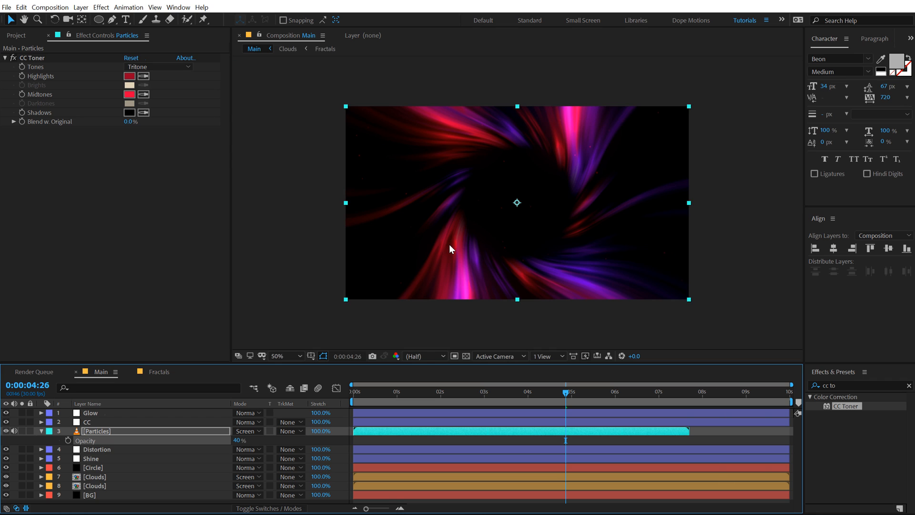
# Tint the particles copy's CC Toner tones purple and keyframe opacity from 0 to fade in.
pyautogui.doubleClick(96, 431)
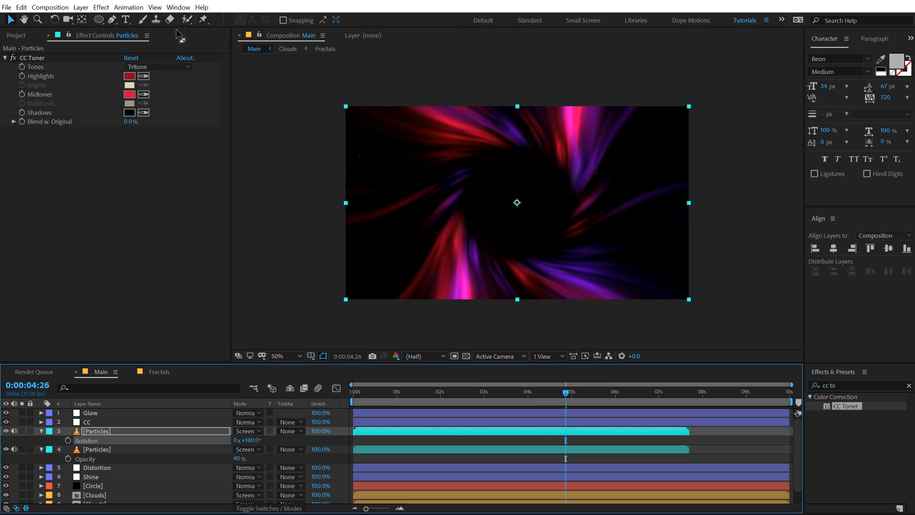
pyautogui.click(130, 94)
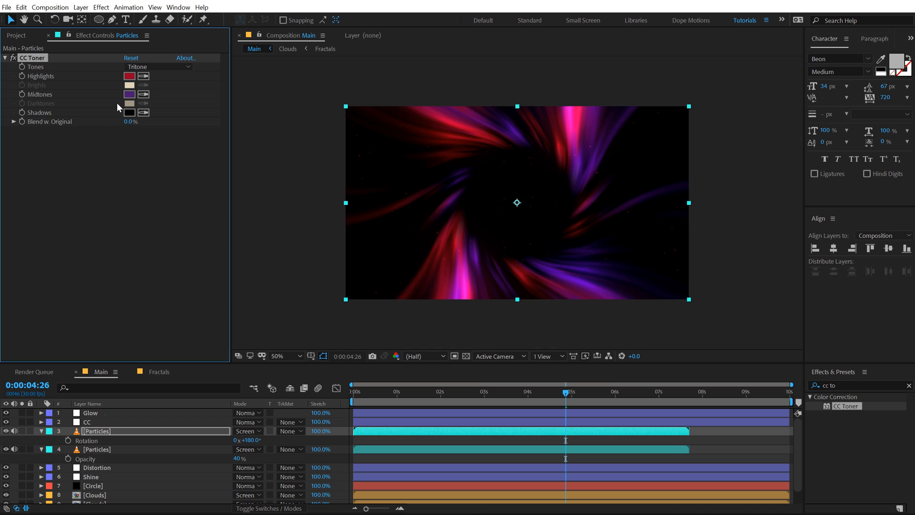
pyautogui.click(129, 94)
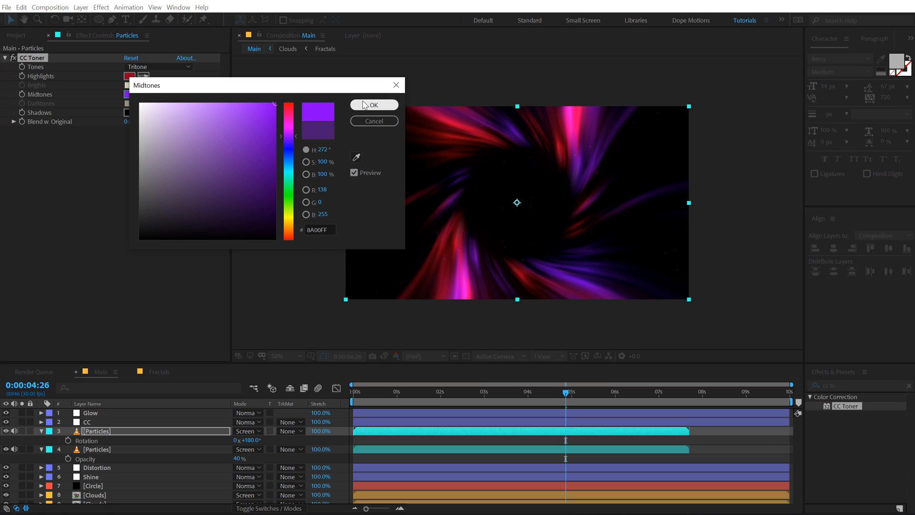
pyautogui.click(374, 105)
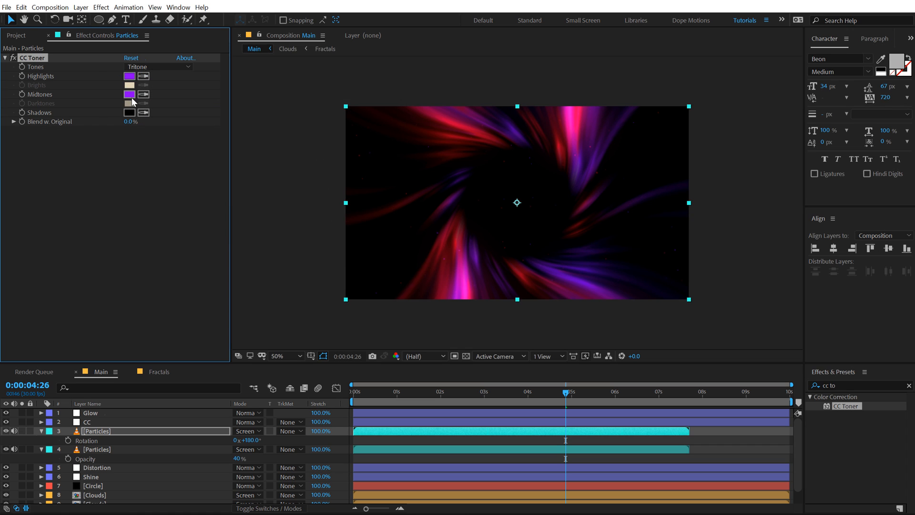
pyautogui.click(437, 391)
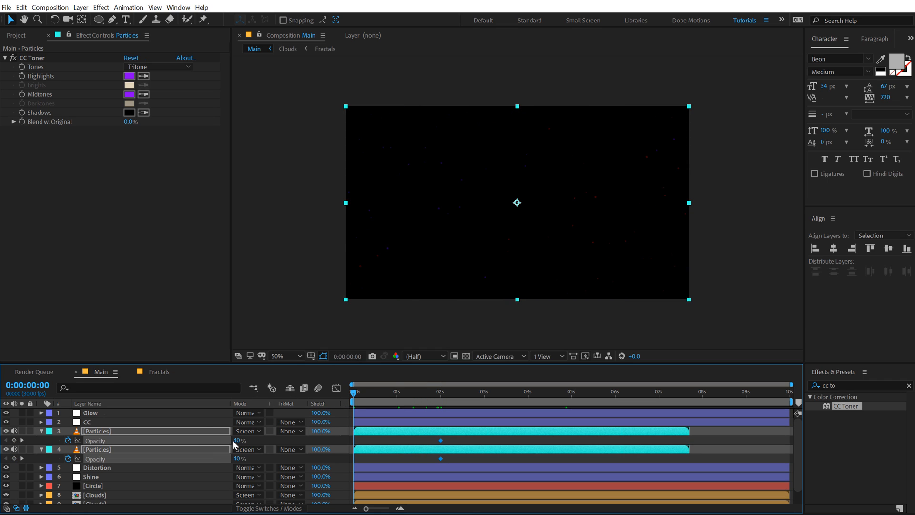
pyautogui.click(622, 390)
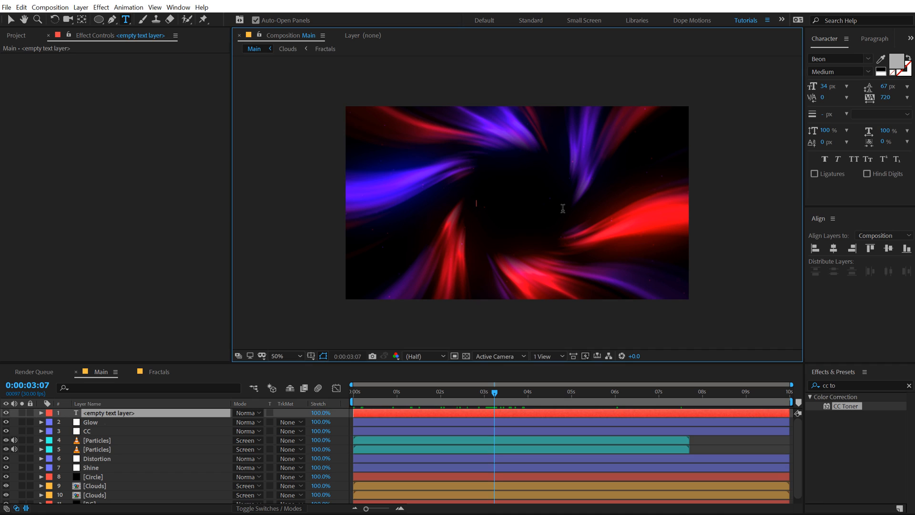
# Type the title SWIRL, check its opacity fade-in, and reveal its transform properties.
pyautogui.write('SW')
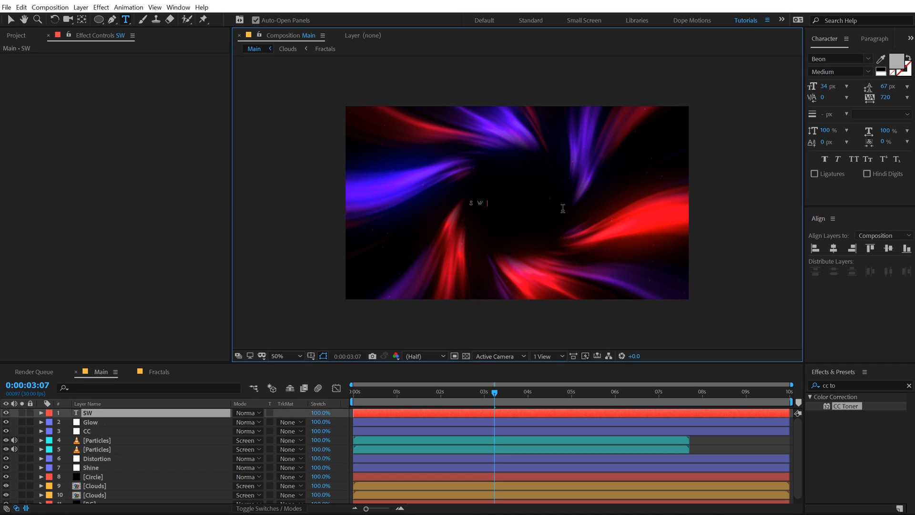
pyautogui.write('IRL')
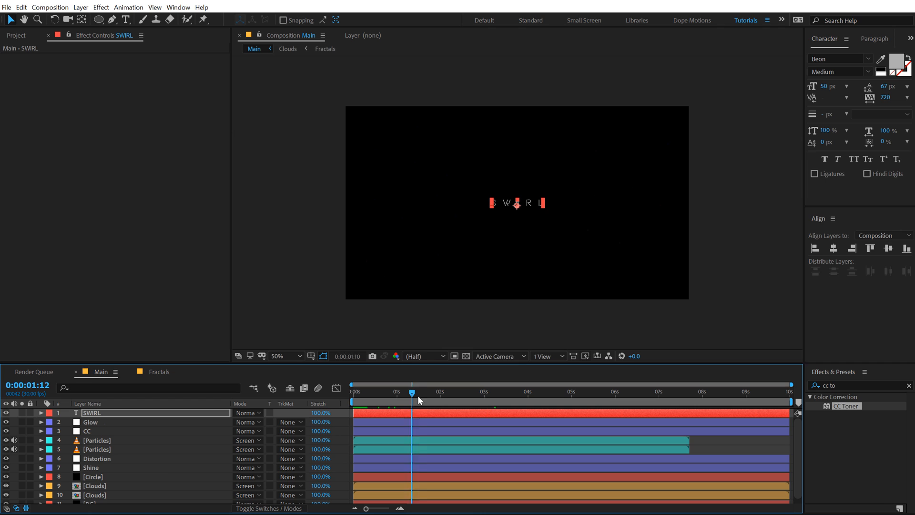
pyautogui.moveTo(411, 391); pyautogui.dragTo(438, 392)
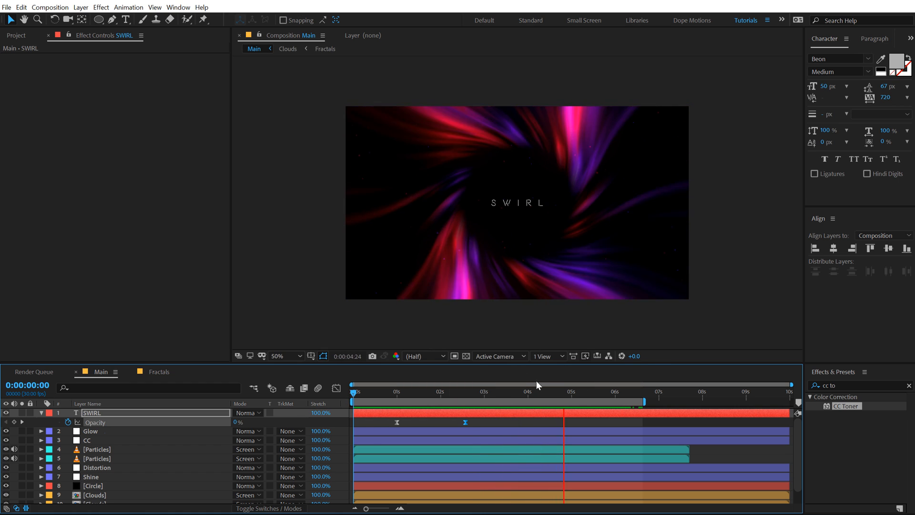
pyautogui.click(471, 391)
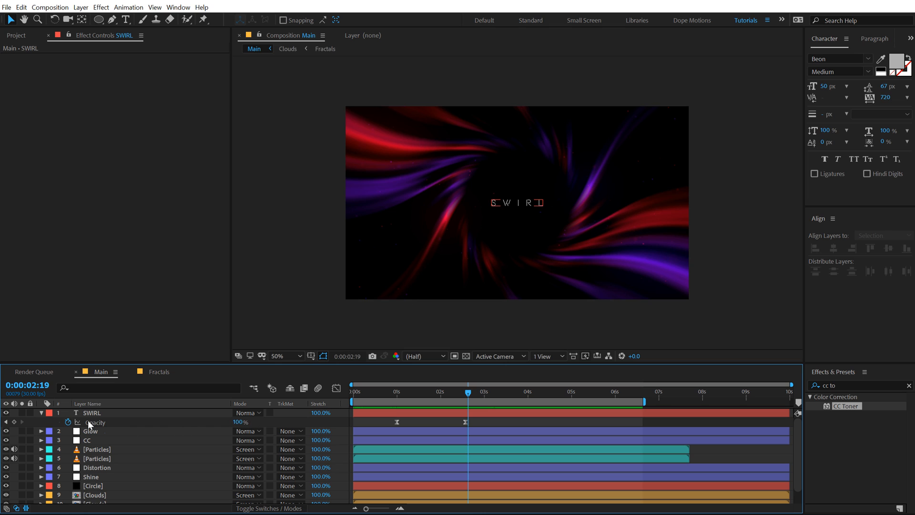
pyautogui.click(41, 412)
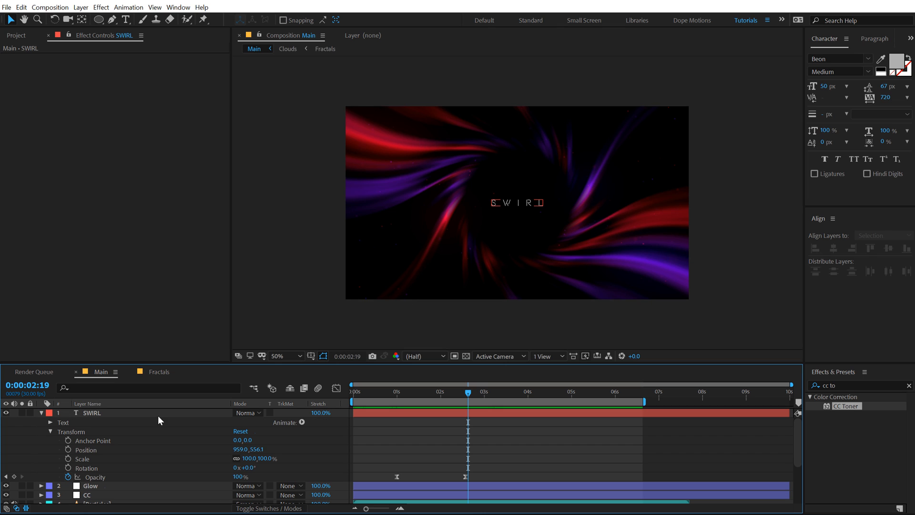
# Add a Tracking animator to SWIRL and keyframe the starting Tracking Amount.
pyautogui.click(303, 421)
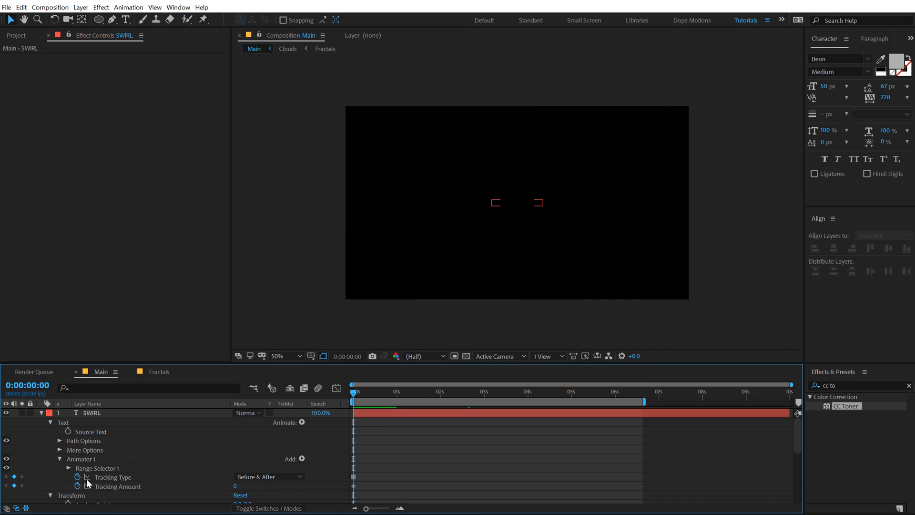
pyautogui.click(578, 400)
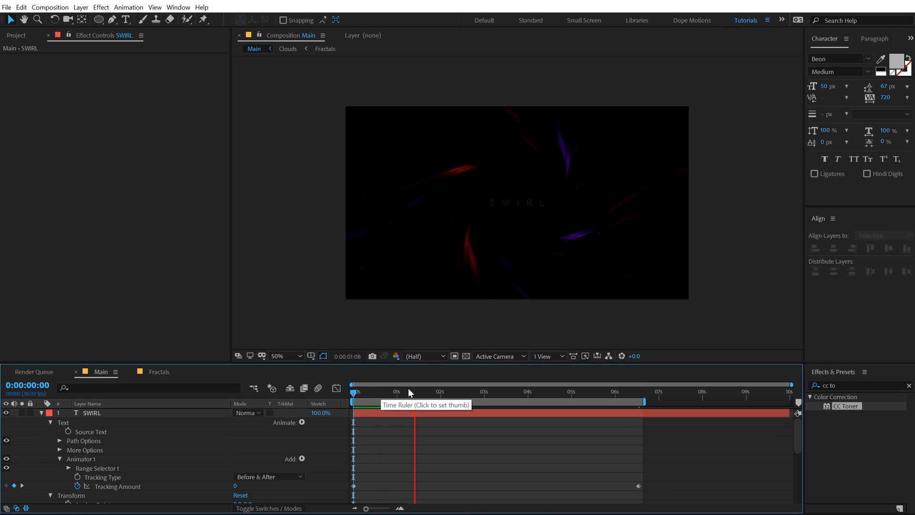
pyautogui.click(489, 391)
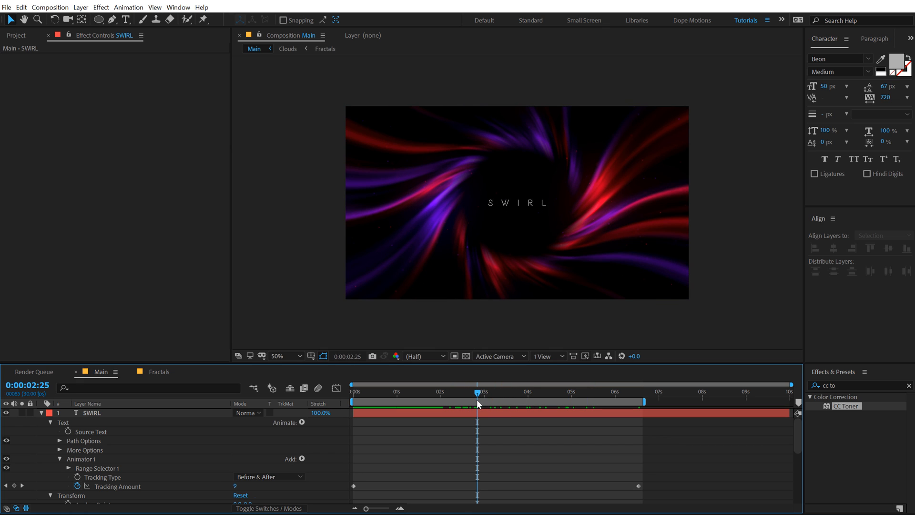
pyautogui.moveTo(506, 406)
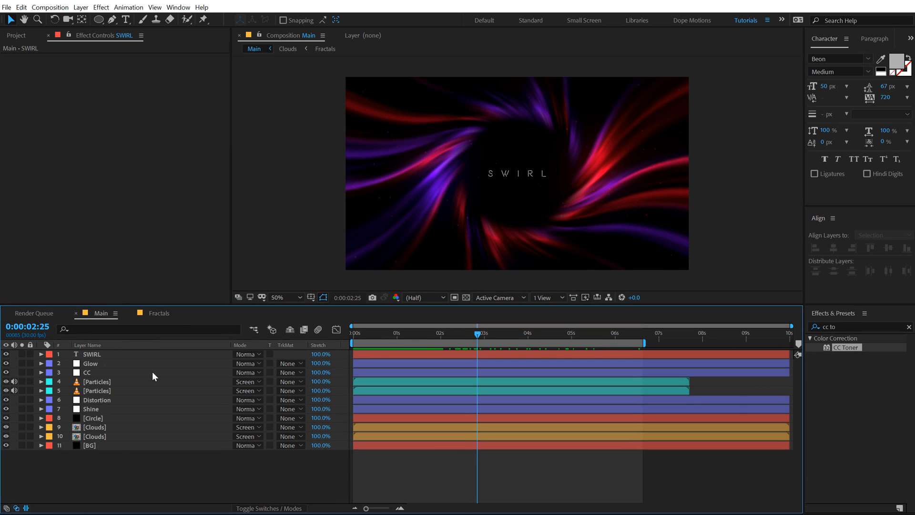
pyautogui.moveTo(151, 479)
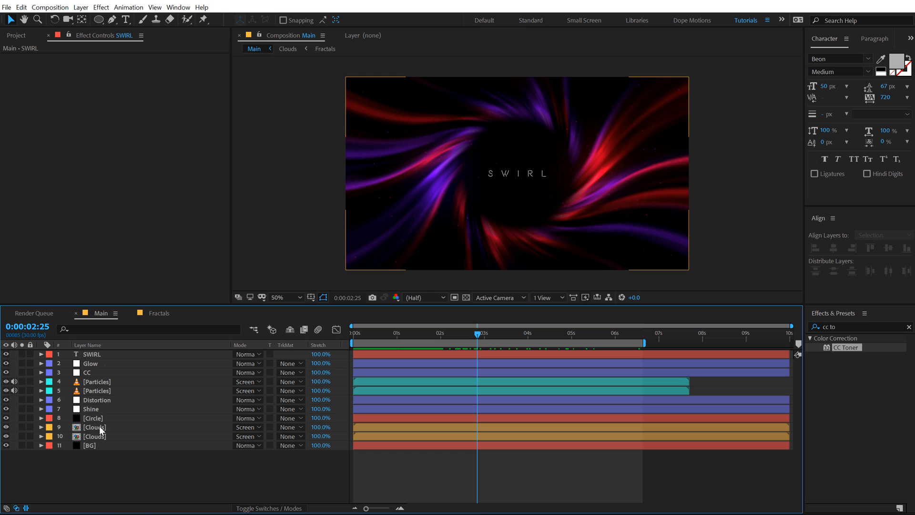
pyautogui.moveTo(92, 435)
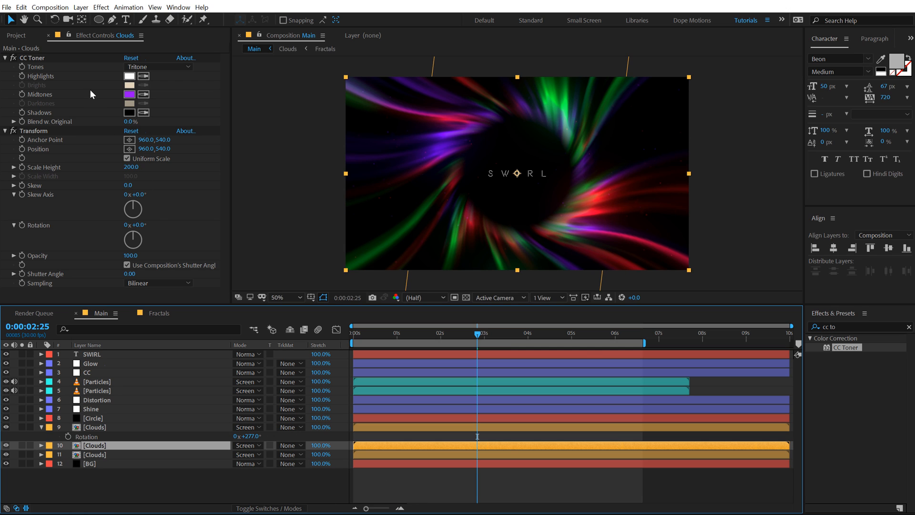
# Set the clouds copy's CC Toner midtones to blue, deselect layers, and preview the vortex.
pyautogui.click(129, 94)
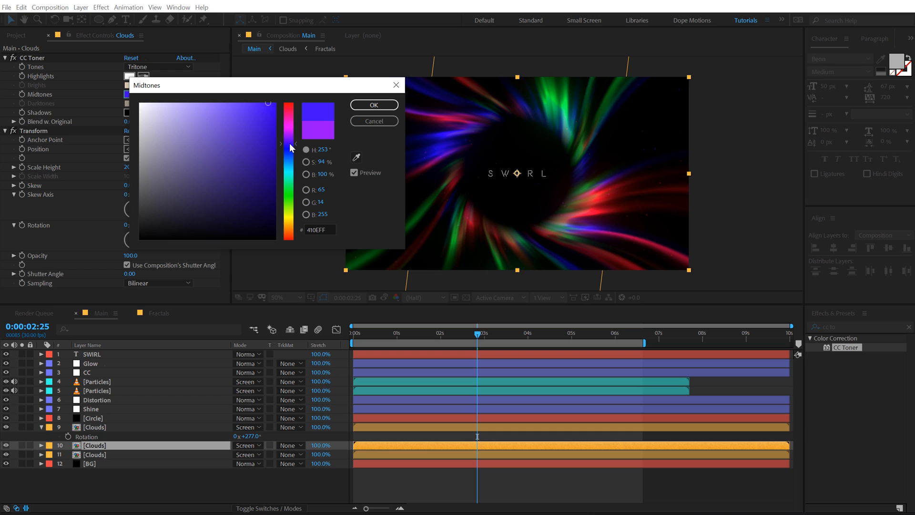
pyautogui.click(372, 104)
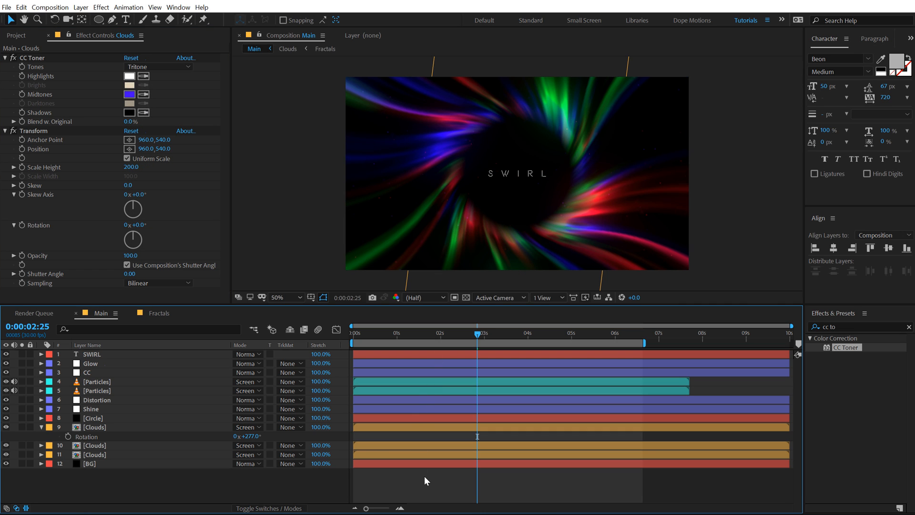
pyautogui.click(422, 332)
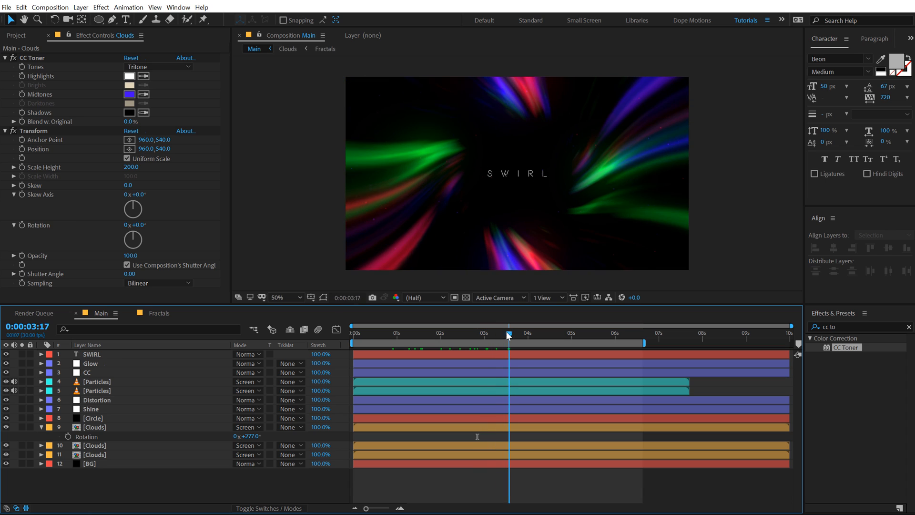
pyautogui.moveTo(509, 333); pyautogui.dragTo(493, 333)
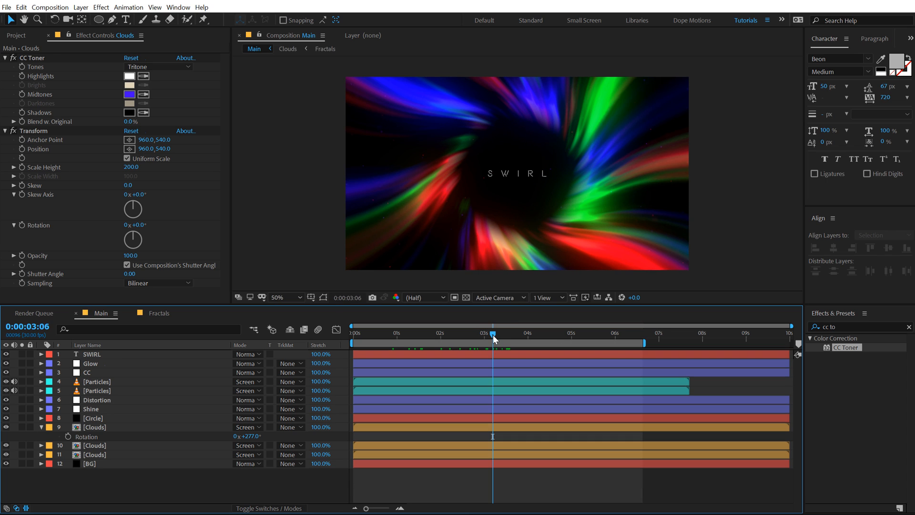
pyautogui.moveTo(493, 337)
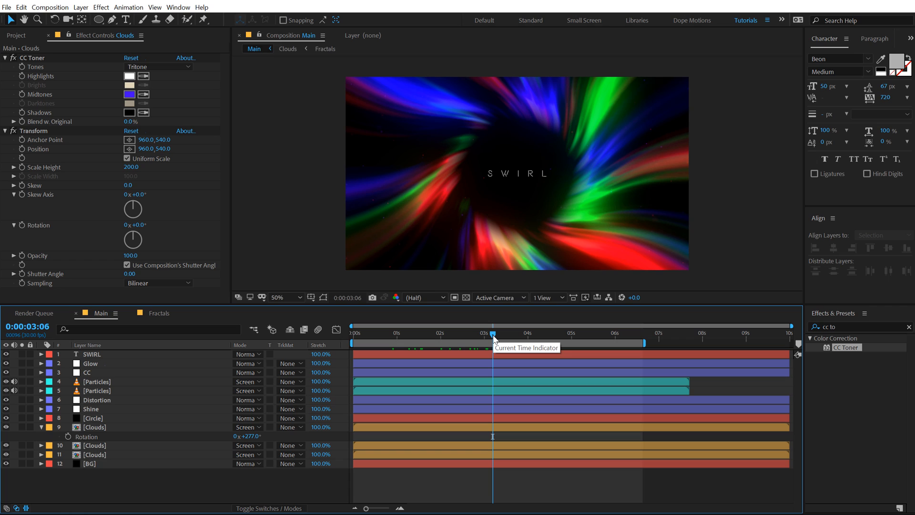